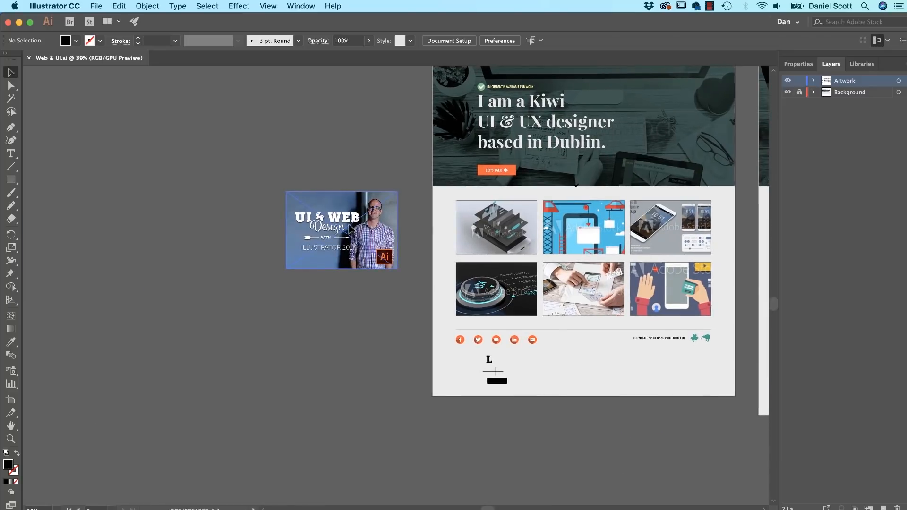
# Step: Zoom in on the mobile artboard's header, tick badge and headline
pyautogui.click(341, 229)
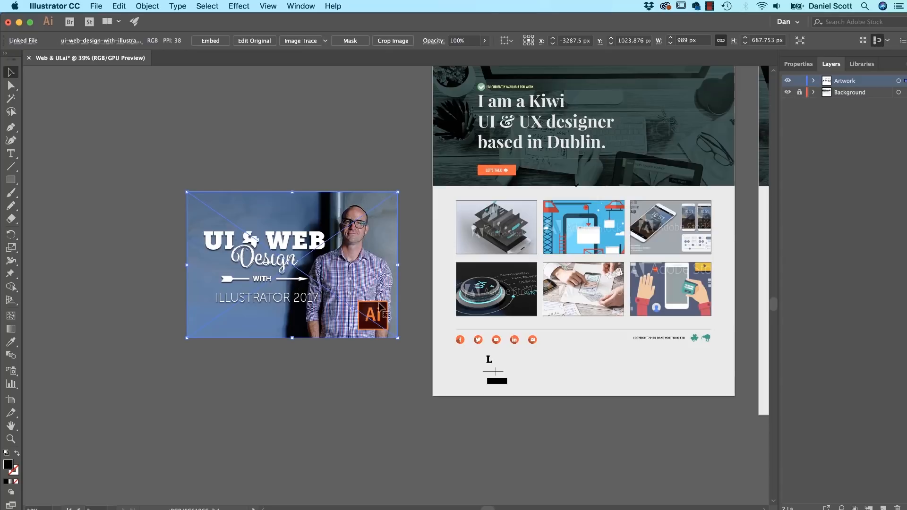
pyautogui.click(274, 385)
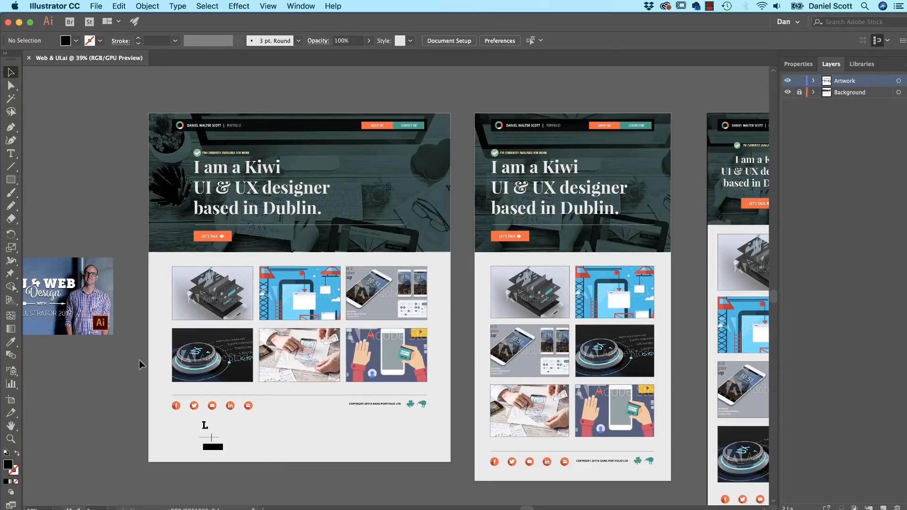
pyautogui.click(386, 292)
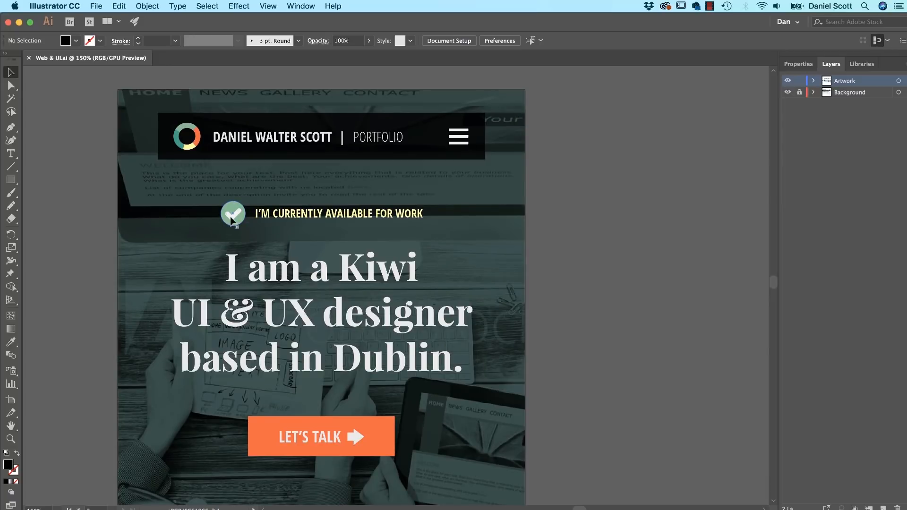
# Step: Collect the green tick badge for export As Multiple Assets, then deselect
pyautogui.click(234, 214)
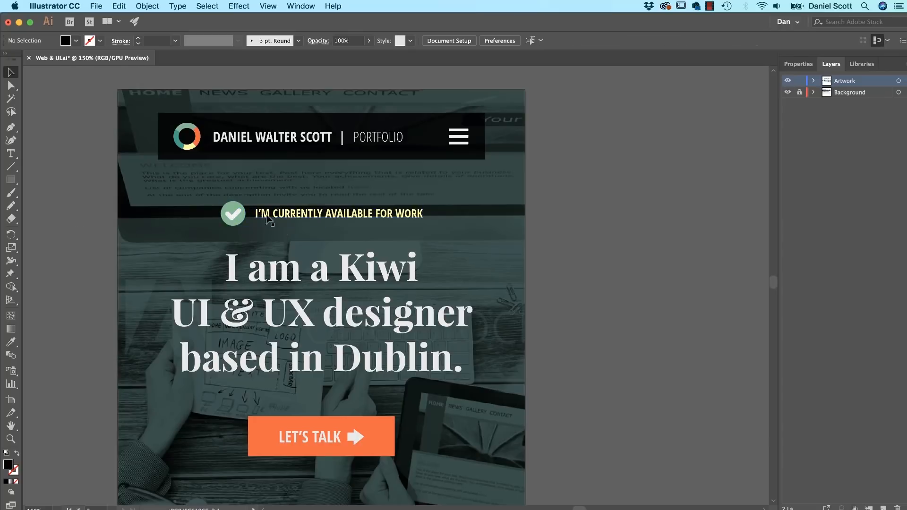
pyautogui.click(232, 214)
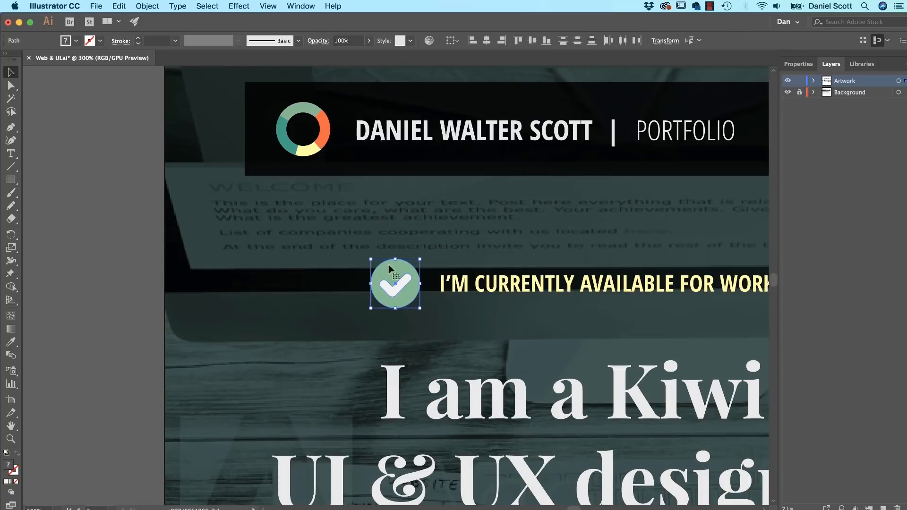
pyautogui.moveTo(397, 287)
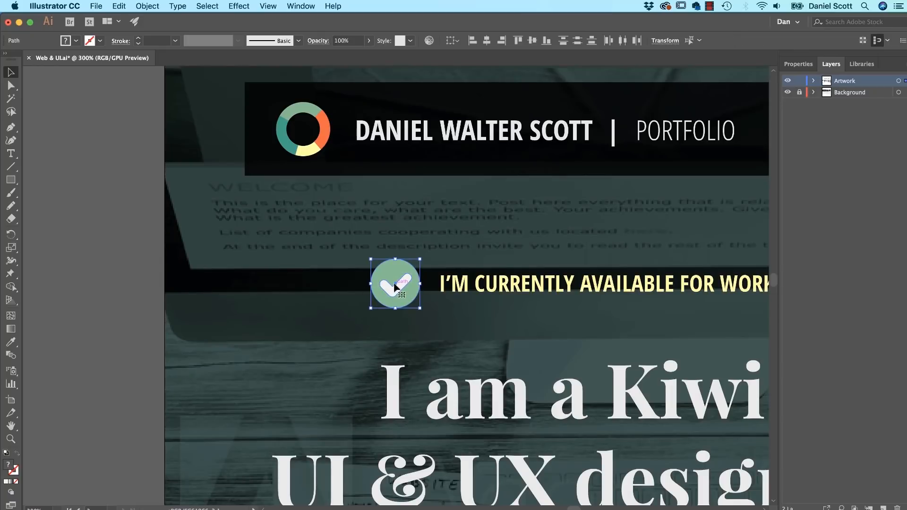
pyautogui.rightClick(395, 288)
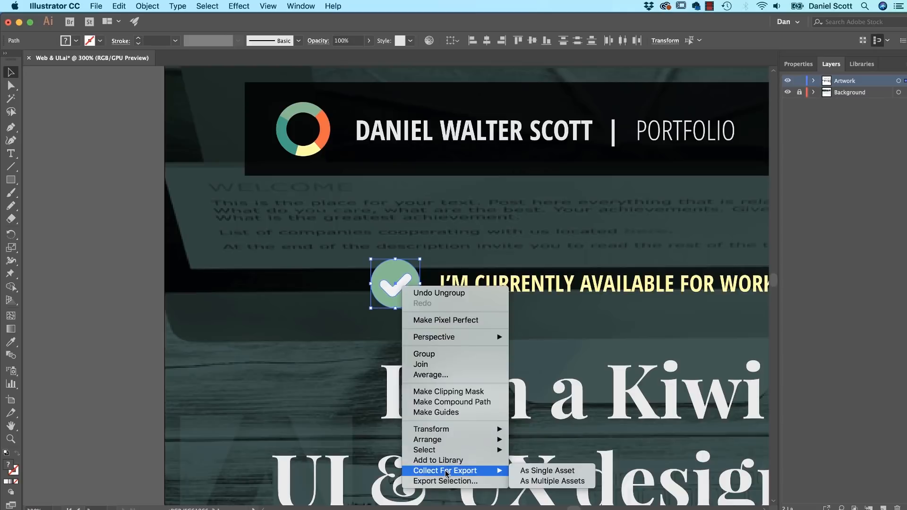
pyautogui.moveTo(547, 470)
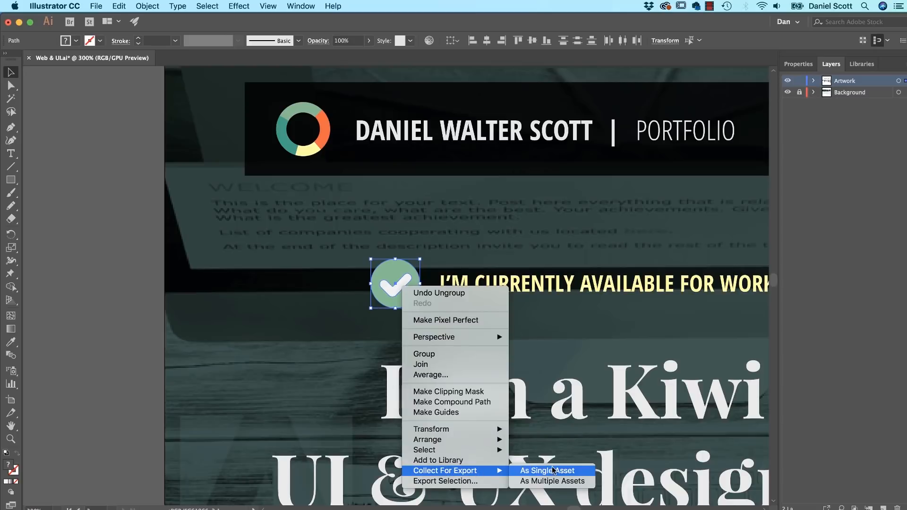
pyautogui.moveTo(552, 481)
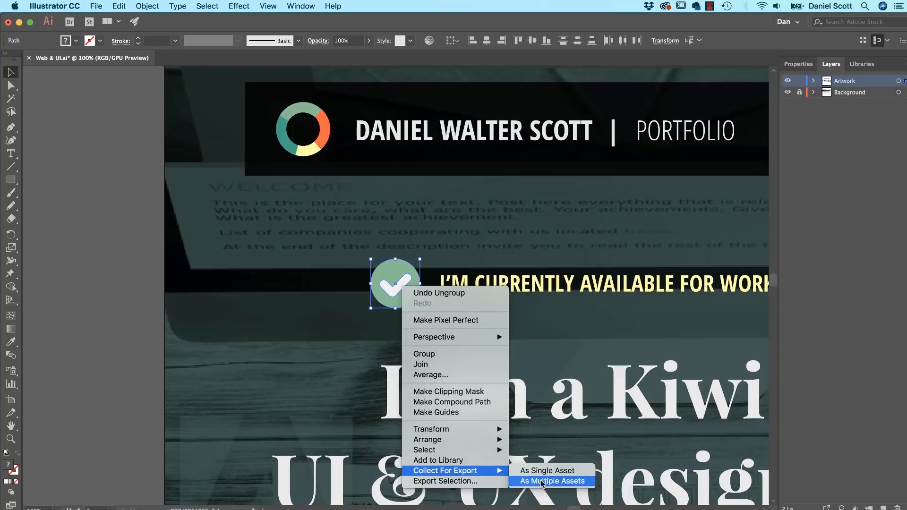
pyautogui.click(550, 481)
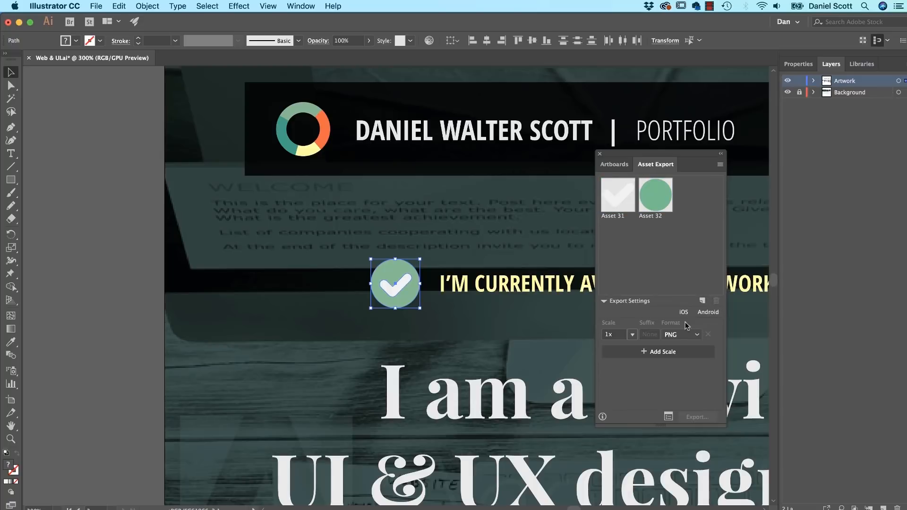
pyautogui.moveTo(605, 202)
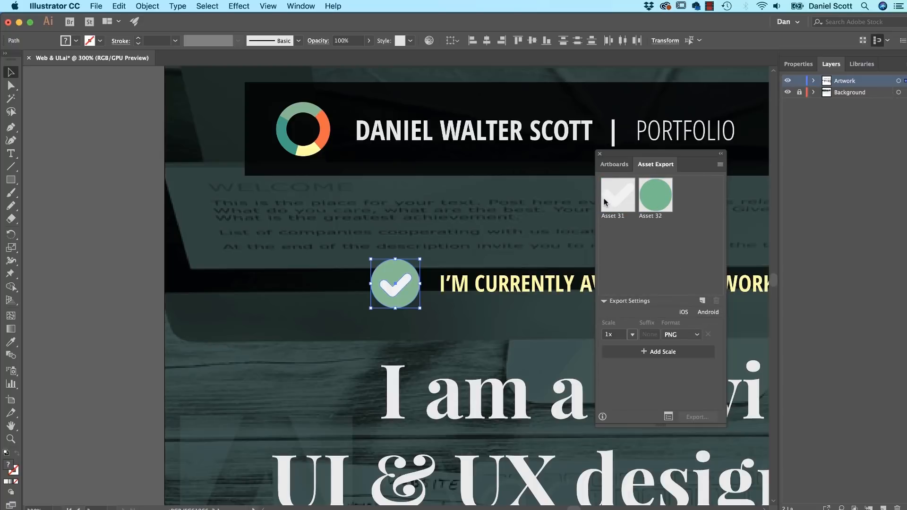
pyautogui.click(412, 256)
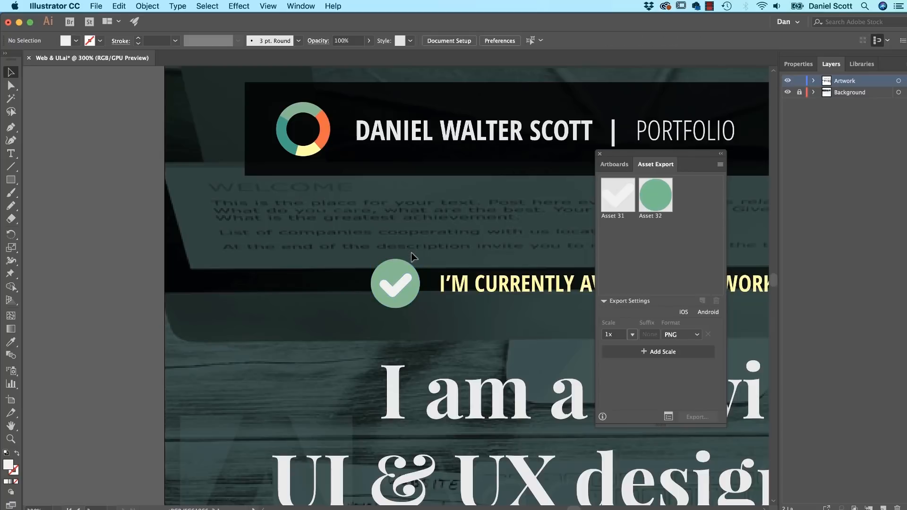
# Step: Collect the whole tick badge for export As Single Asset
pyautogui.click(395, 284)
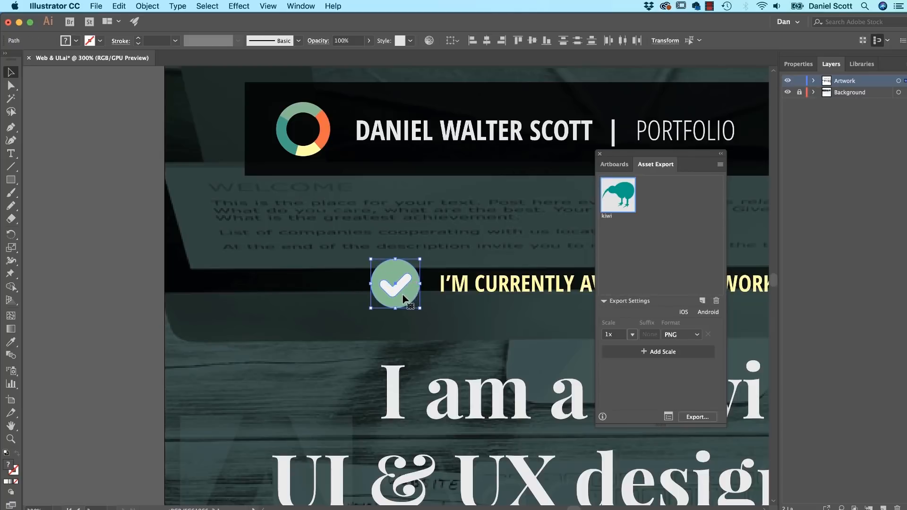
pyautogui.rightClick(395, 283)
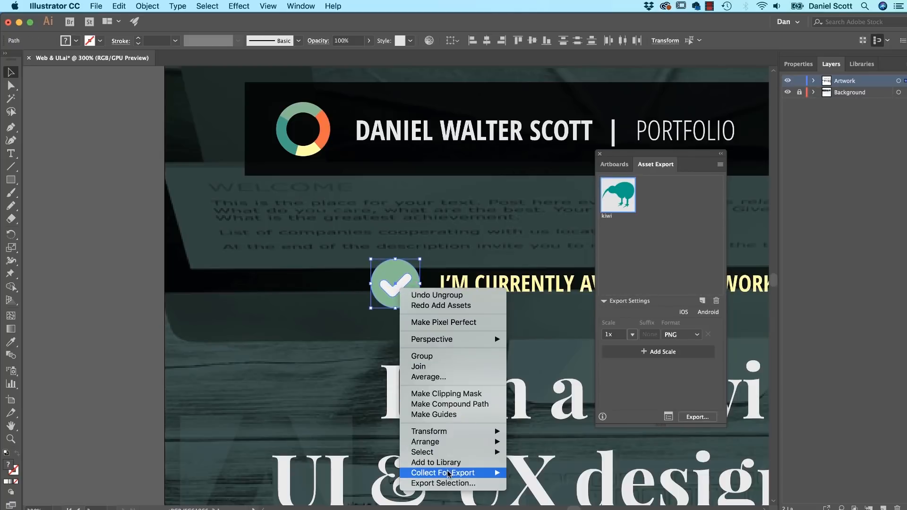
pyautogui.click(442, 473)
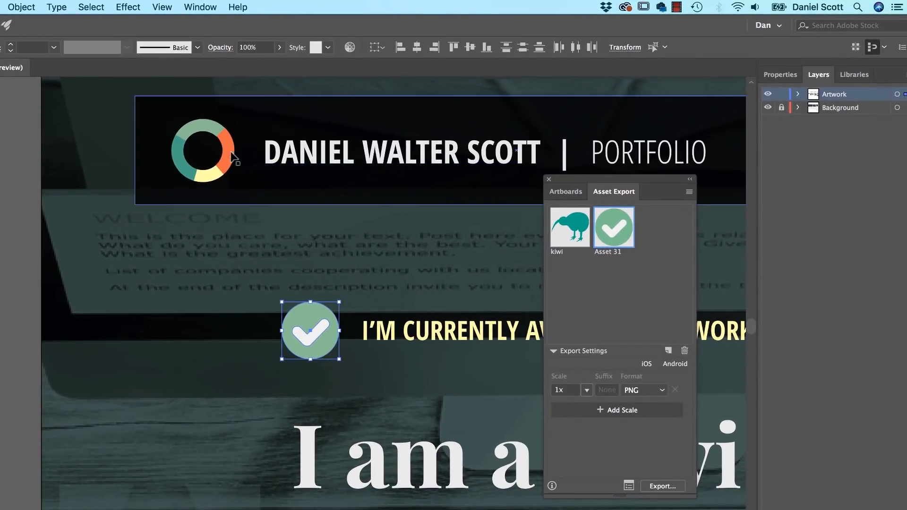
# Step: Remove the circular logo pieces from the Asset Export panel, keeping Asset 31
pyautogui.click(202, 151)
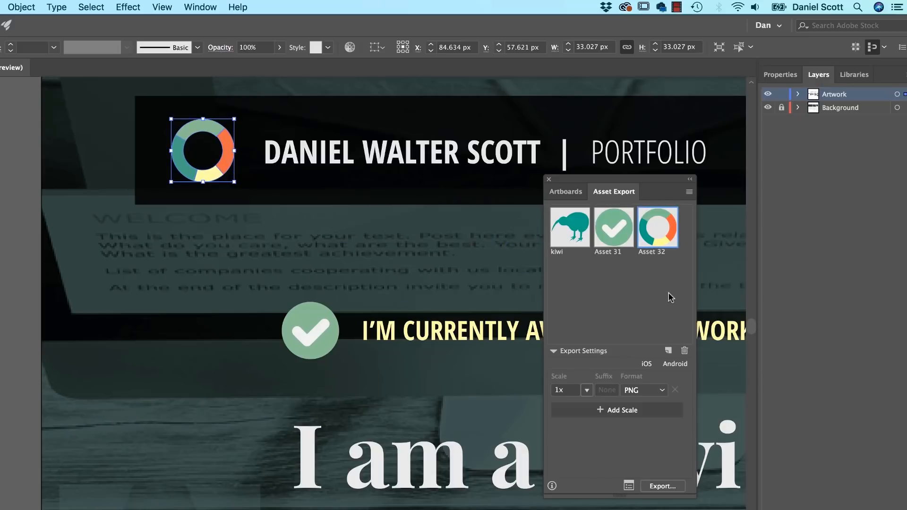
pyautogui.moveTo(629, 239)
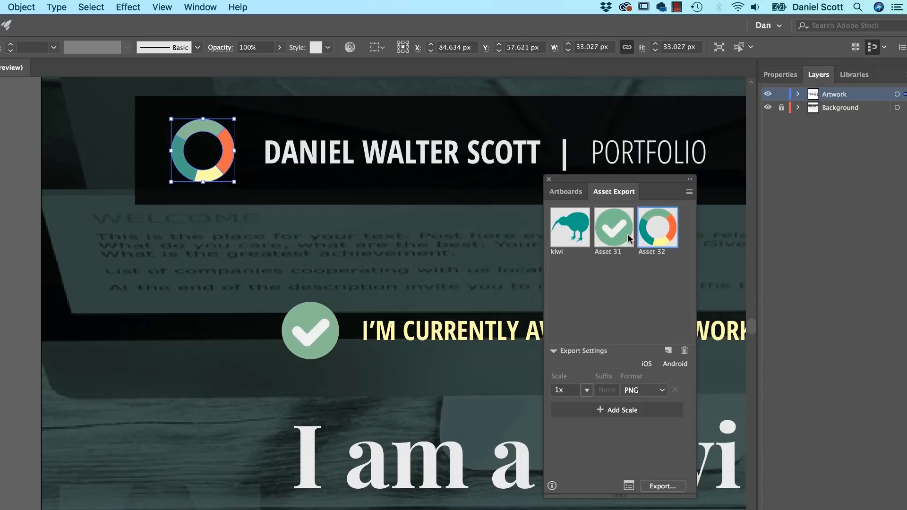
pyautogui.rightClick(203, 151)
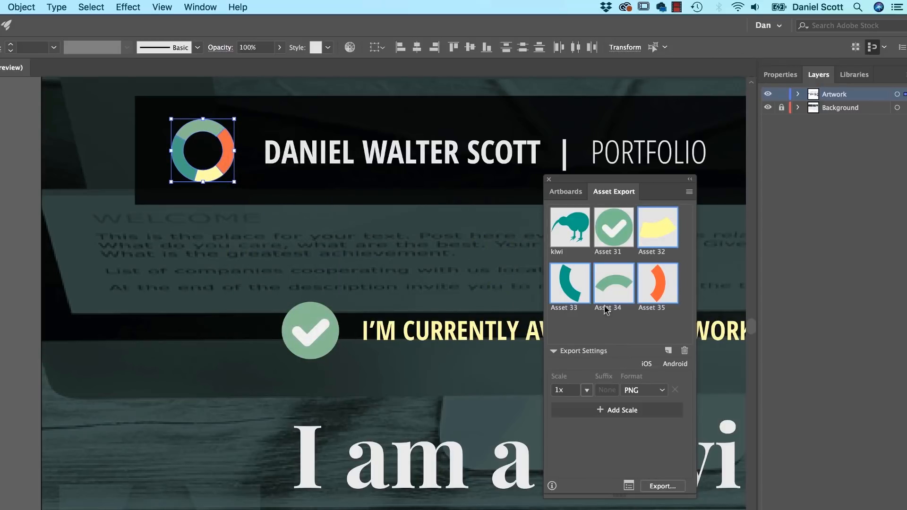
pyautogui.click(684, 350)
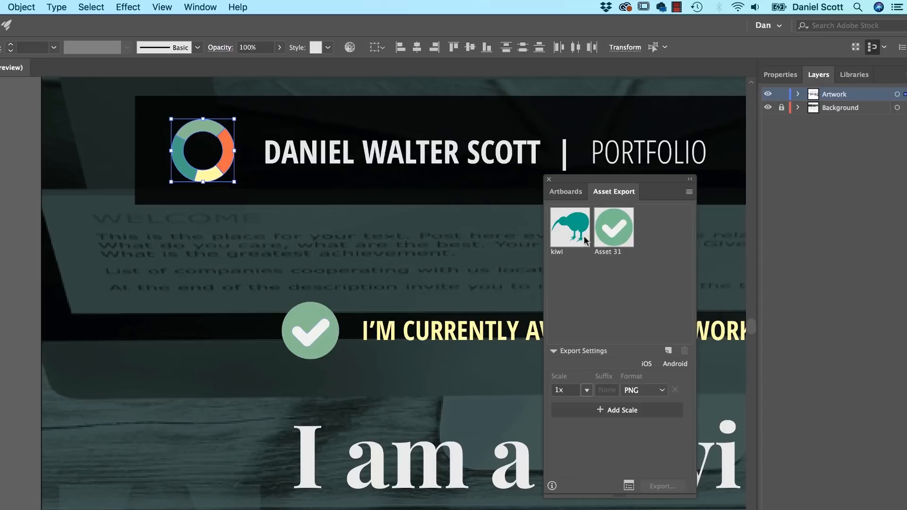
pyautogui.click(614, 227)
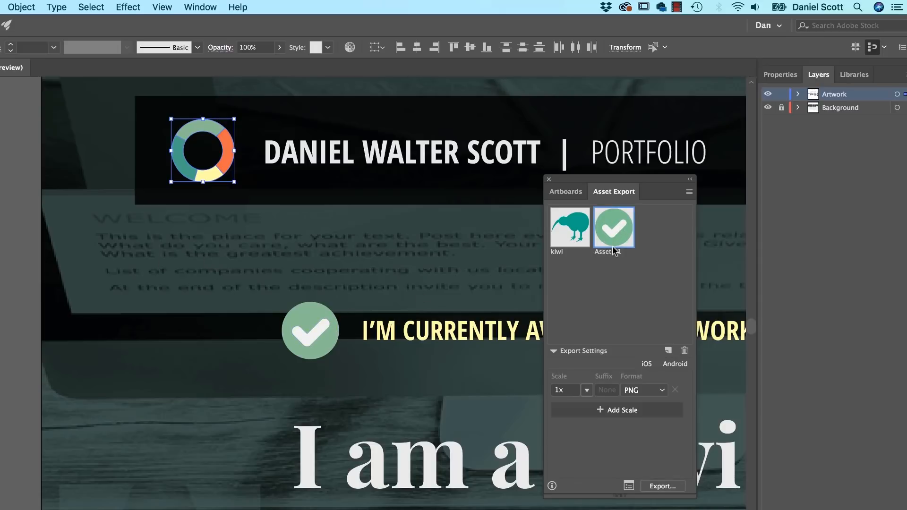
# Step: Change the Asset 31 name to 'tick' in the Asset Export panel
pyautogui.doubleClick(614, 252)
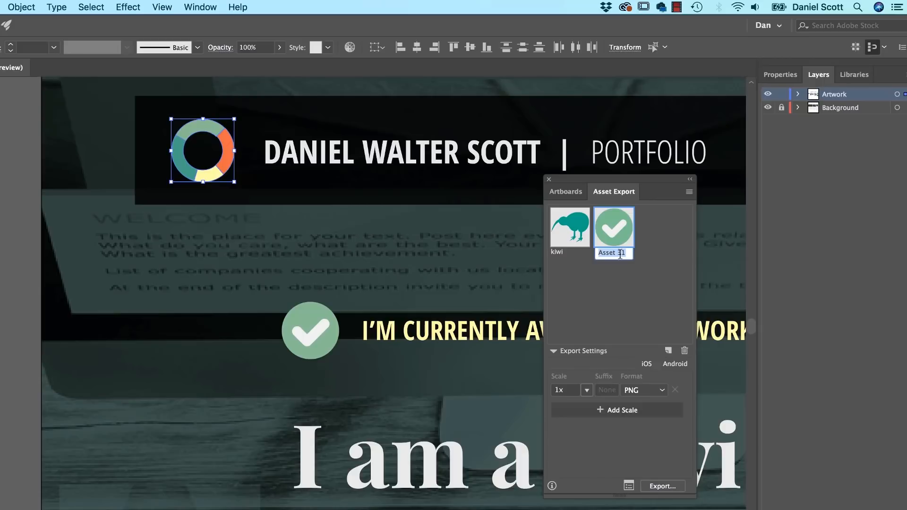
pyautogui.write('tick')
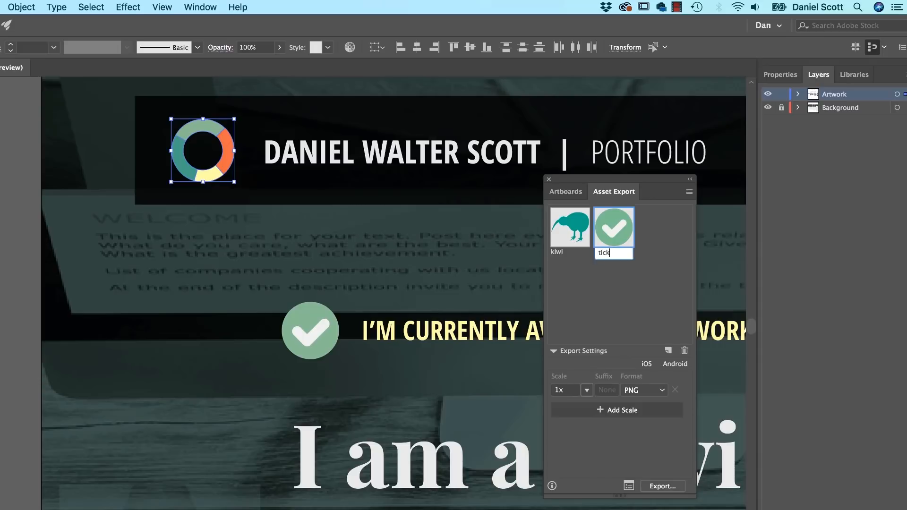
pyautogui.click(608, 317)
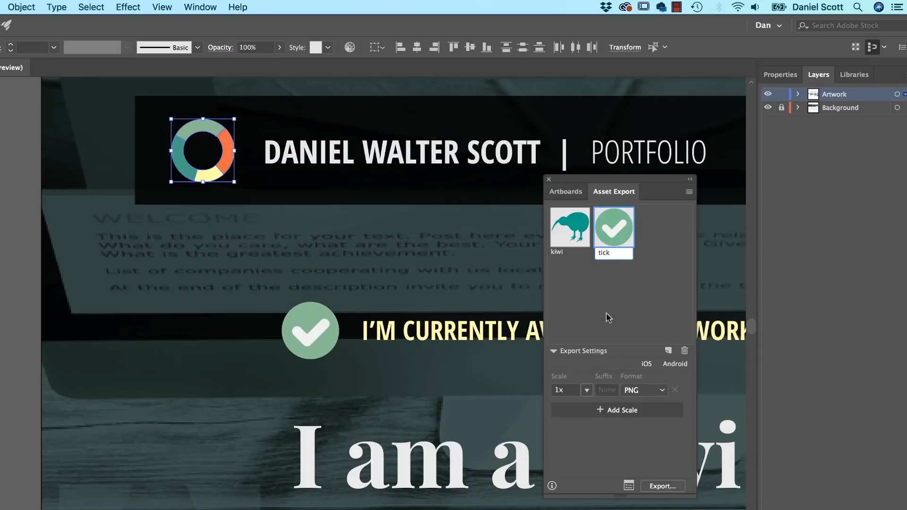
pyautogui.moveTo(618, 350)
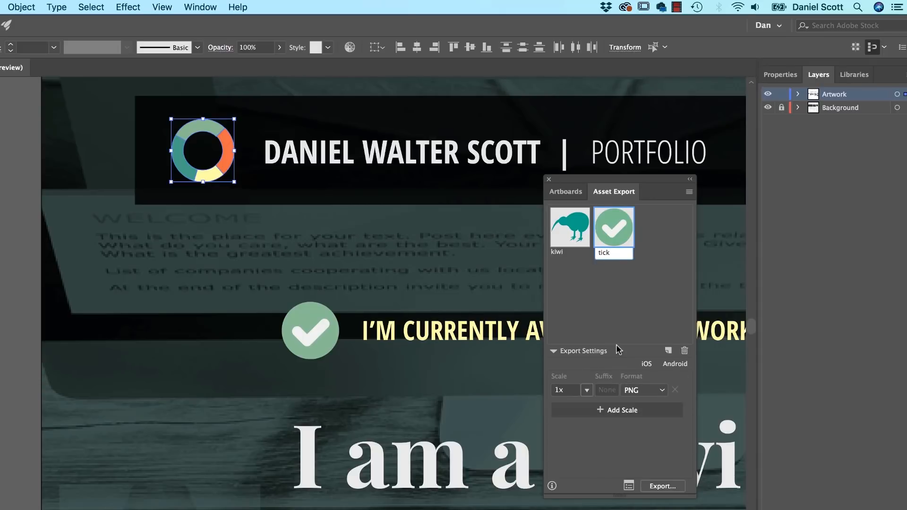
pyautogui.click(662, 390)
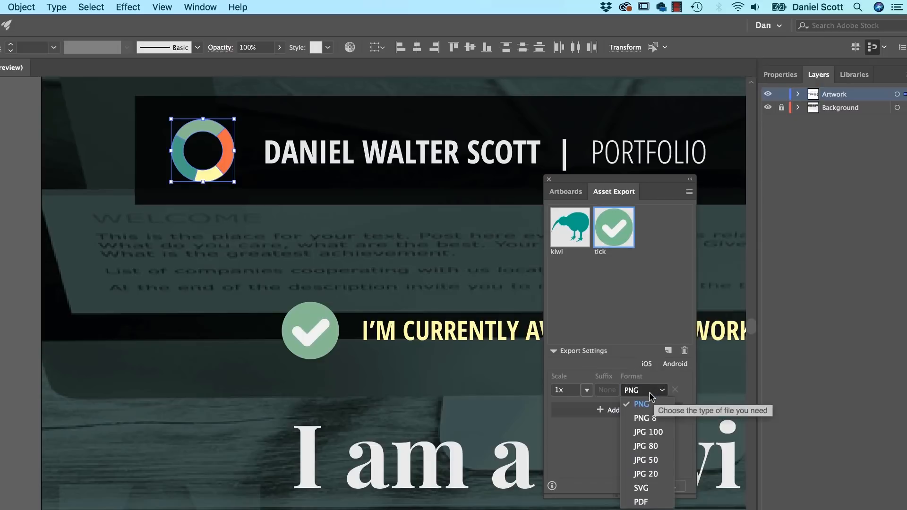
pyautogui.moveTo(645, 488)
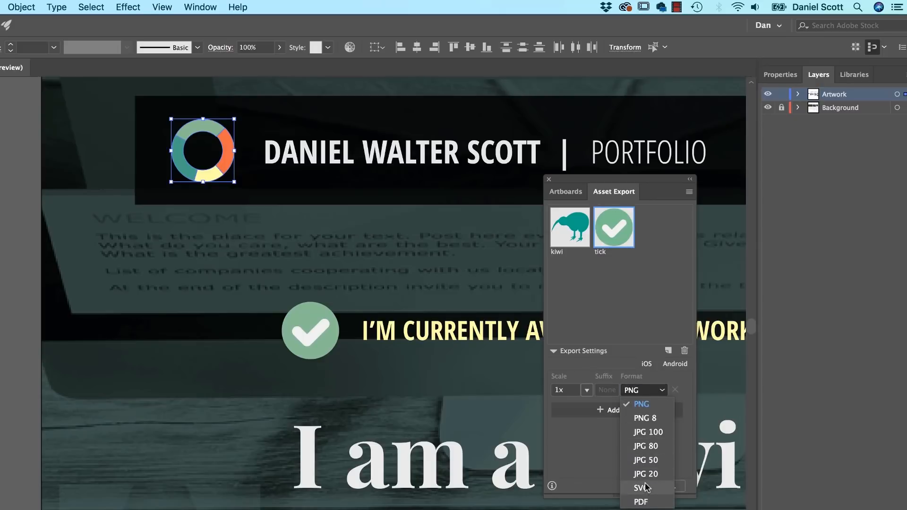
pyautogui.moveTo(646, 418)
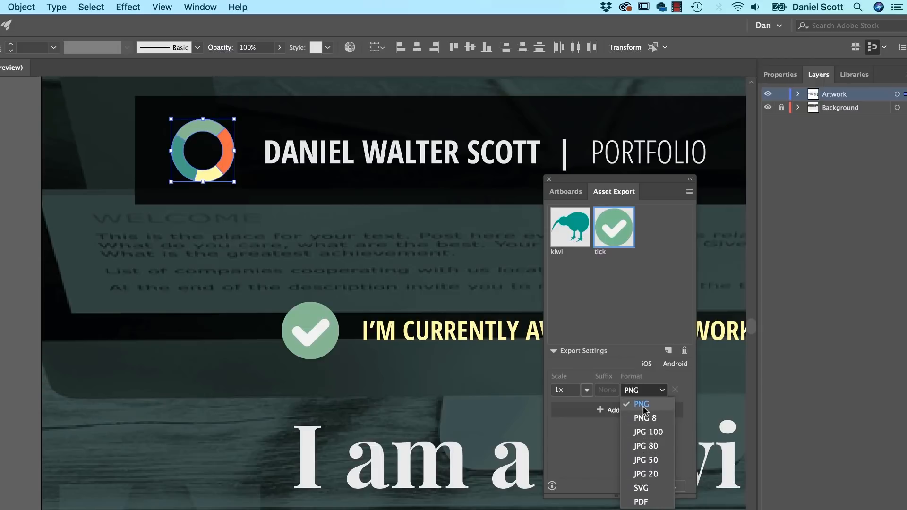
pyautogui.moveTo(654, 490)
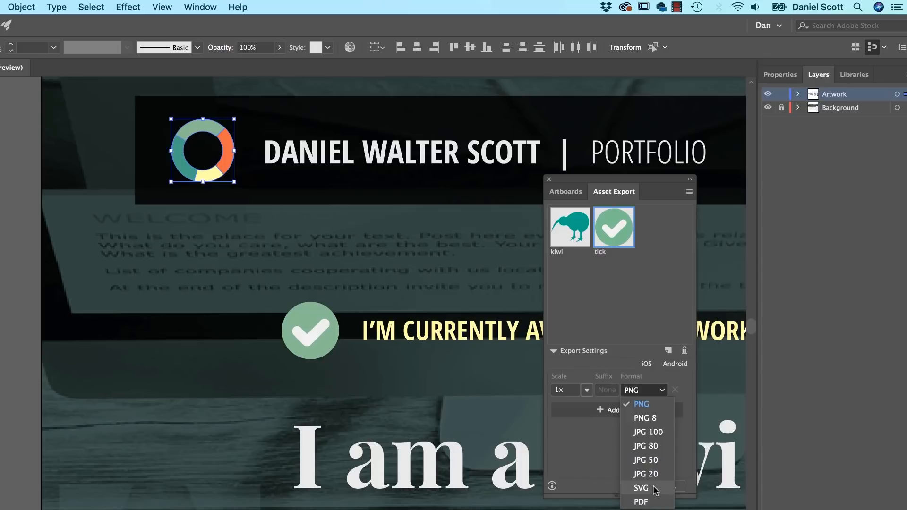
pyautogui.moveTo(639, 499)
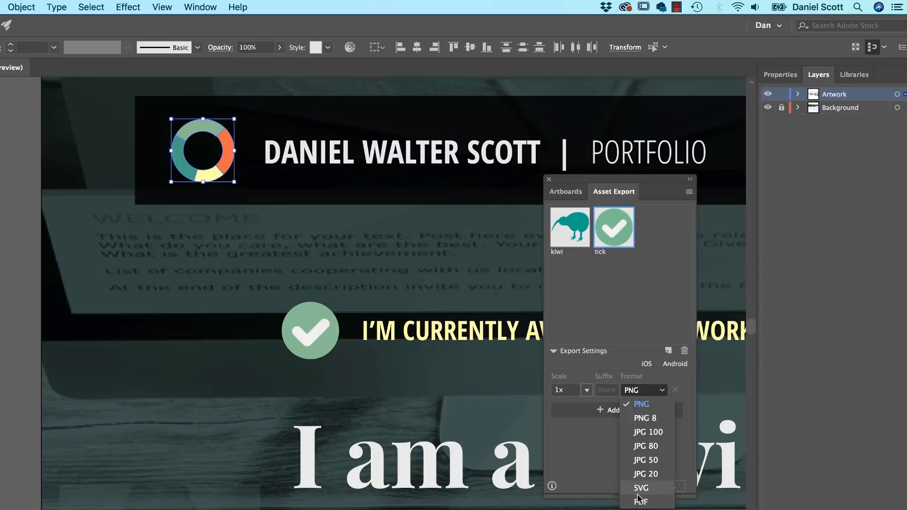
# Step: Keep the first output as 1x PNG and add a second scale exported as SVG
pyautogui.click(642, 389)
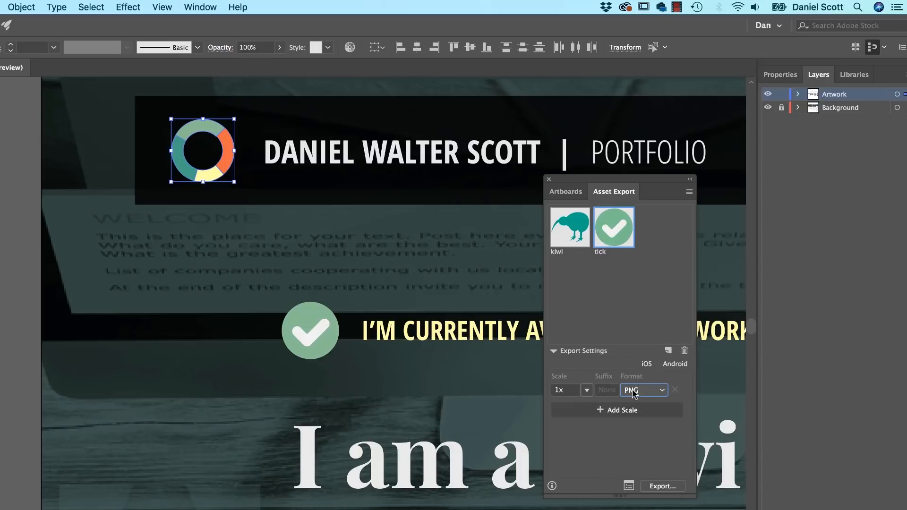
pyautogui.moveTo(624, 415)
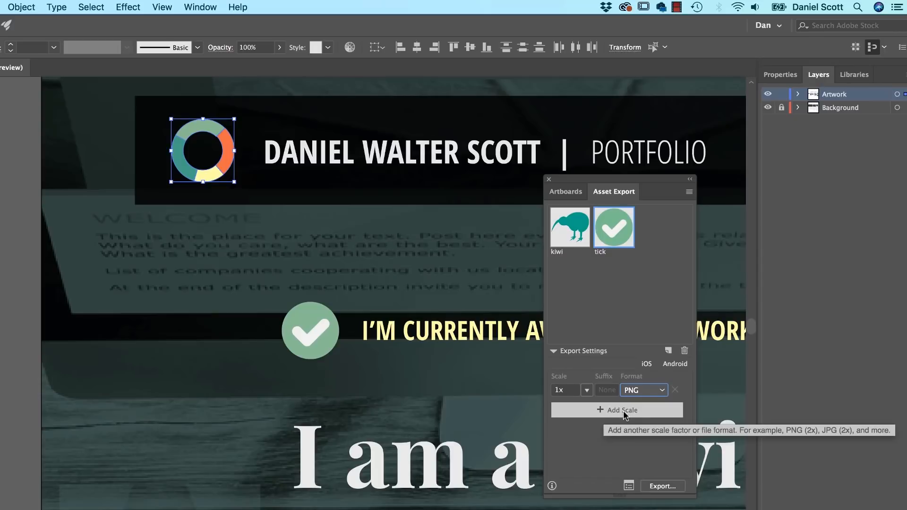
pyautogui.click(617, 410)
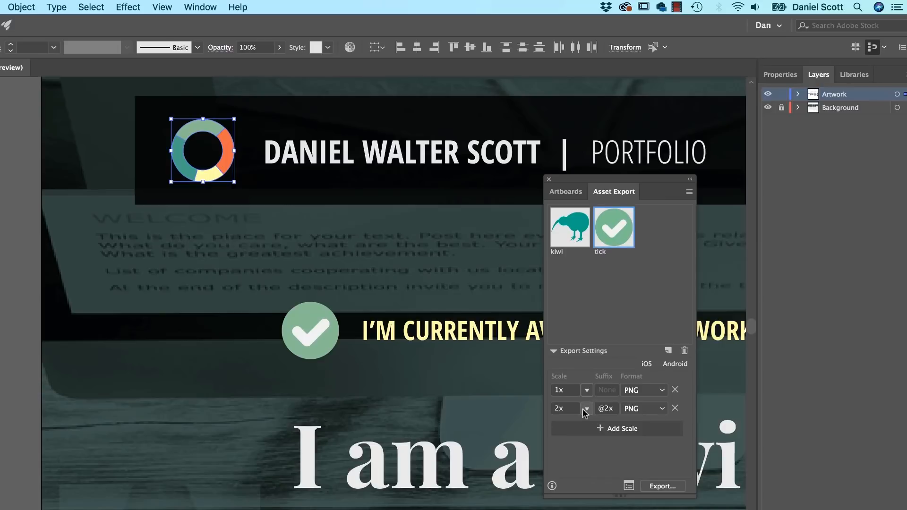
pyautogui.click(662, 409)
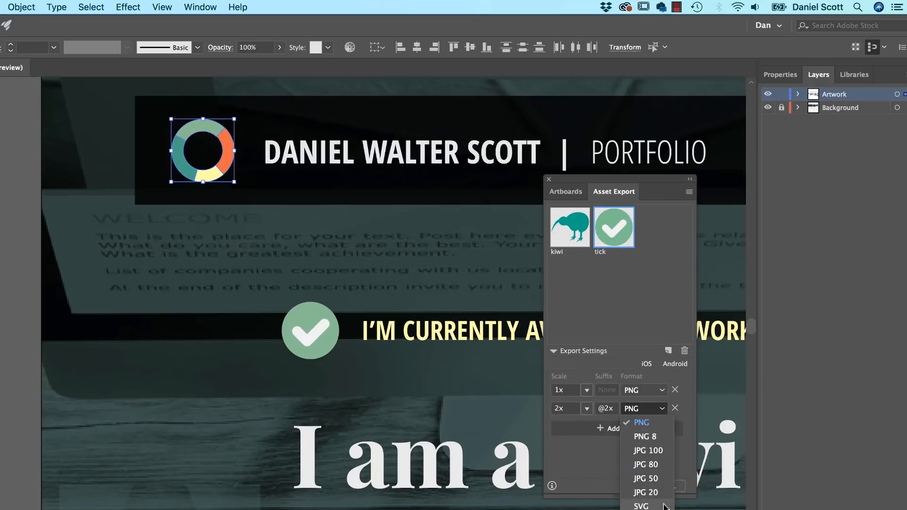
pyautogui.click(641, 506)
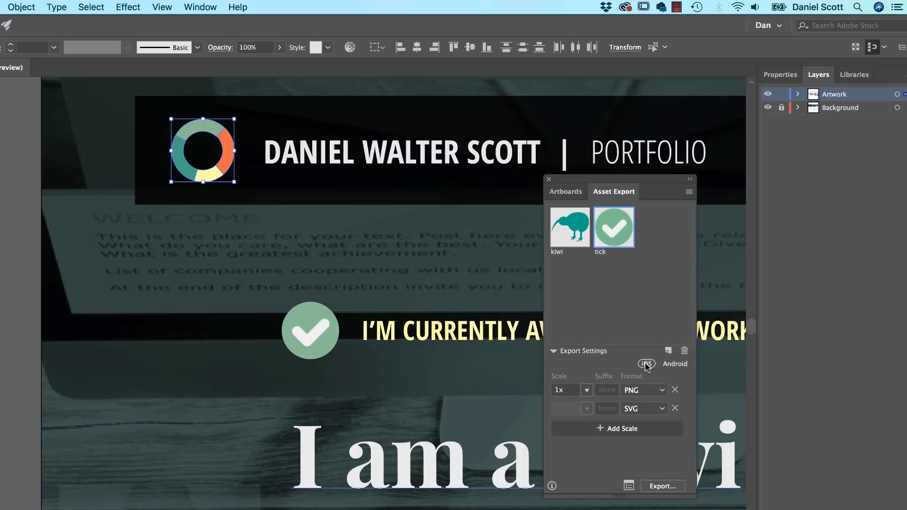
pyautogui.moveTo(646, 364)
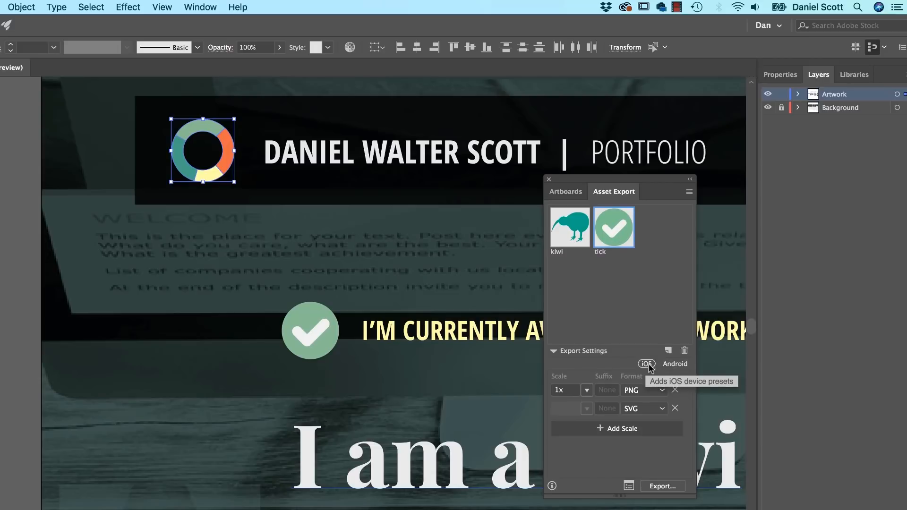
pyautogui.moveTo(675, 364)
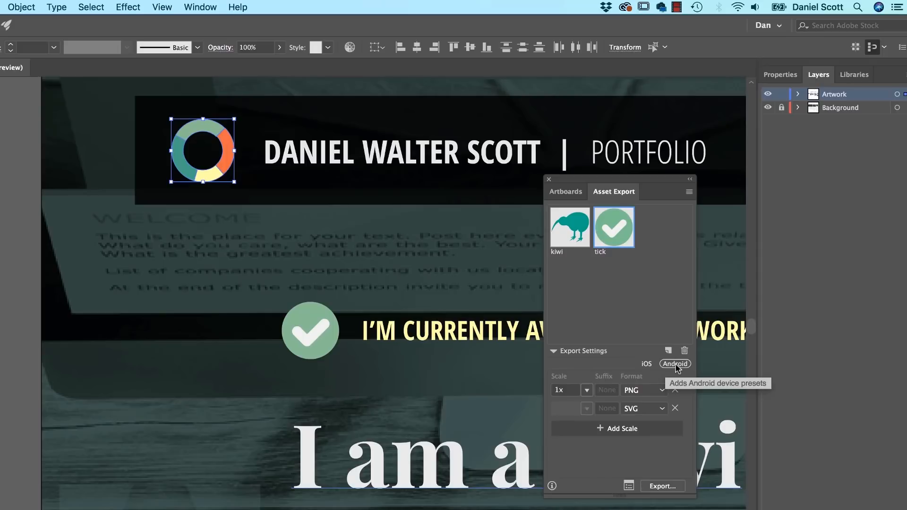
pyautogui.click(675, 363)
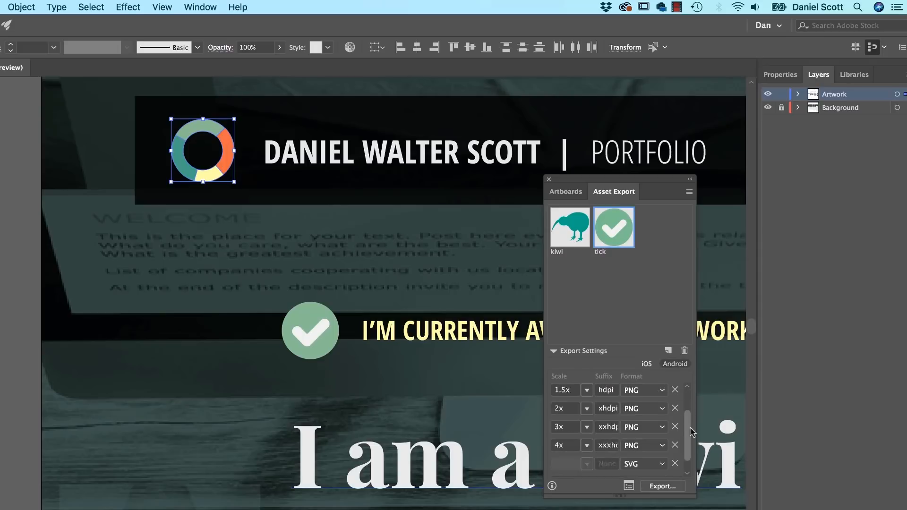
pyautogui.scroll(3)
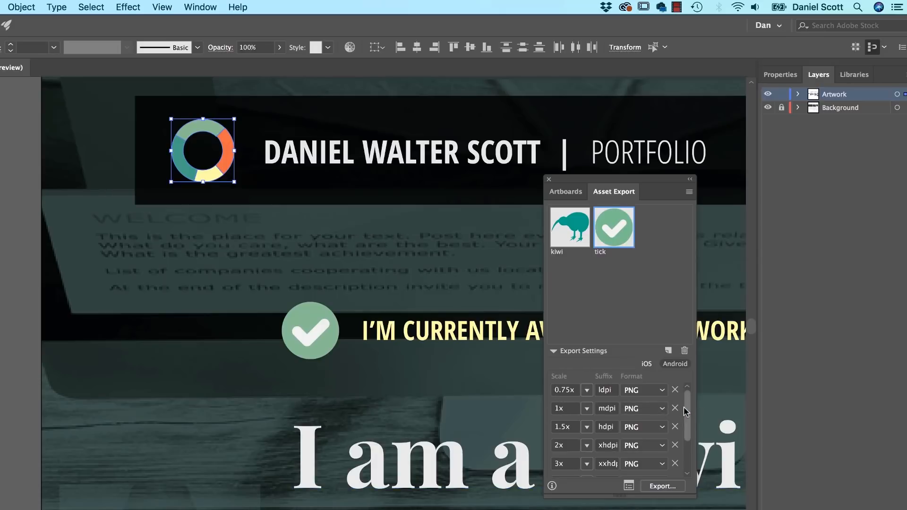
pyautogui.scroll(-3)
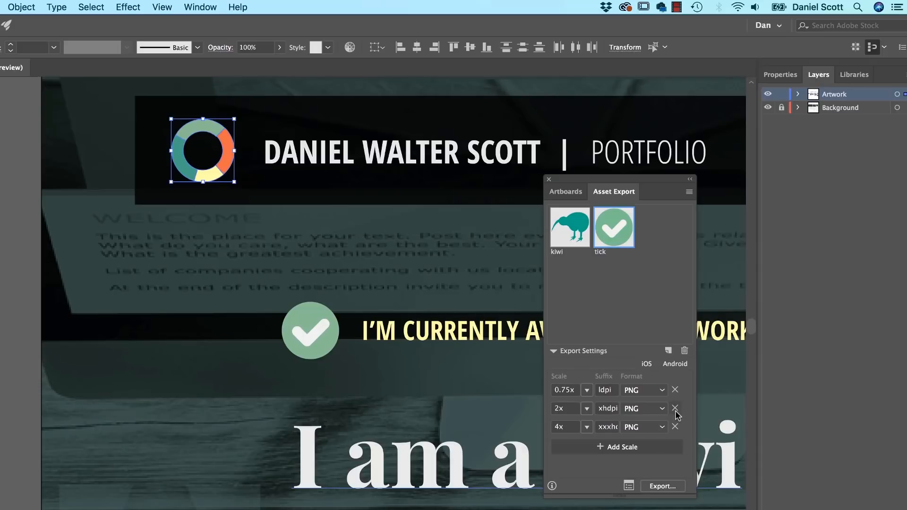
pyautogui.click(675, 408)
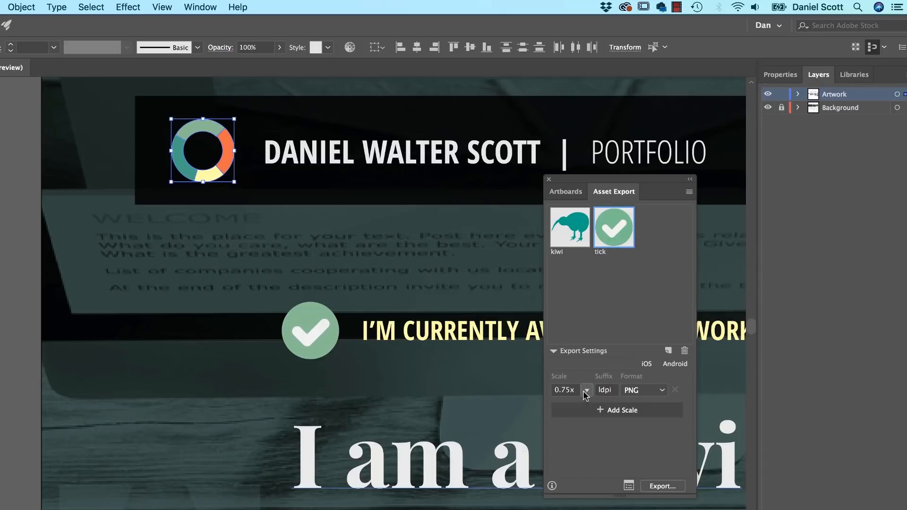
pyautogui.click(617, 410)
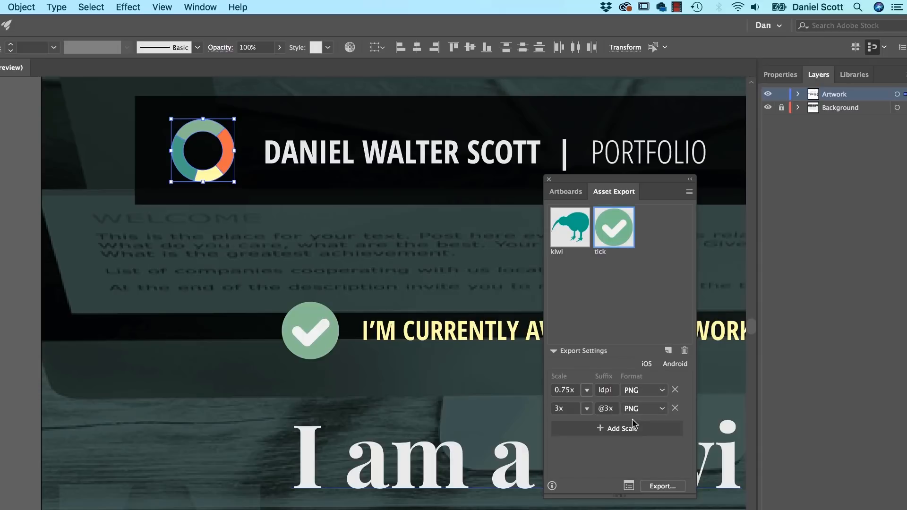
pyautogui.tripleClick(606, 390)
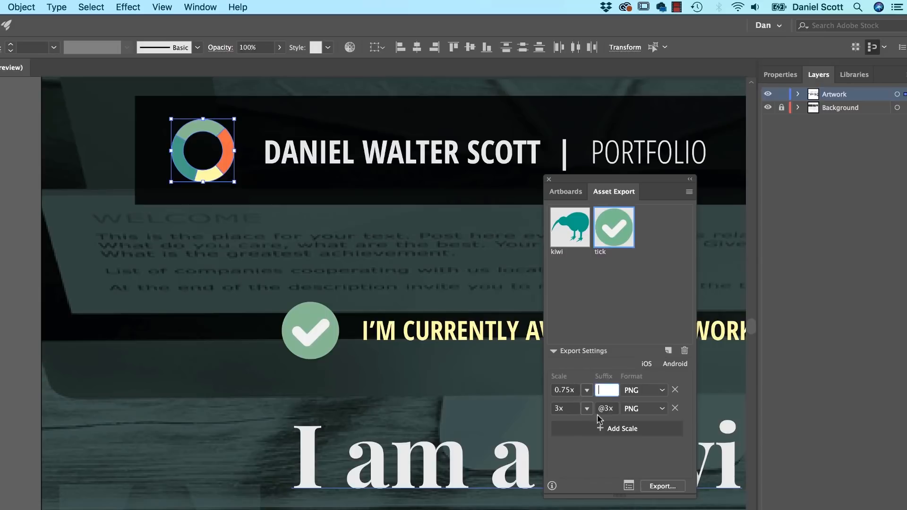
pyautogui.click(585, 390)
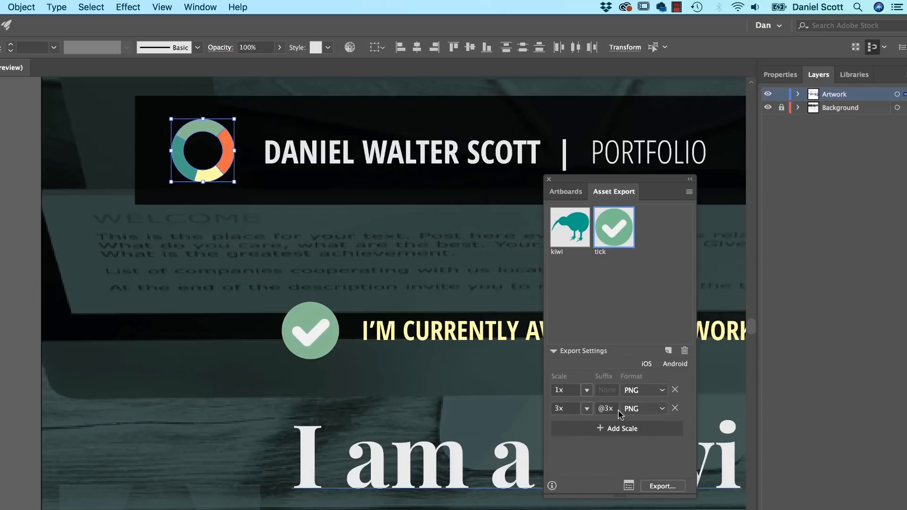
# Step: Undo the scale changes so outputs are 1x PNG and SVG again
pyautogui.click(642, 409)
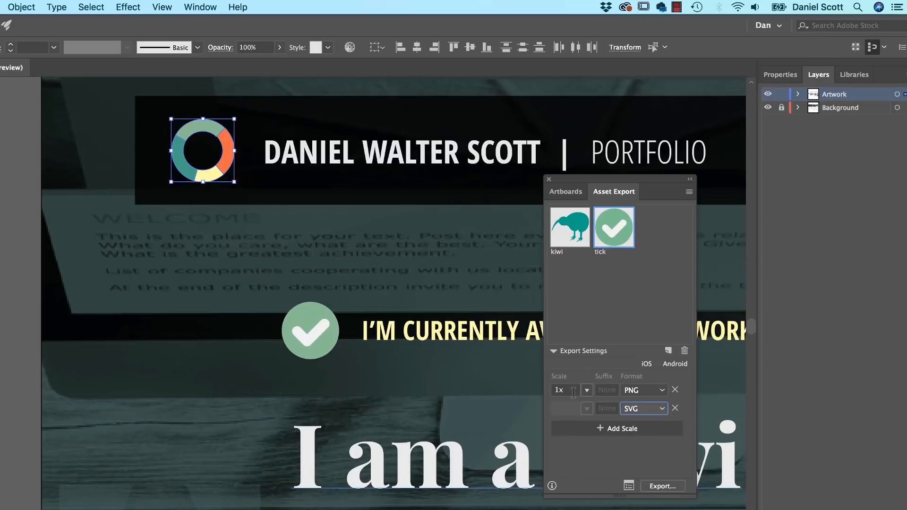
pyautogui.moveTo(639, 422)
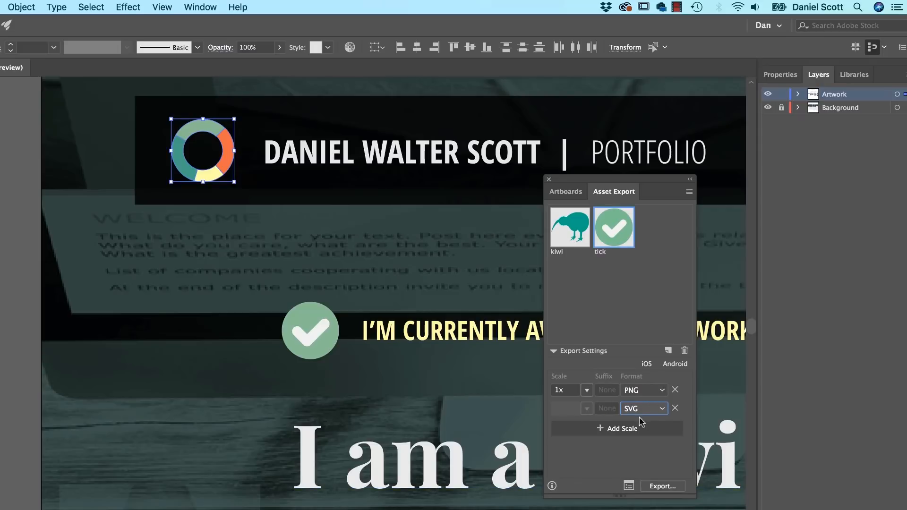
pyautogui.moveTo(621, 449)
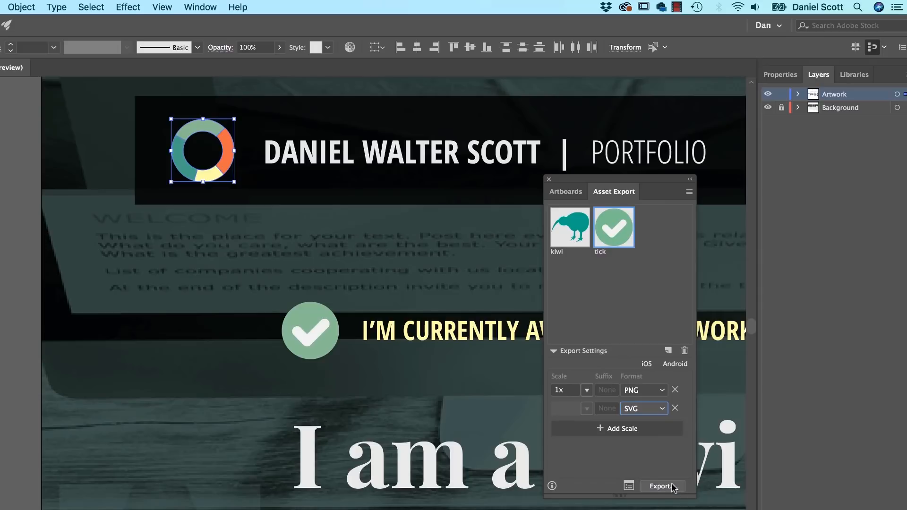
# Step: Export the tick asset to the Desktop and check tick.png and tick.svg in Finder
pyautogui.click(661, 486)
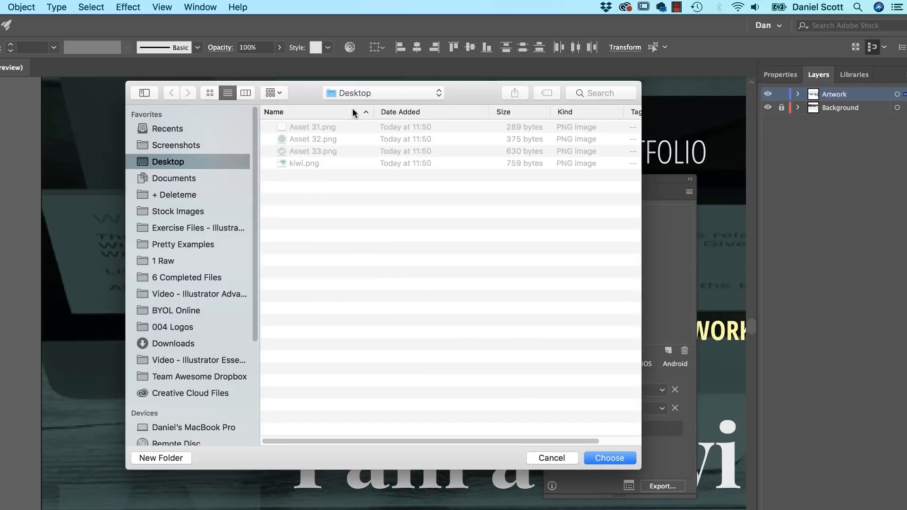
pyautogui.click(609, 458)
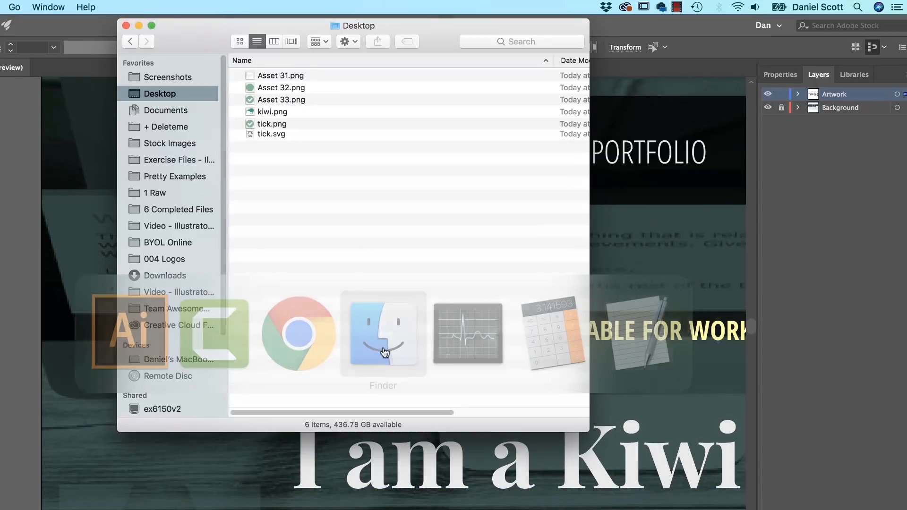
pyautogui.click(280, 87)
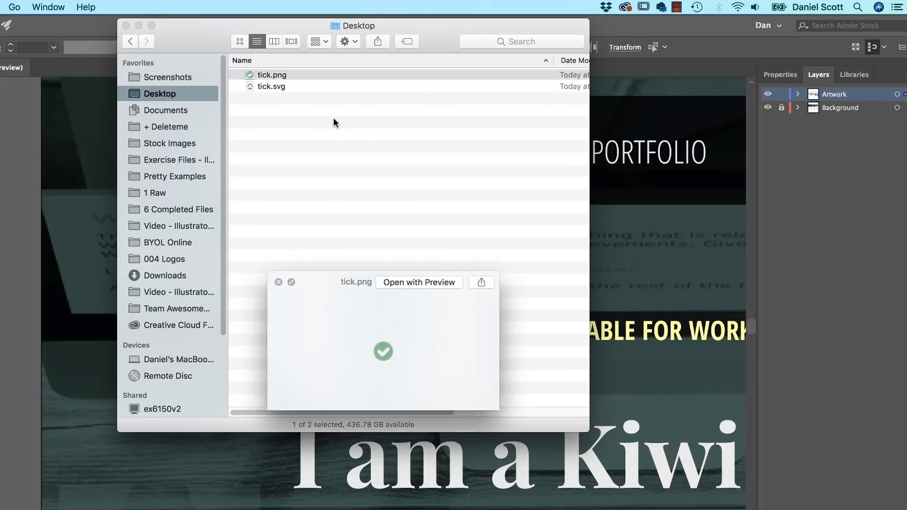
pyautogui.click(270, 86)
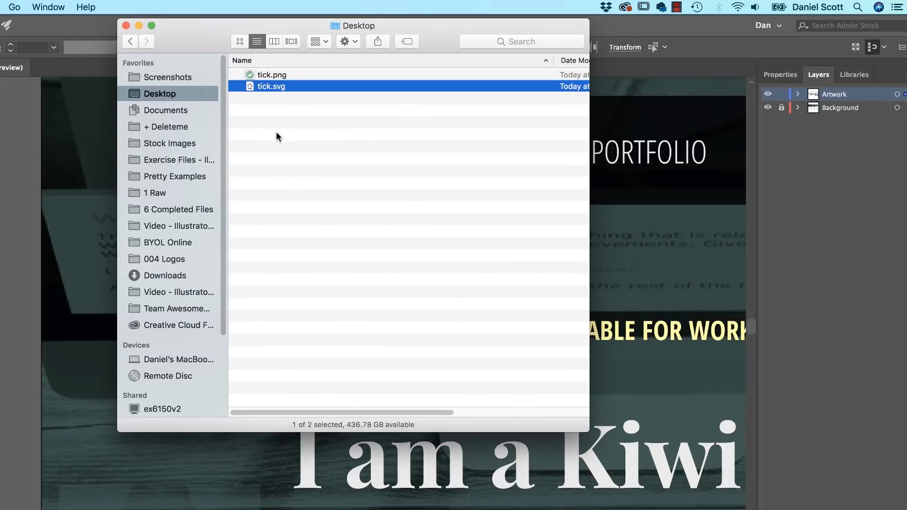
pyautogui.click(405, 376)
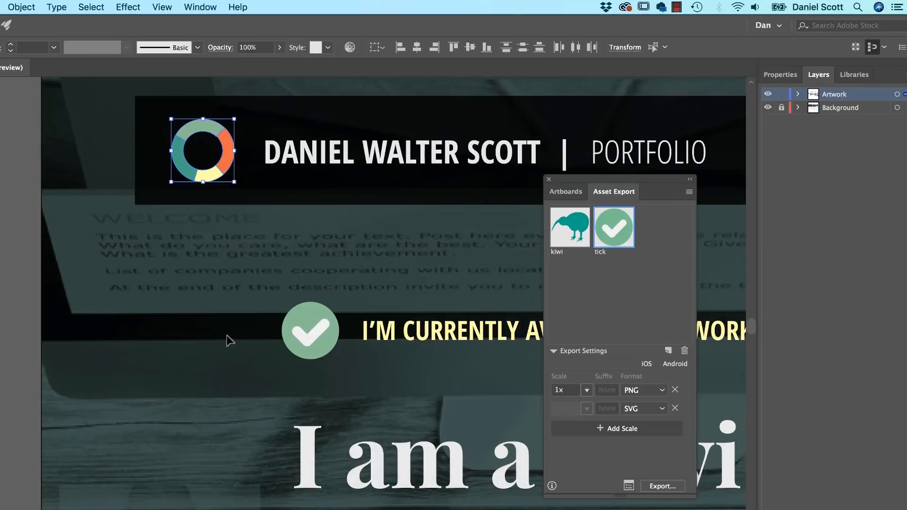
pyautogui.moveTo(312, 315)
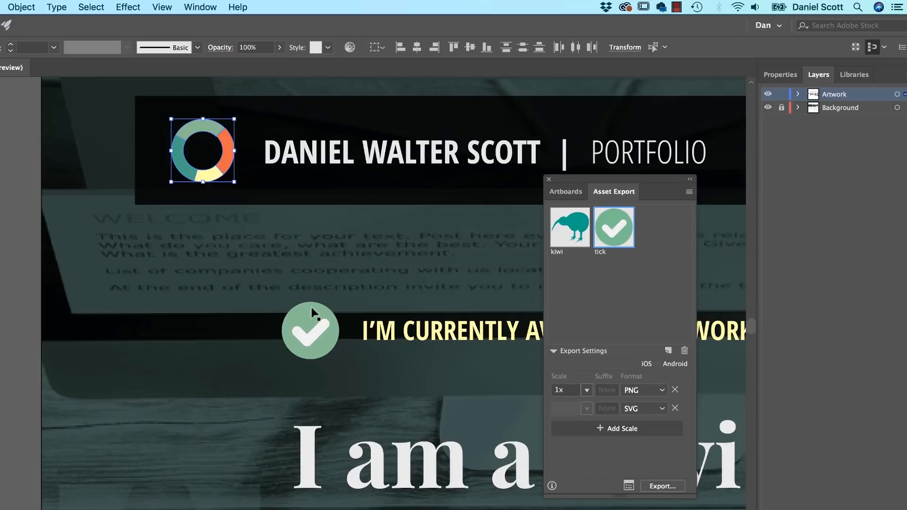
# Step: Draw a wavy closed blob path, about 228 by 268 px, on the empty artboard
pyautogui.click(451, 331)
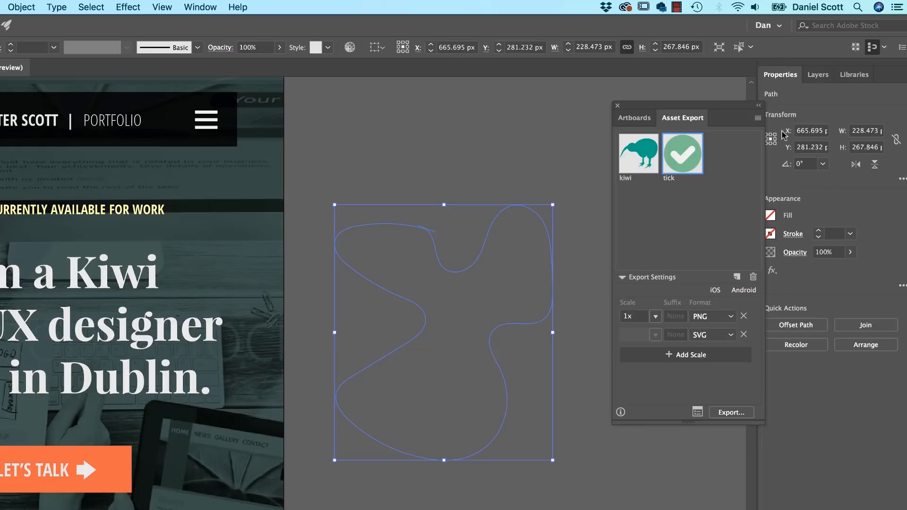
# Step: Clip the teal fill with the wavy path and add the clip group as Asset 32
pyautogui.click(771, 216)
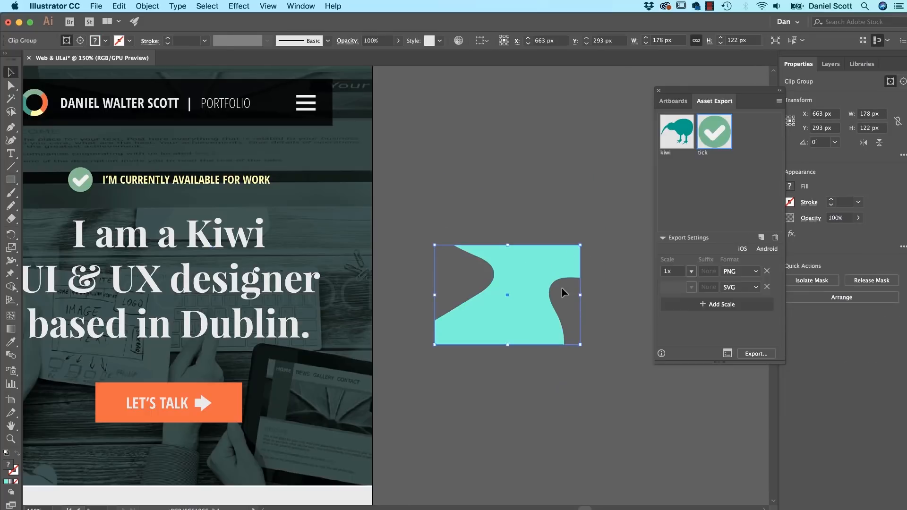
pyautogui.moveTo(559, 396)
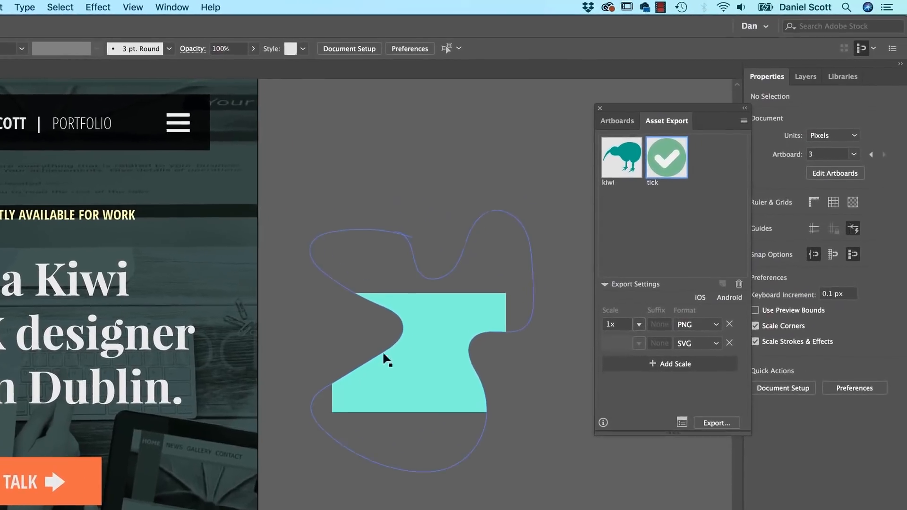
pyautogui.click(408, 353)
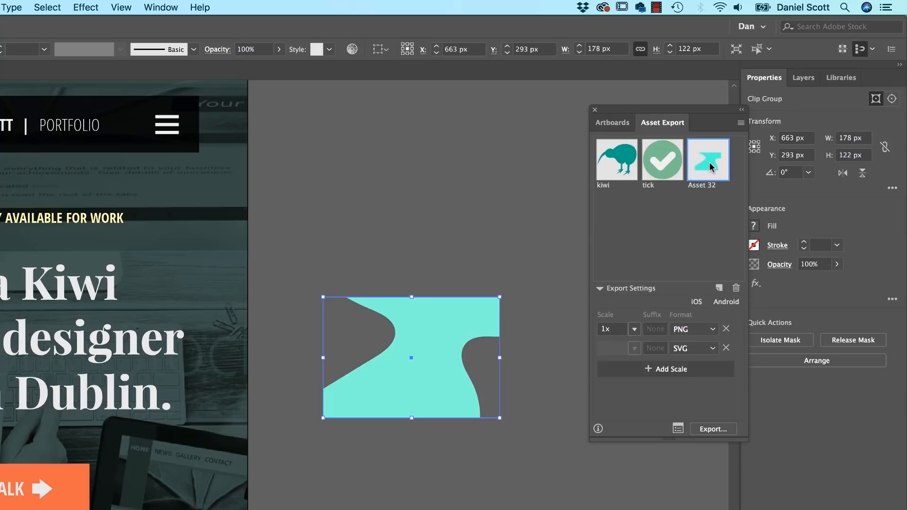
pyautogui.moveTo(694, 150)
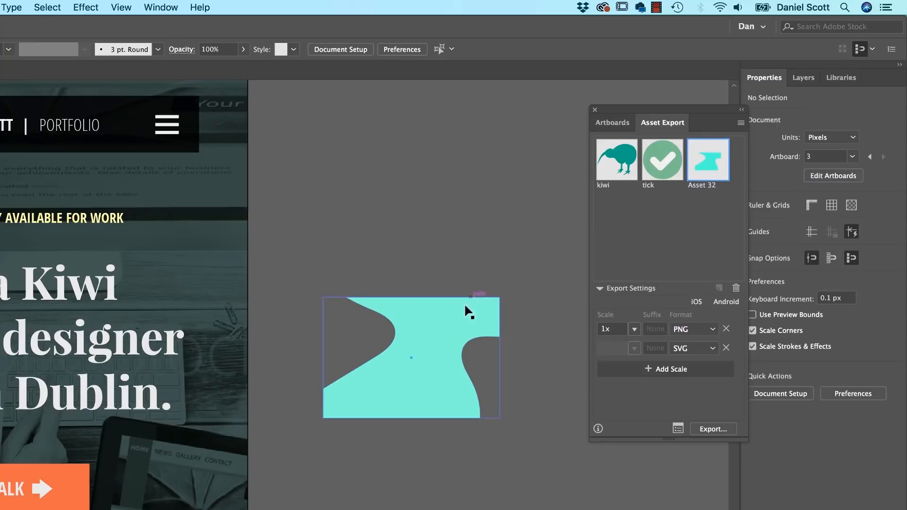
# Step: Add the teal blob to Asset Export as Asset 32, a 178 by 122 px path
pyautogui.click(411, 359)
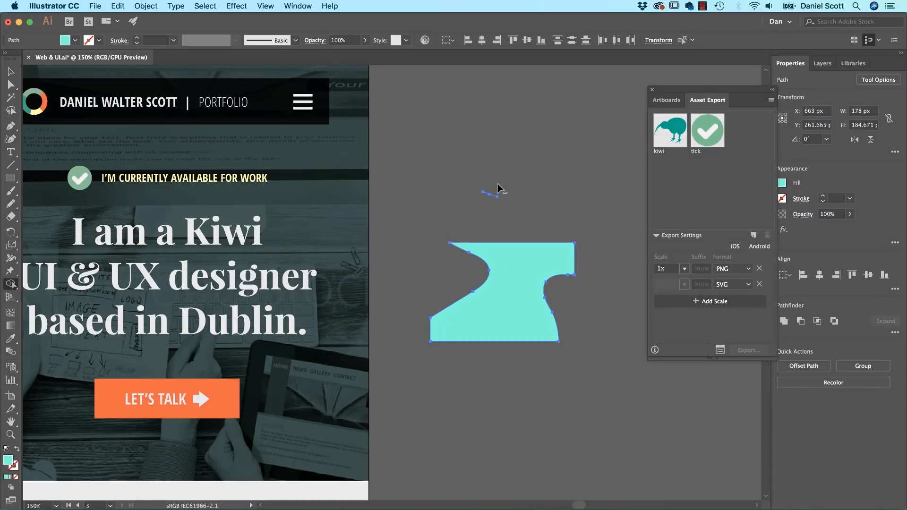
pyautogui.click(501, 294)
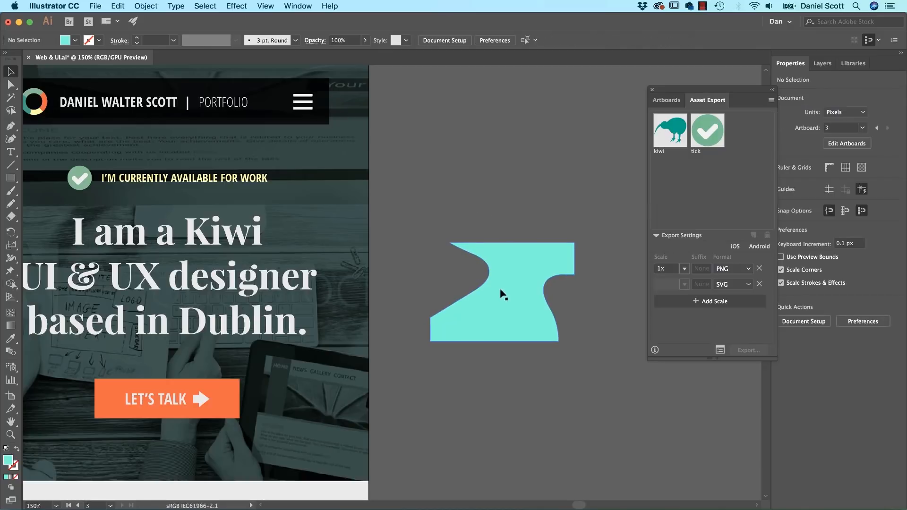
pyautogui.click(500, 292)
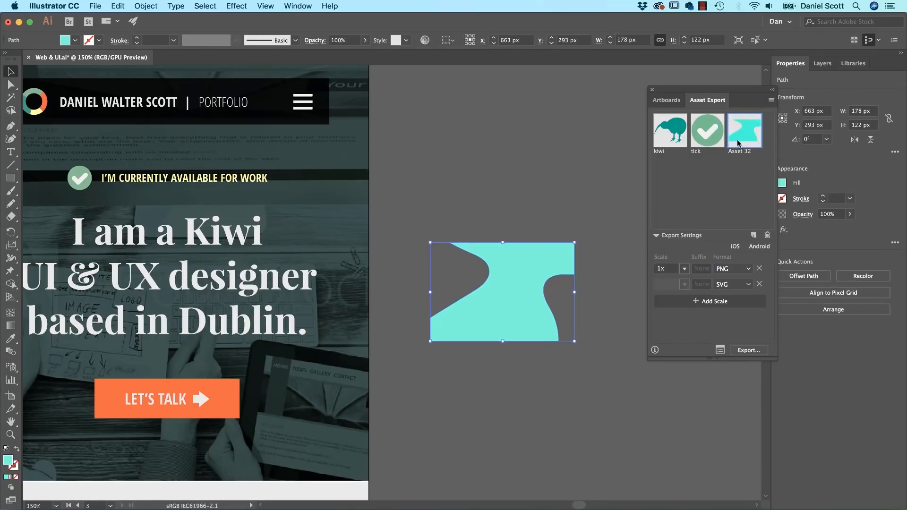
pyautogui.moveTo(754, 119)
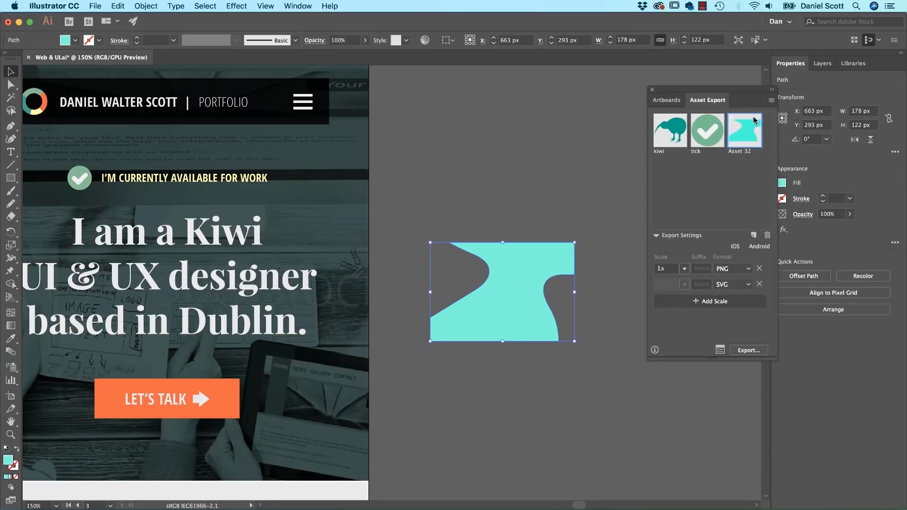
pyautogui.moveTo(533, 262)
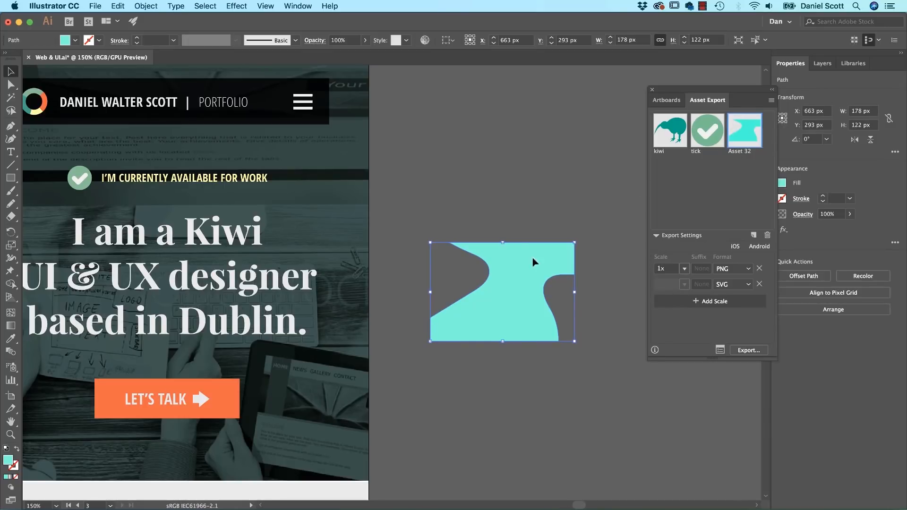
pyautogui.click(515, 180)
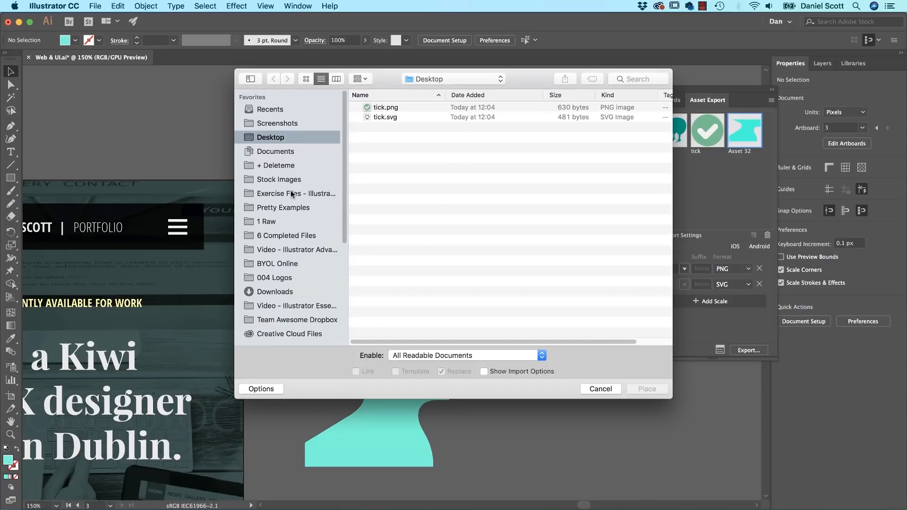
# Step: Place Bike 1.jpg from Exercise Files onto the canvas and select the circular photo
pyautogui.click(297, 193)
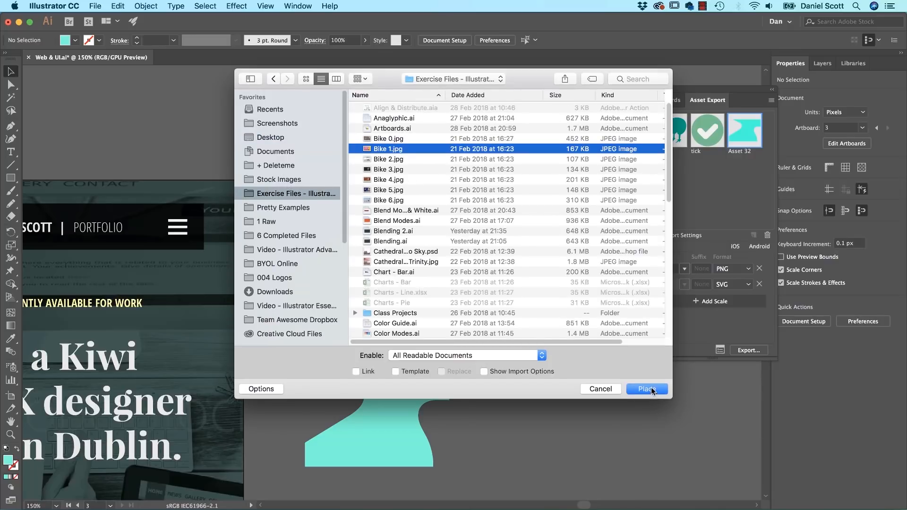
pyautogui.click(646, 389)
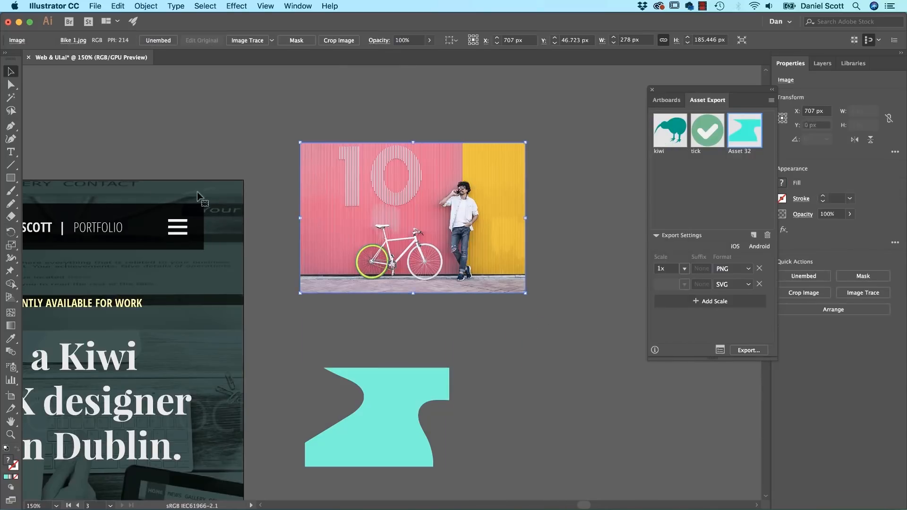
pyautogui.click(10, 179)
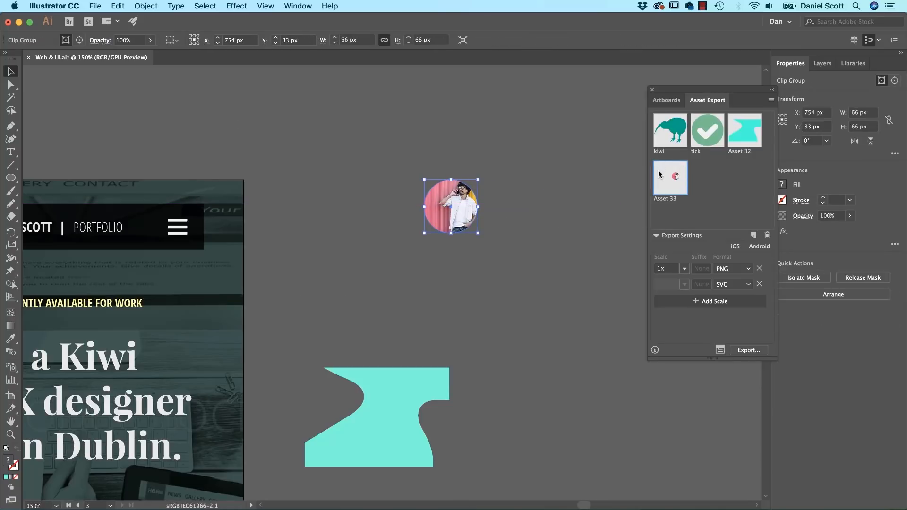
pyautogui.moveTo(665, 172)
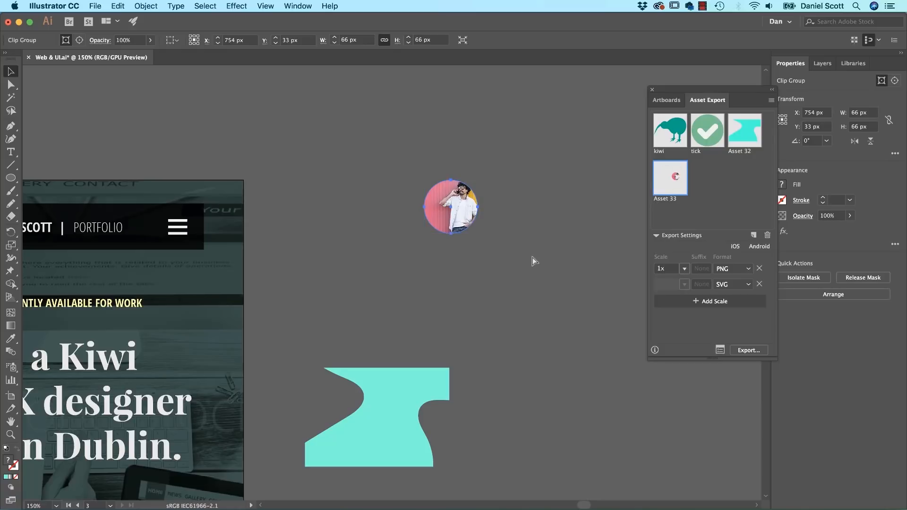
pyautogui.click(451, 206)
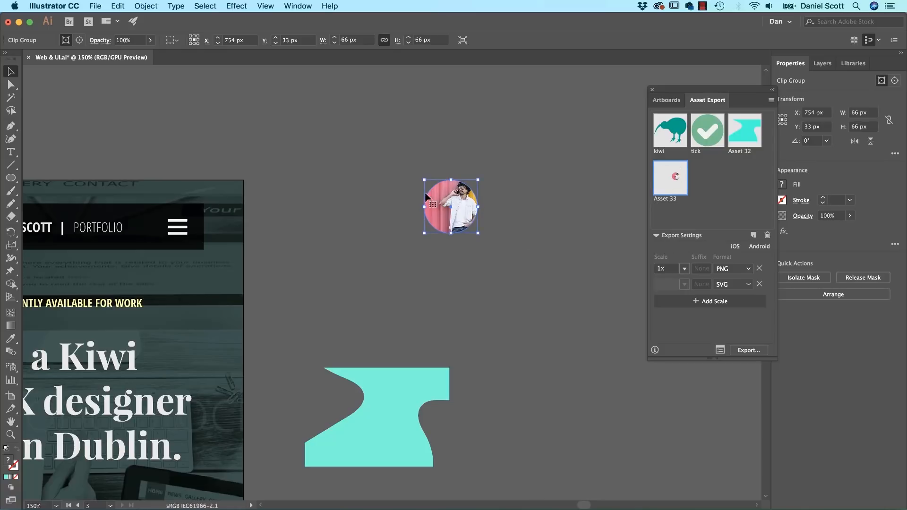
pyautogui.moveTo(451, 226)
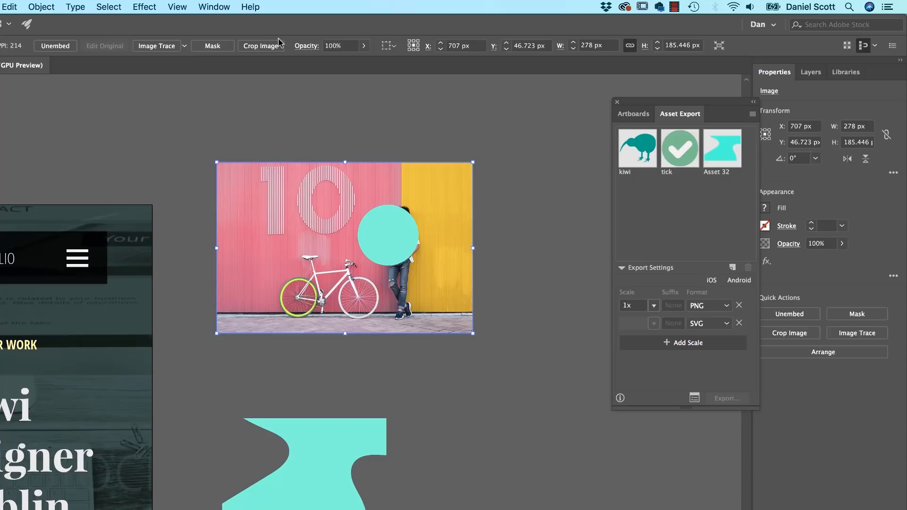
# Step: Crop the bike photo to the circle framing the person and add it as Asset 33
pyautogui.click(261, 46)
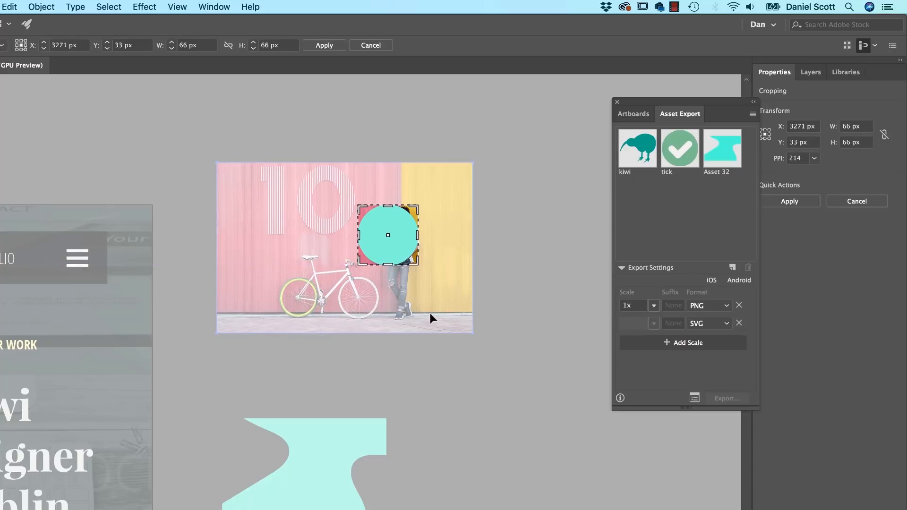
pyautogui.click(324, 45)
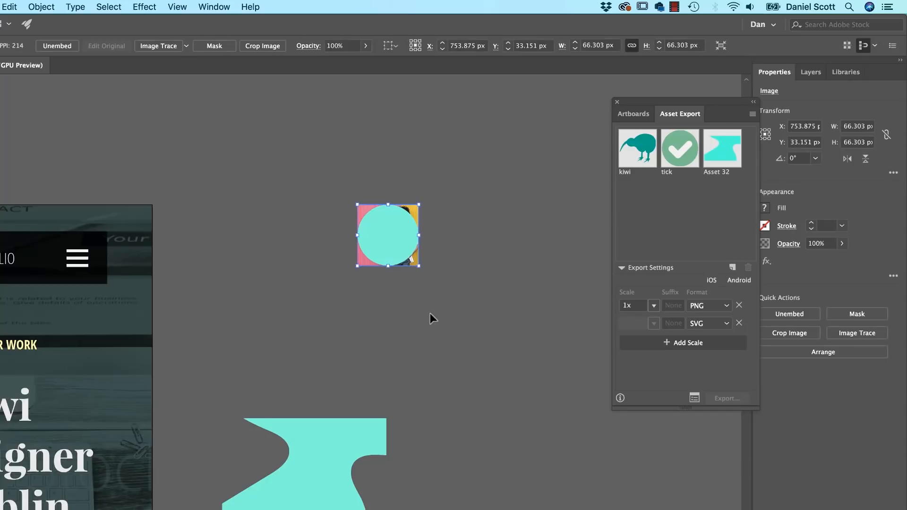
pyautogui.moveTo(327, 350)
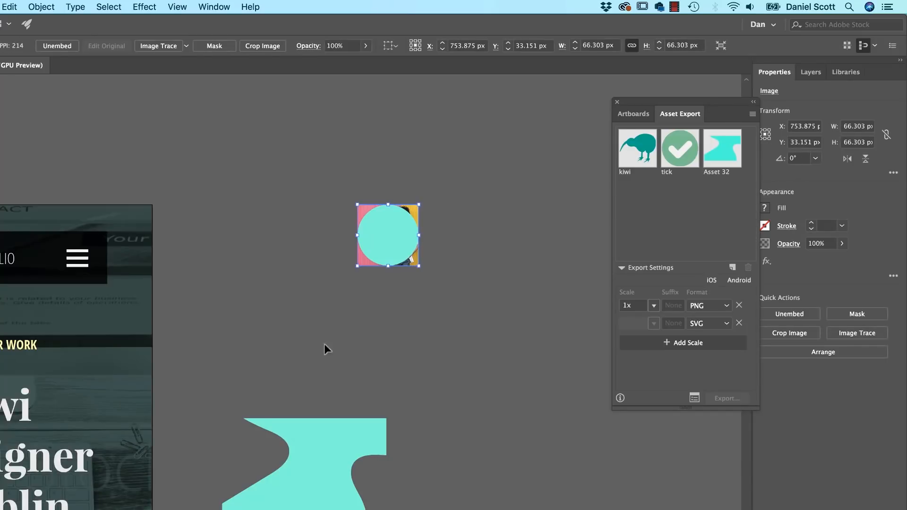
pyautogui.moveTo(259, 289)
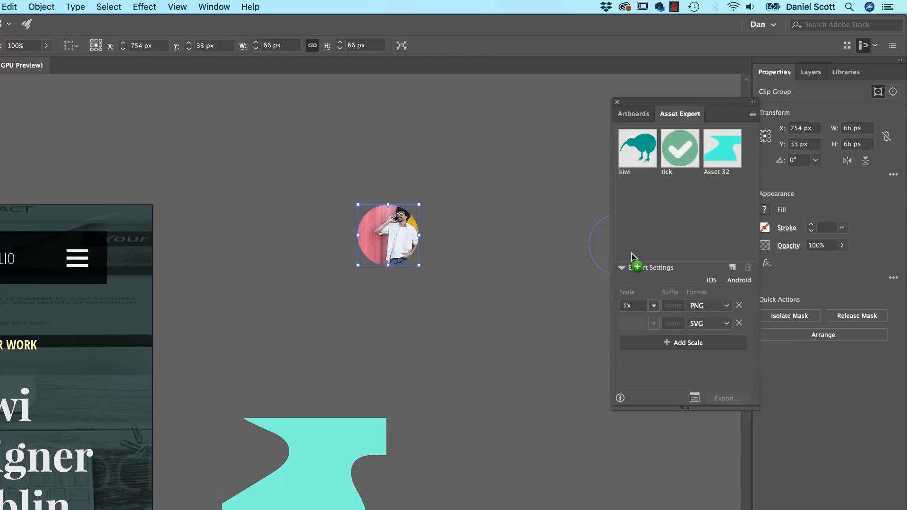
pyautogui.click(638, 266)
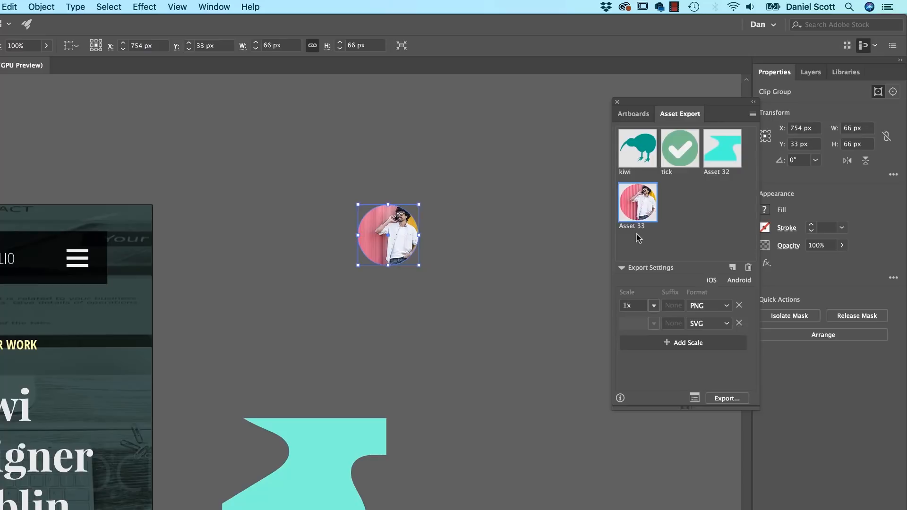
pyautogui.moveTo(665, 343)
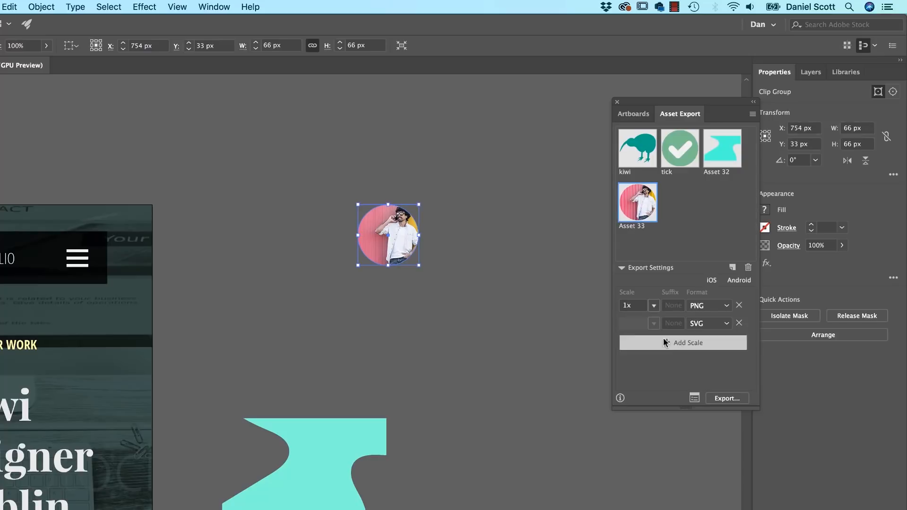
pyautogui.moveTo(608, 227)
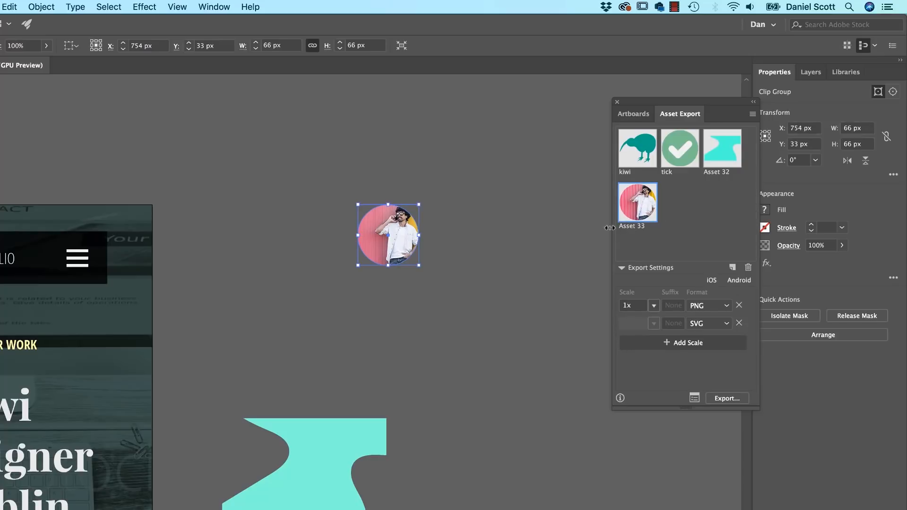
pyautogui.moveTo(315, 301)
pyautogui.write('Blob')
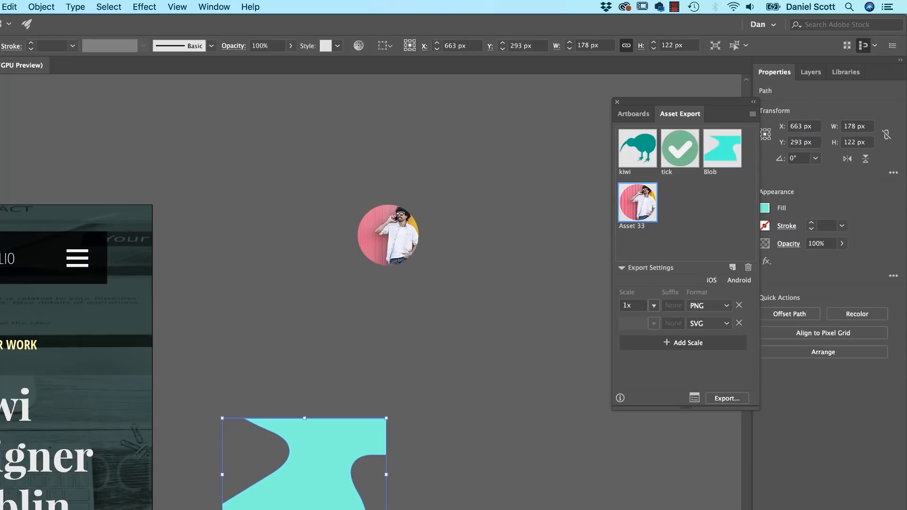
# Step: Rename Asset 33 to Man, set the second format to JPG 50, and fill the blob pink
pyautogui.doubleClick(637, 227)
pyautogui.write('Man')
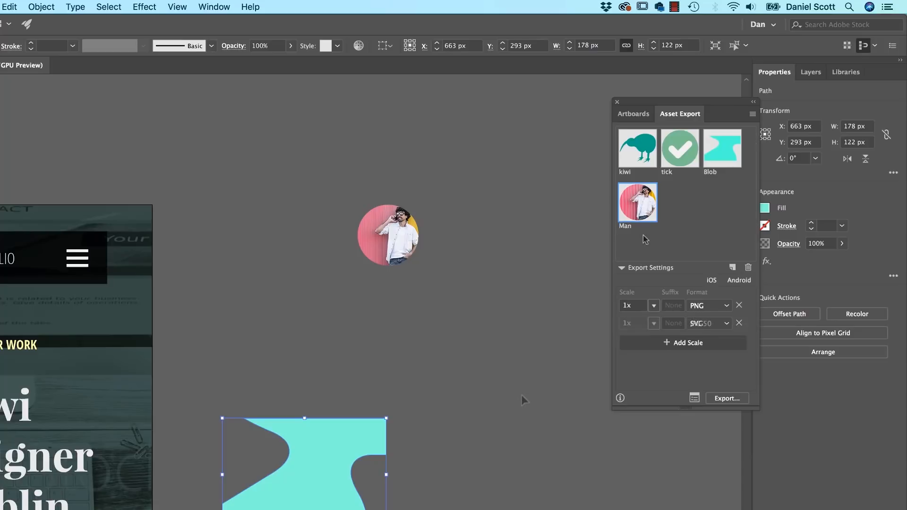
pyautogui.click(708, 323)
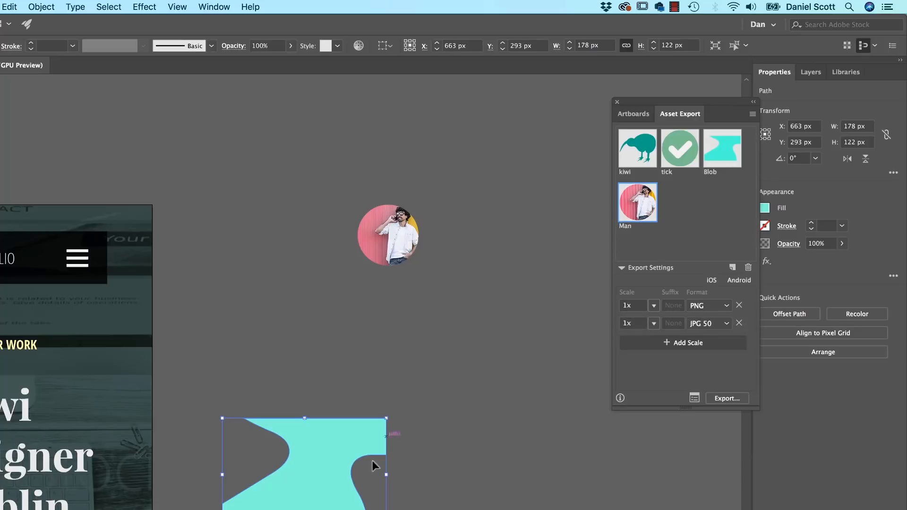
pyautogui.moveTo(327, 447)
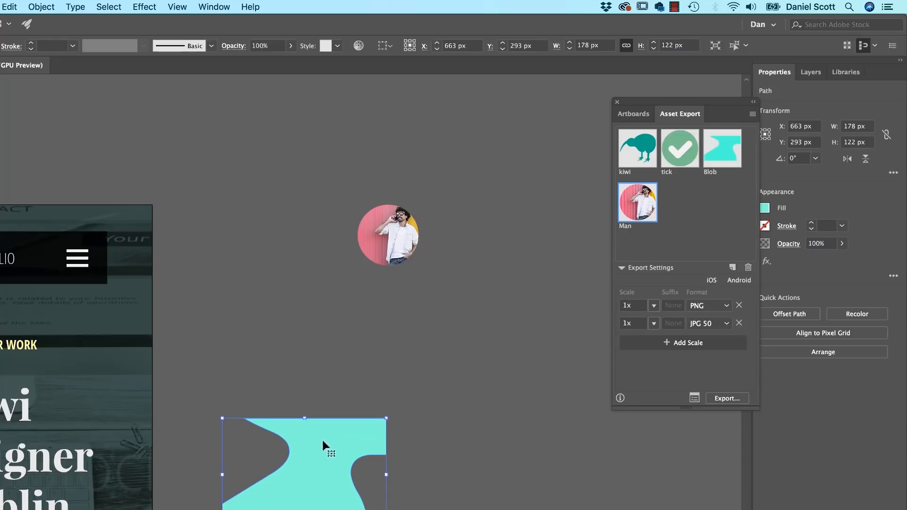
pyautogui.click(765, 209)
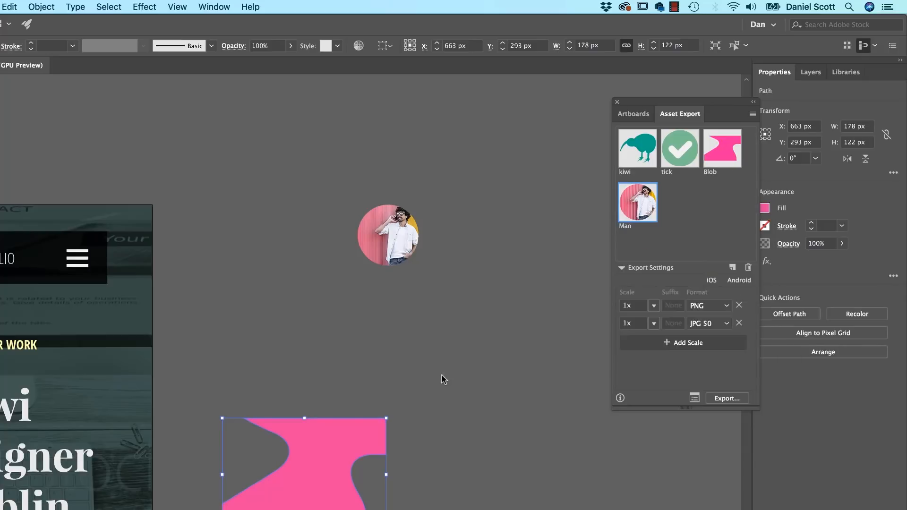
pyautogui.click(443, 379)
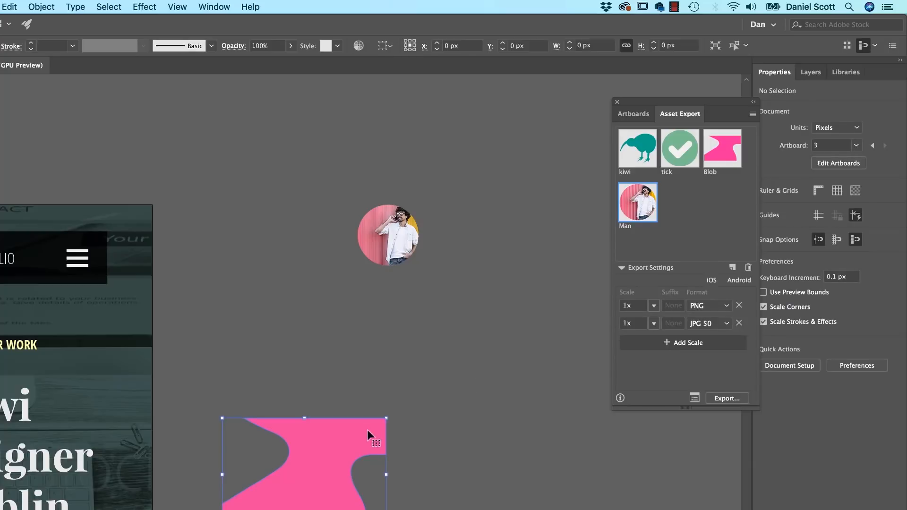
# Step: Add a third export row set to SVG after the PNG and JPG 50 entries
pyautogui.click(637, 147)
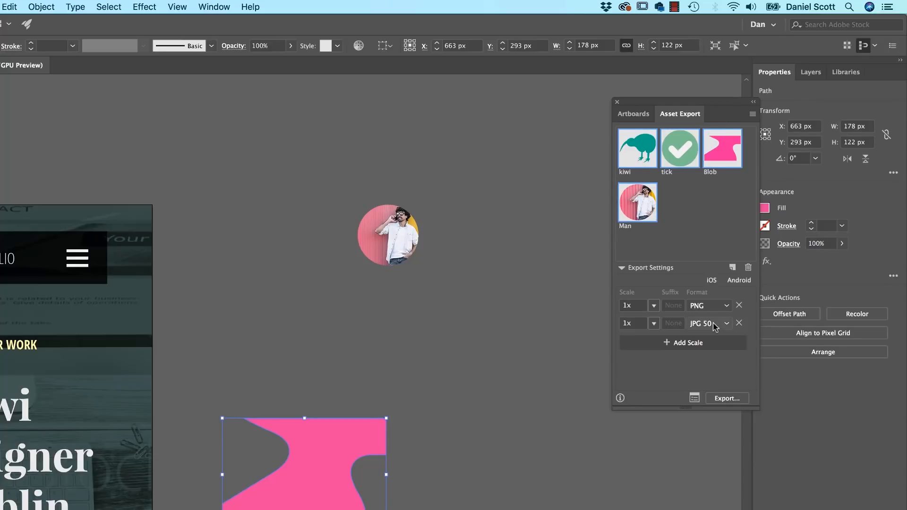
pyautogui.moveTo(694, 335)
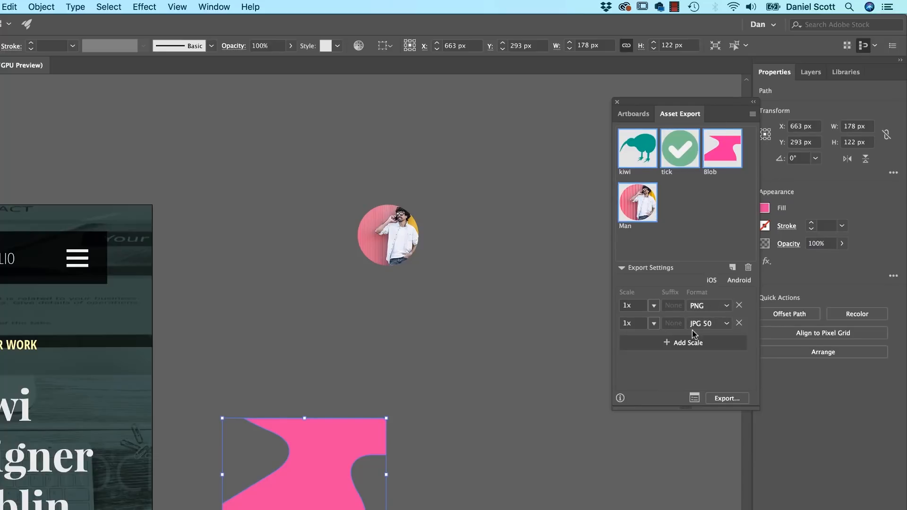
pyautogui.click(708, 341)
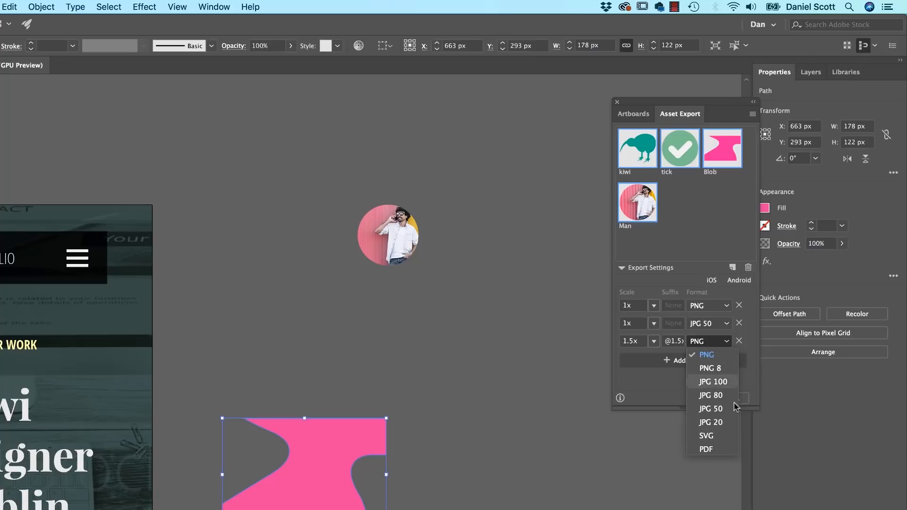
pyautogui.click(705, 436)
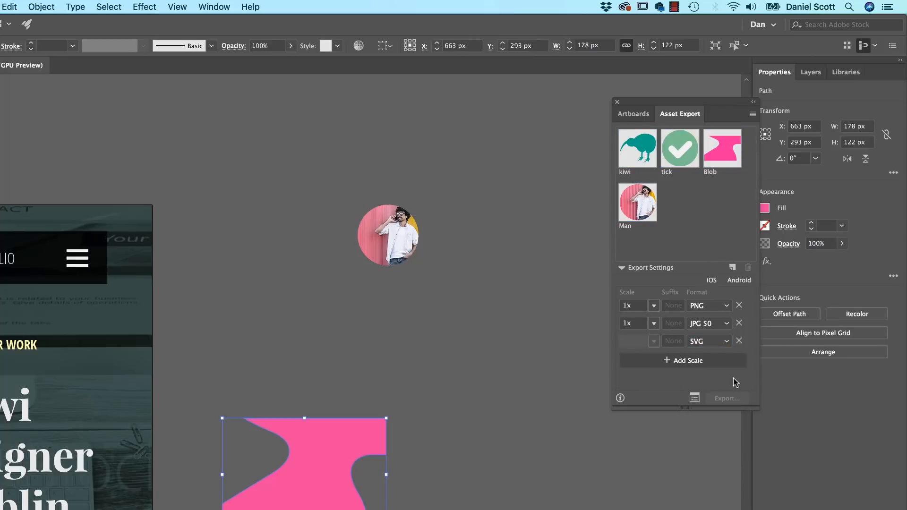
pyautogui.moveTo(177, 172)
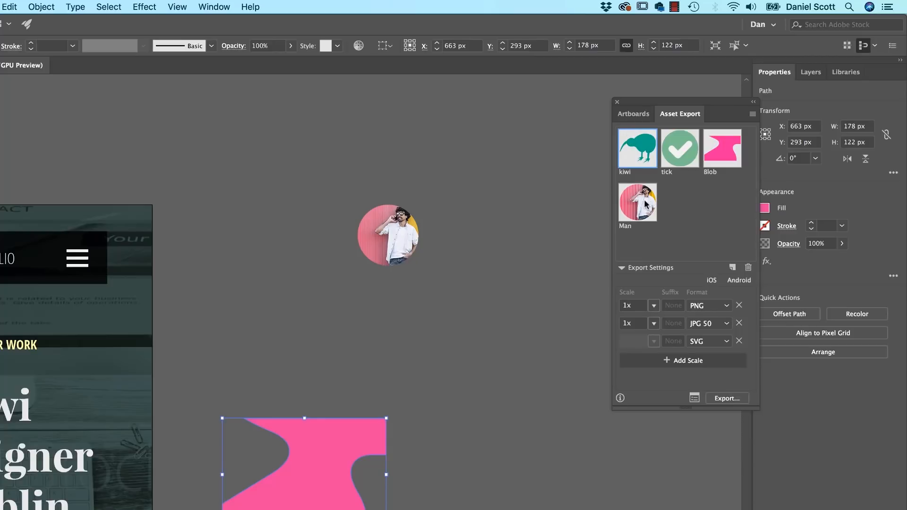
pyautogui.moveTo(715, 248)
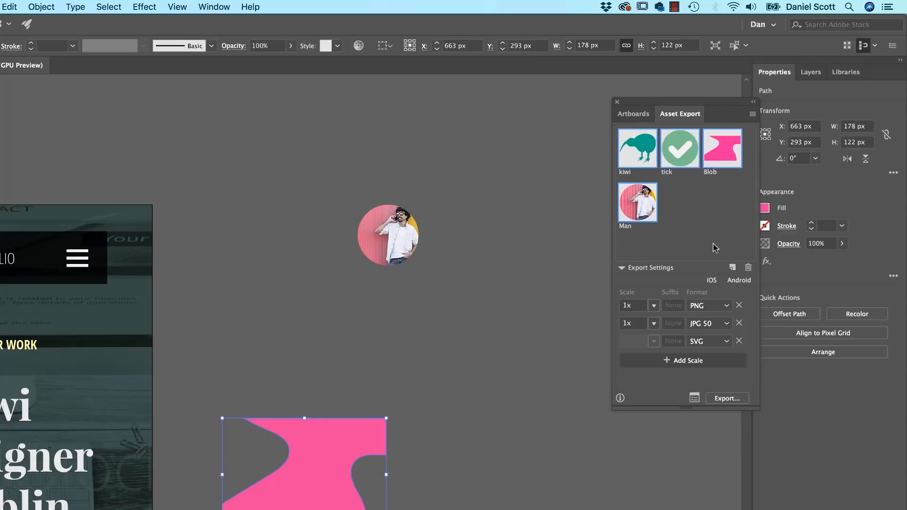
# Step: Export all four assets to the Desktop, replacing the tick files, and inspect them in Finder
pyautogui.click(727, 398)
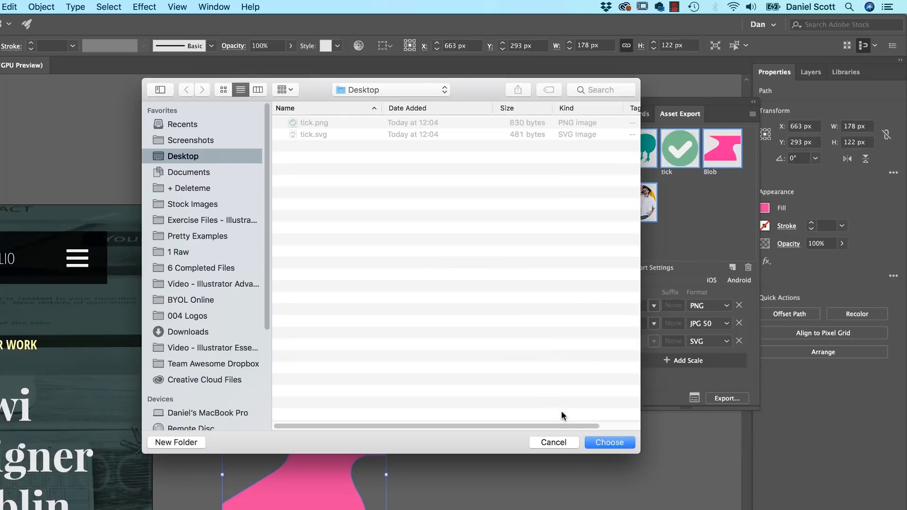
pyautogui.click(609, 443)
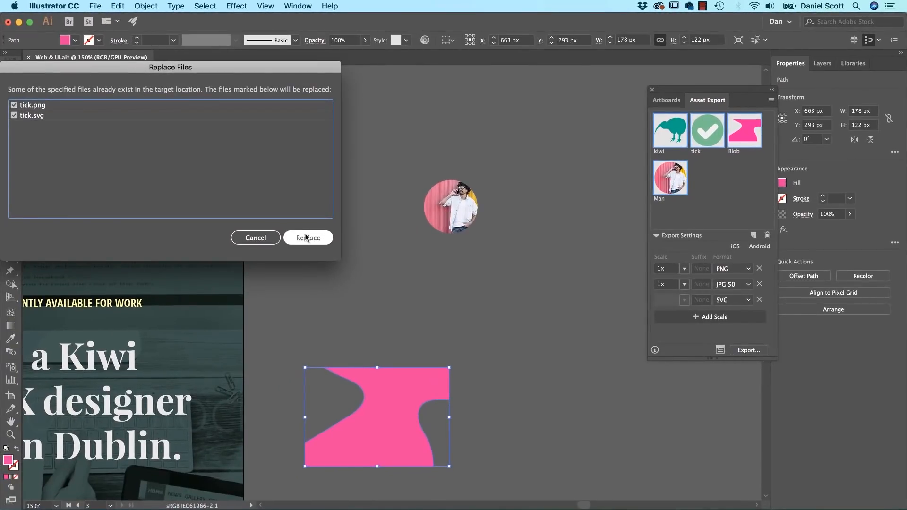
pyautogui.click(308, 238)
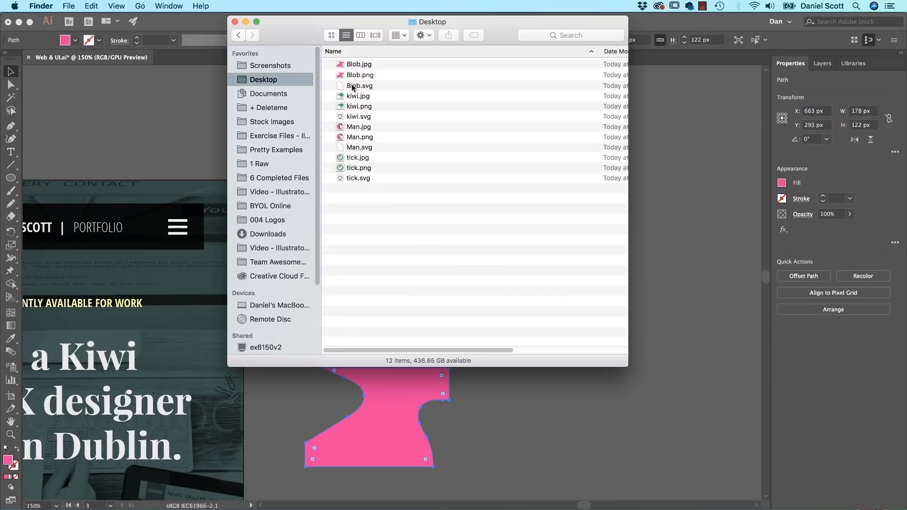
pyautogui.click(359, 63)
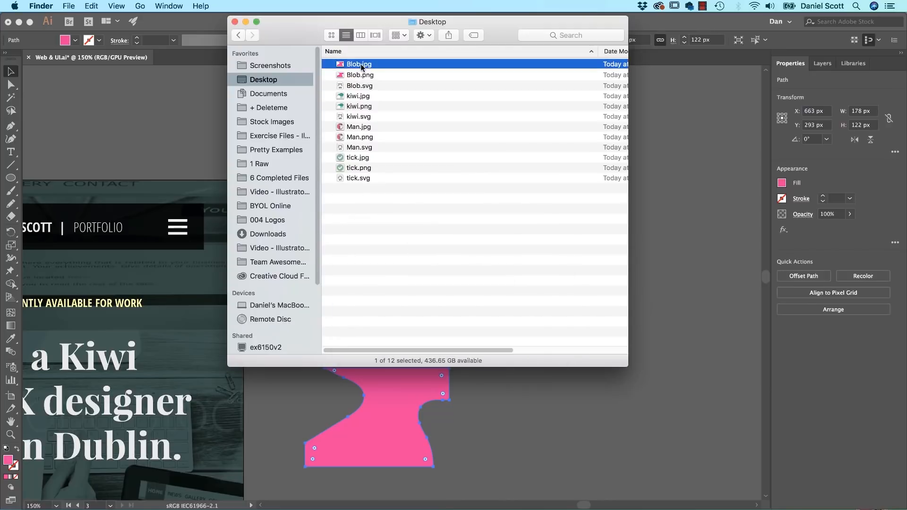
pyautogui.click(359, 86)
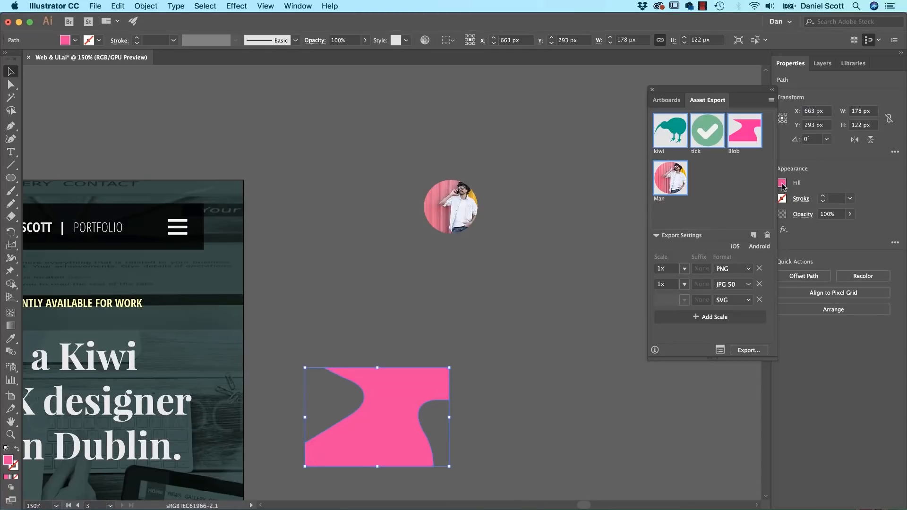
# Step: Fill the blob green, re-export it over the Blob files, and preview Blob.jpg
pyautogui.click(783, 183)
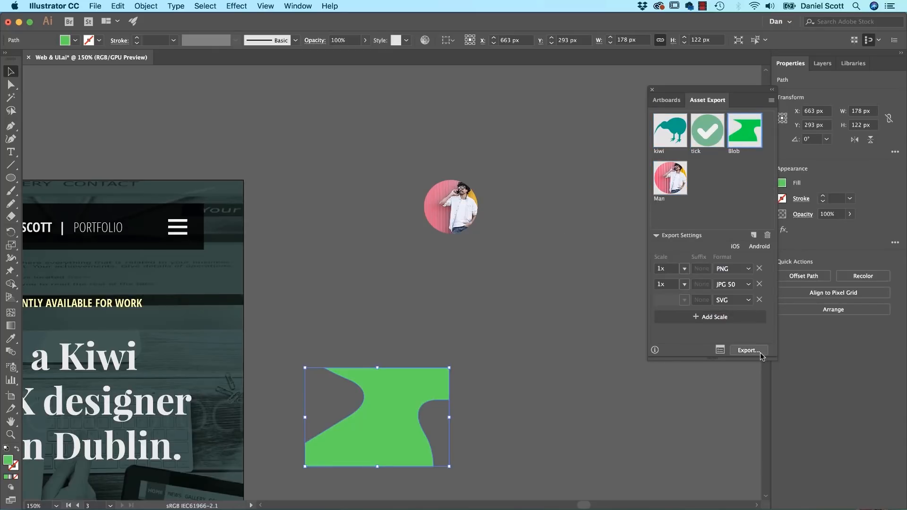
pyautogui.click(748, 350)
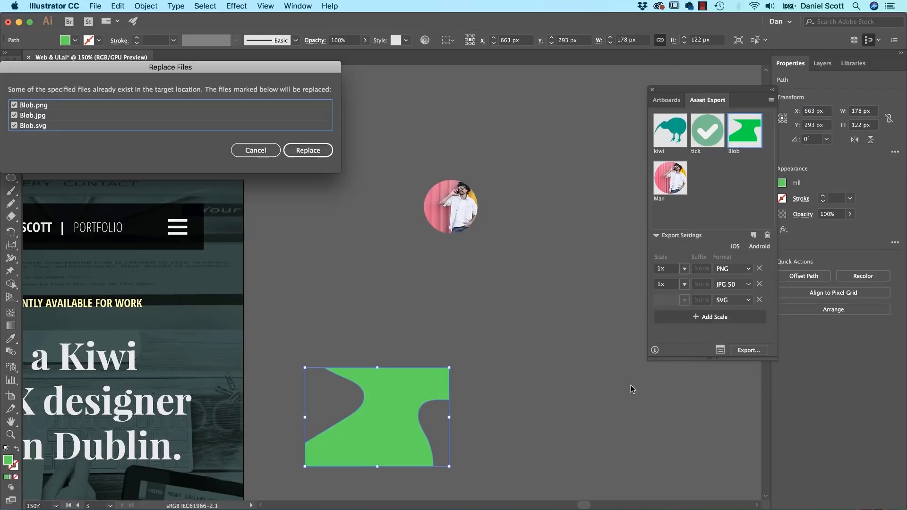
pyautogui.click(308, 150)
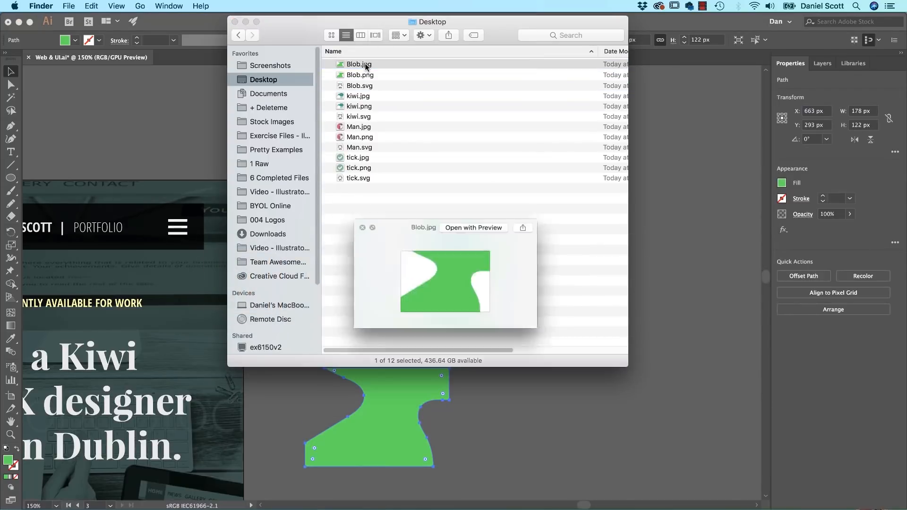
pyautogui.click(358, 85)
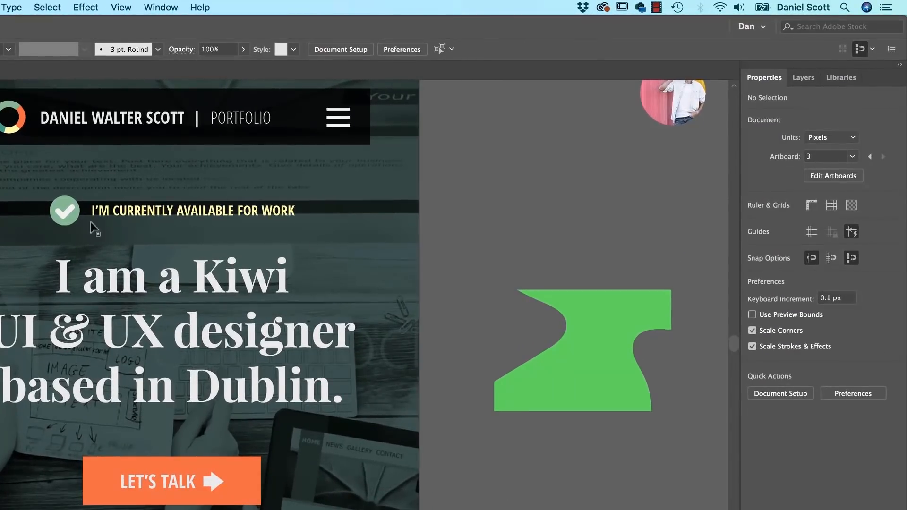
pyautogui.moveTo(242, 219)
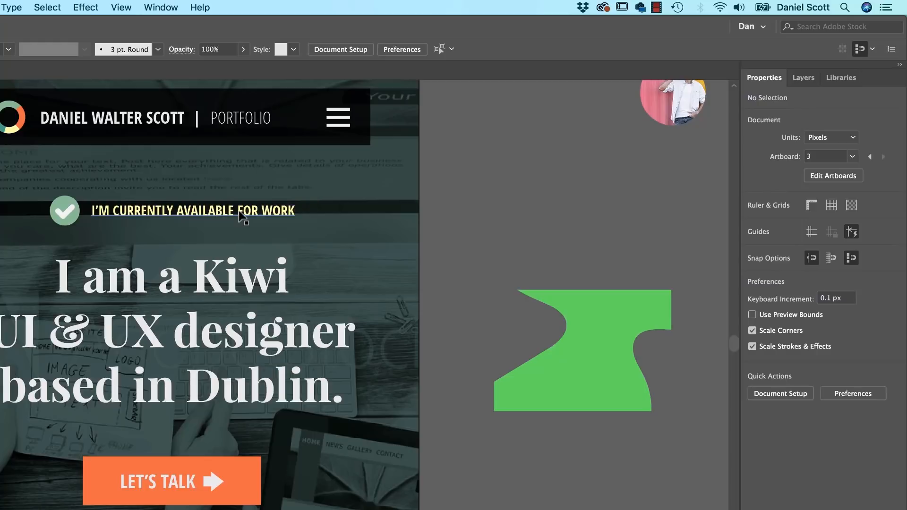
pyautogui.moveTo(248, 220)
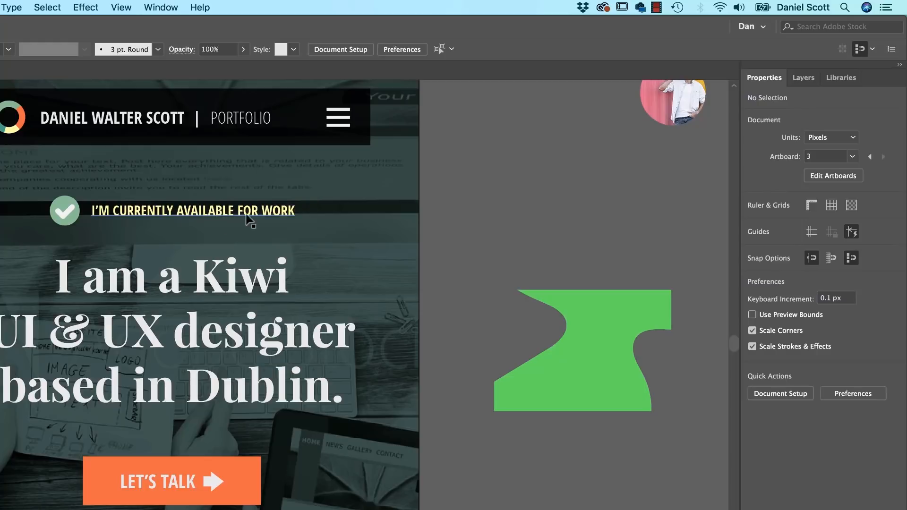
pyautogui.moveTo(214, 222)
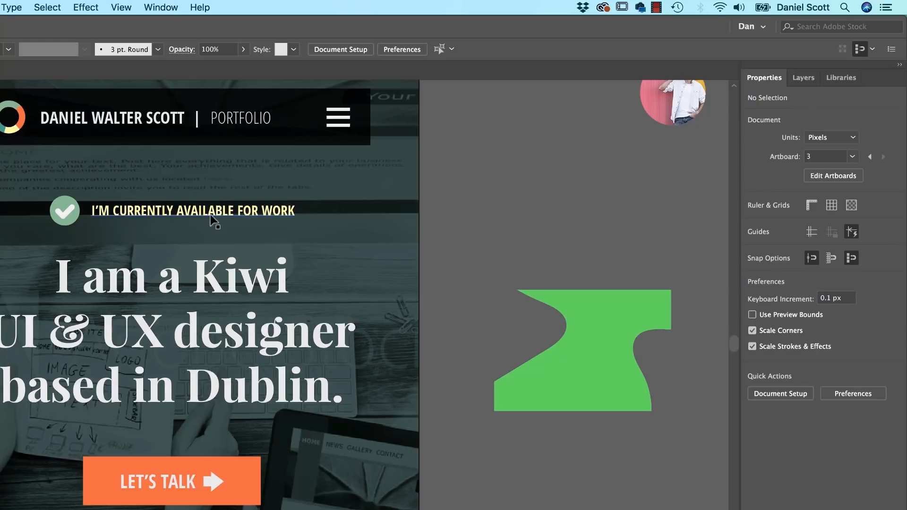
pyautogui.moveTo(246, 219)
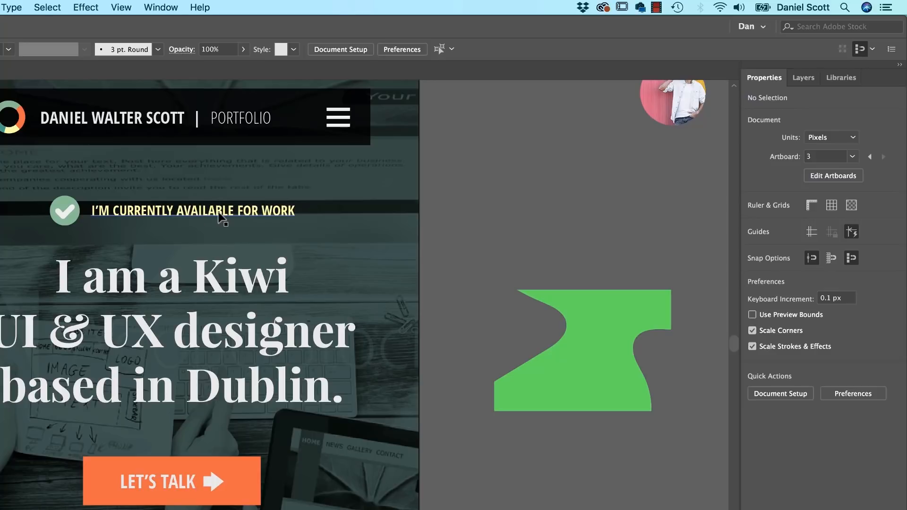
# Step: Select the 14 pt Open Sans Condensed Bold 'I'M CURRENTLY AVAILABLE FOR WORK' text
pyautogui.click(192, 211)
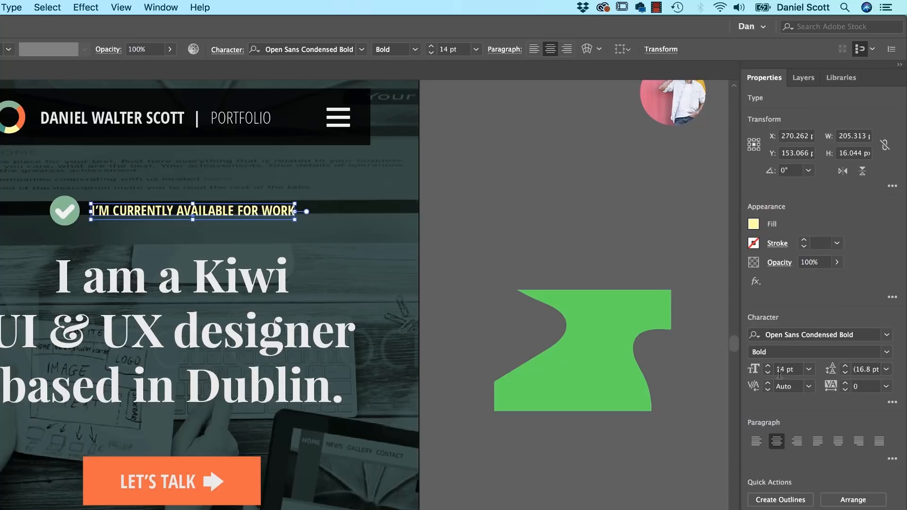
pyautogui.moveTo(319, 274)
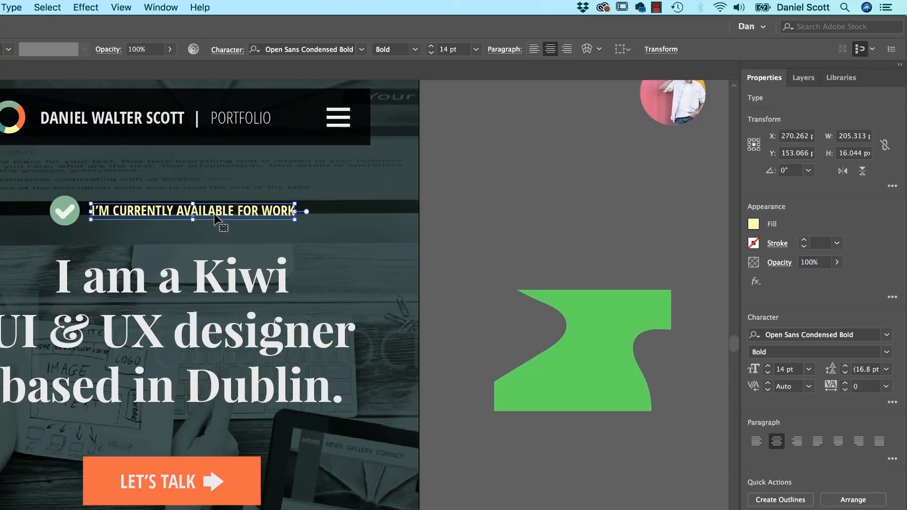
pyautogui.moveTo(165, 7)
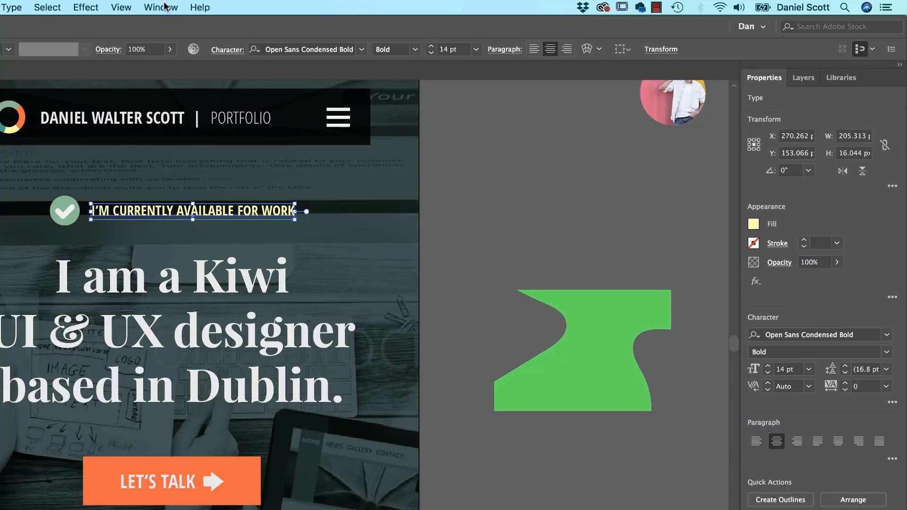
# Step: Open CSS Properties for the availability line, then view the I am a Kiwi headline's CSS
pyautogui.click(161, 7)
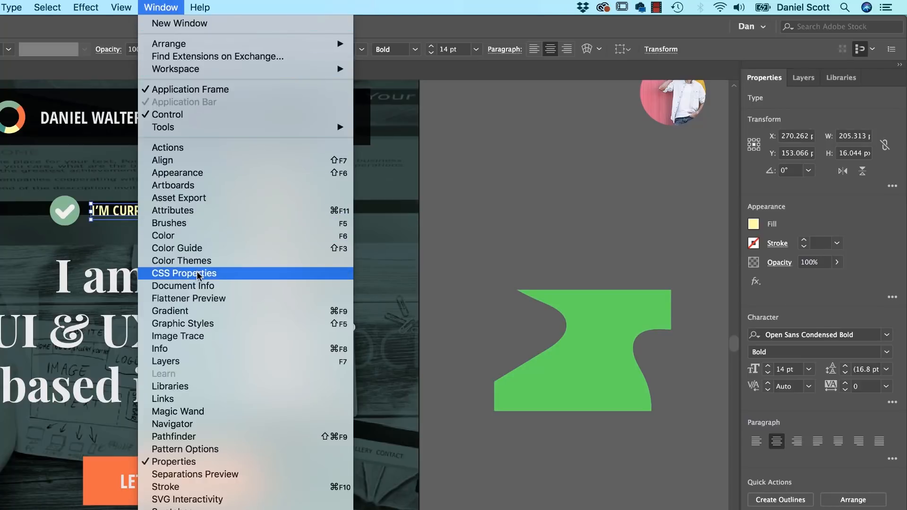
pyautogui.click(184, 273)
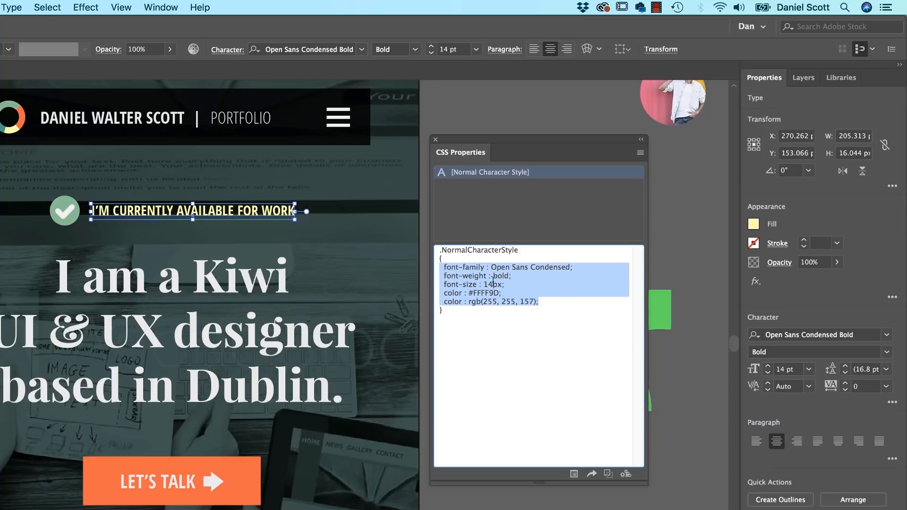
pyautogui.click(503, 293)
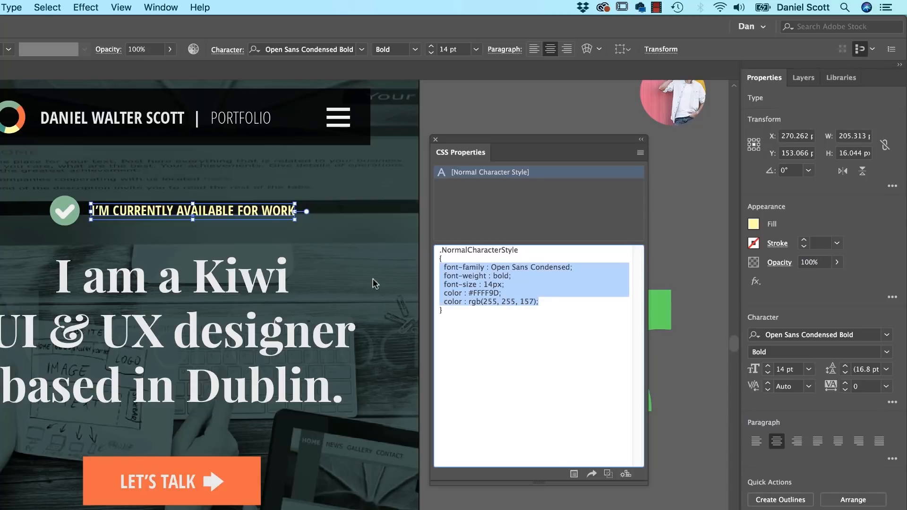
pyautogui.moveTo(531, 356)
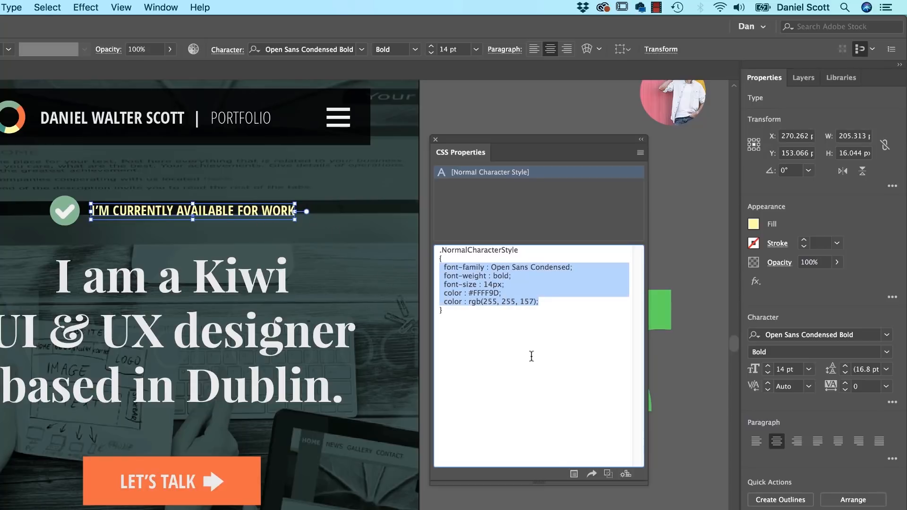
pyautogui.moveTo(507, 180)
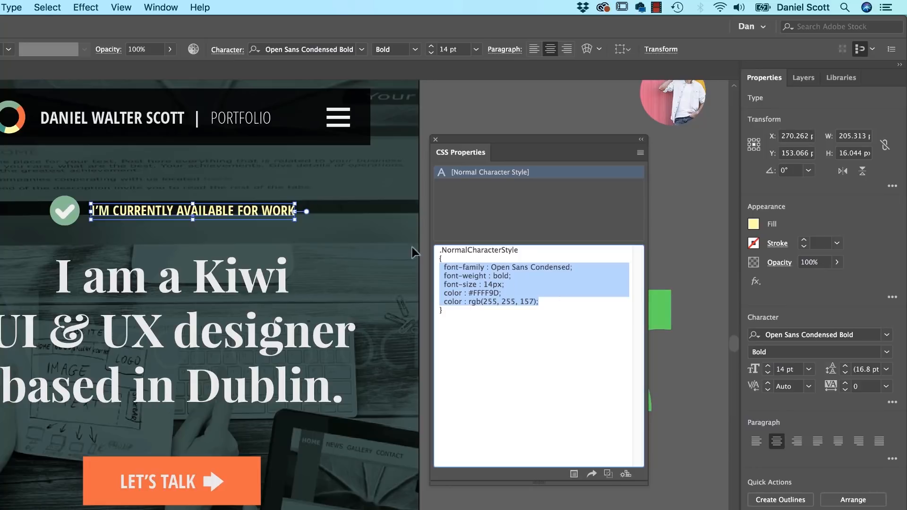
pyautogui.click(174, 330)
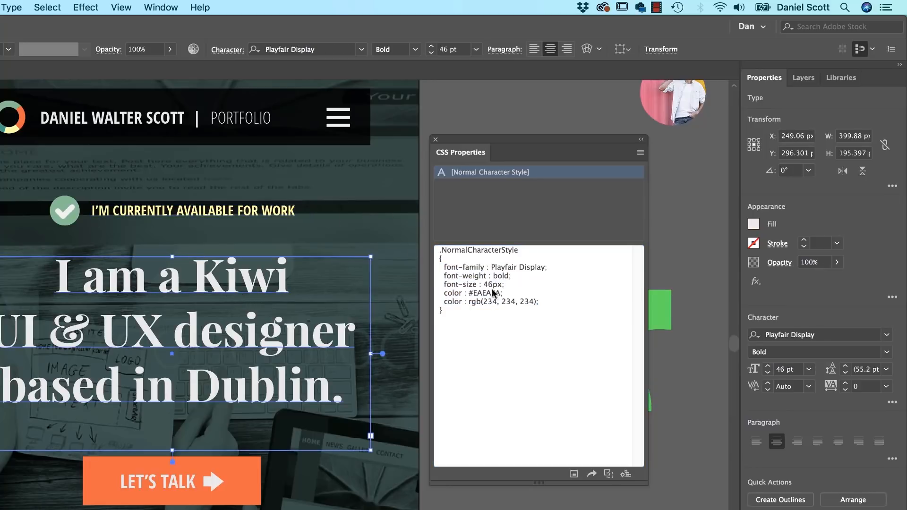
pyautogui.moveTo(490, 350)
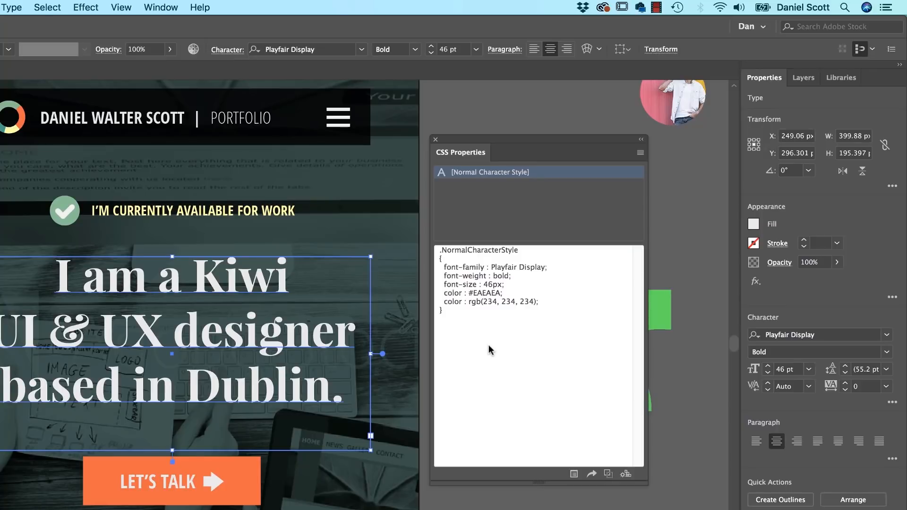
pyautogui.click(171, 481)
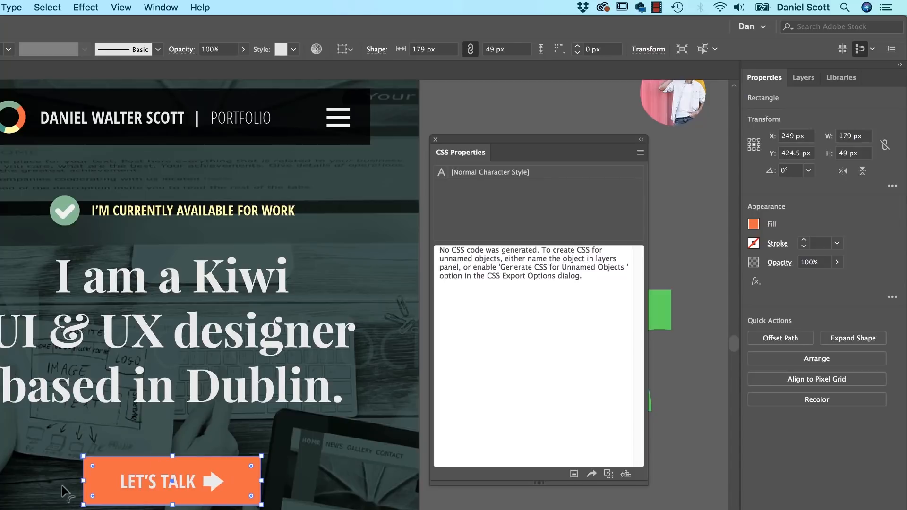
pyautogui.moveTo(457, 255)
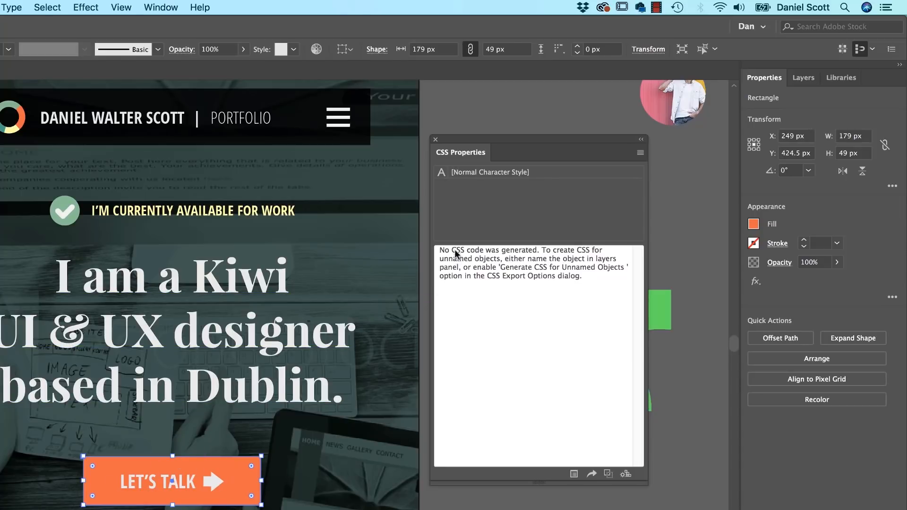
pyautogui.moveTo(518, 261)
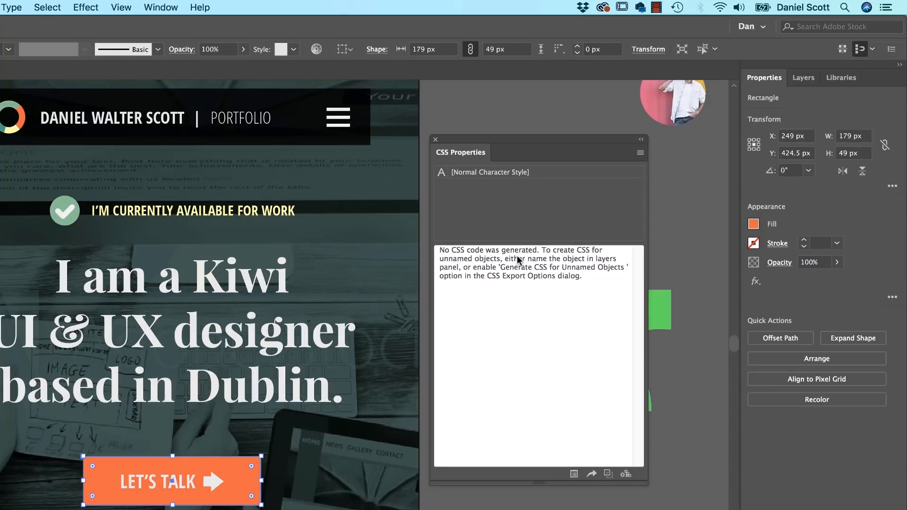
pyautogui.moveTo(783, 106)
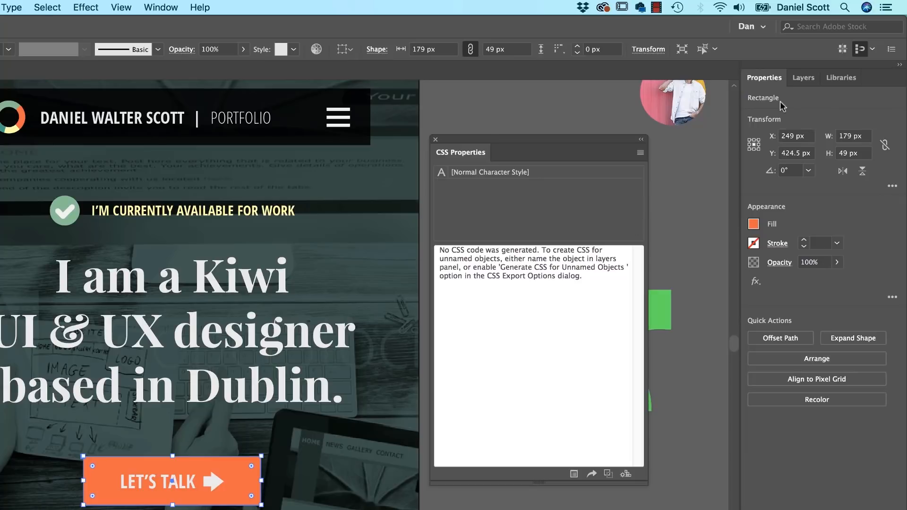
# Step: Expand the Artwork layer and rename the LET'S TALK button rectangle to Red_Box
pyautogui.click(803, 77)
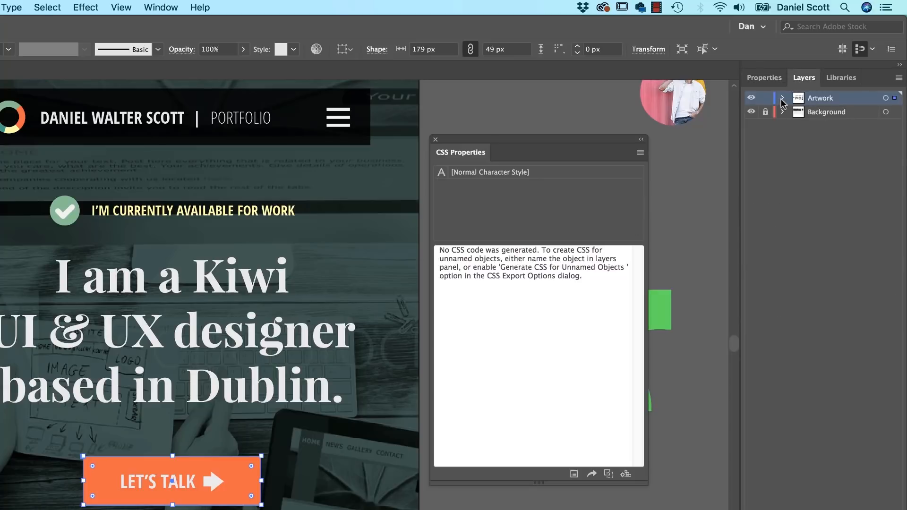
pyautogui.click(783, 97)
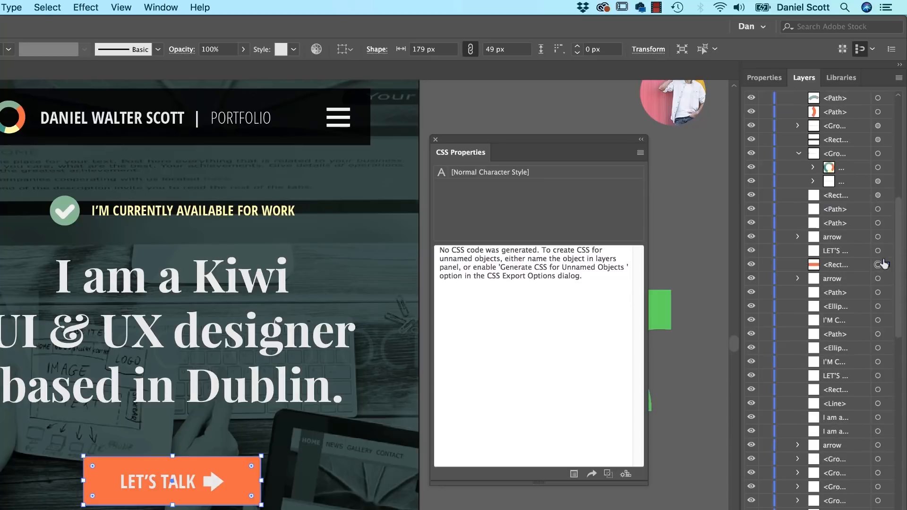
pyautogui.click(835, 264)
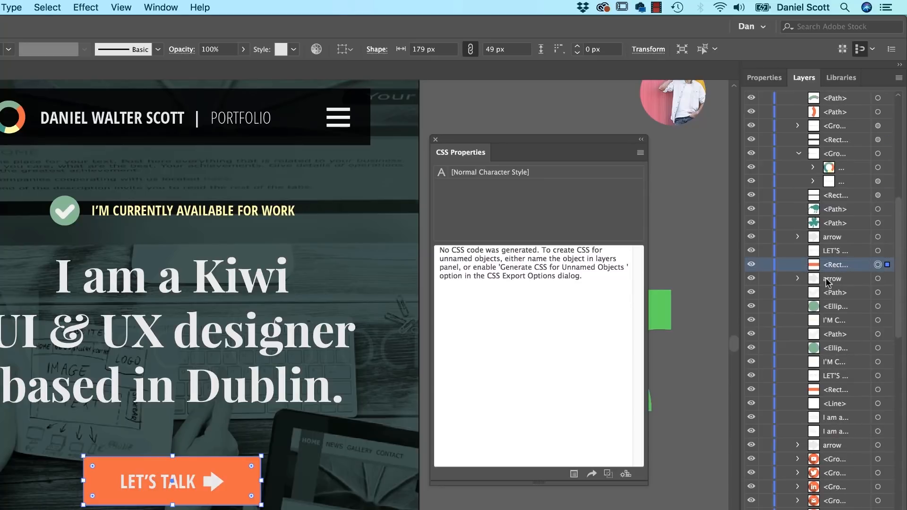
pyautogui.doubleClick(835, 264)
pyautogui.write('Red_Box')
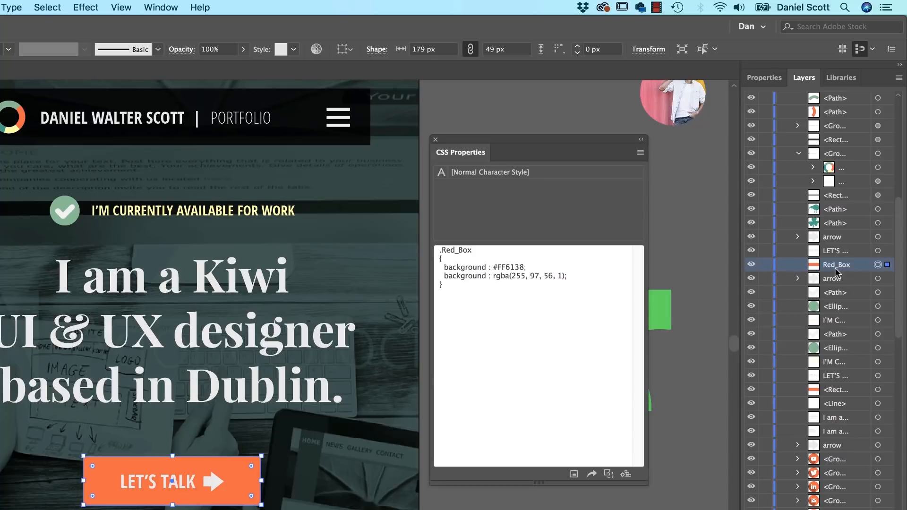
pyautogui.moveTo(471, 308)
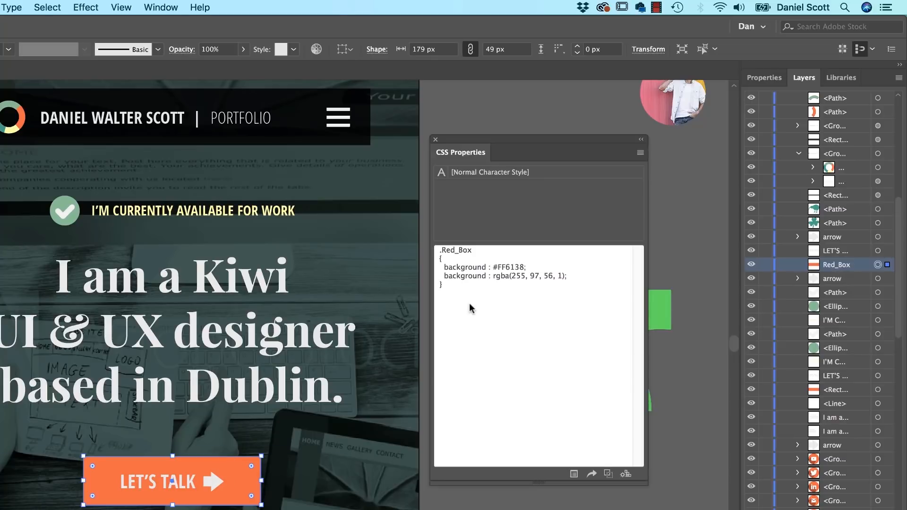
pyautogui.moveTo(462, 273)
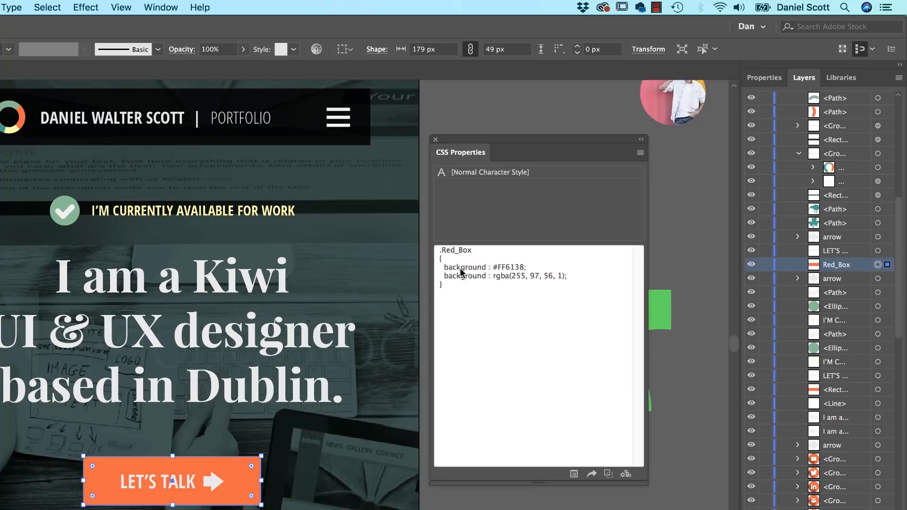
pyautogui.moveTo(499, 356)
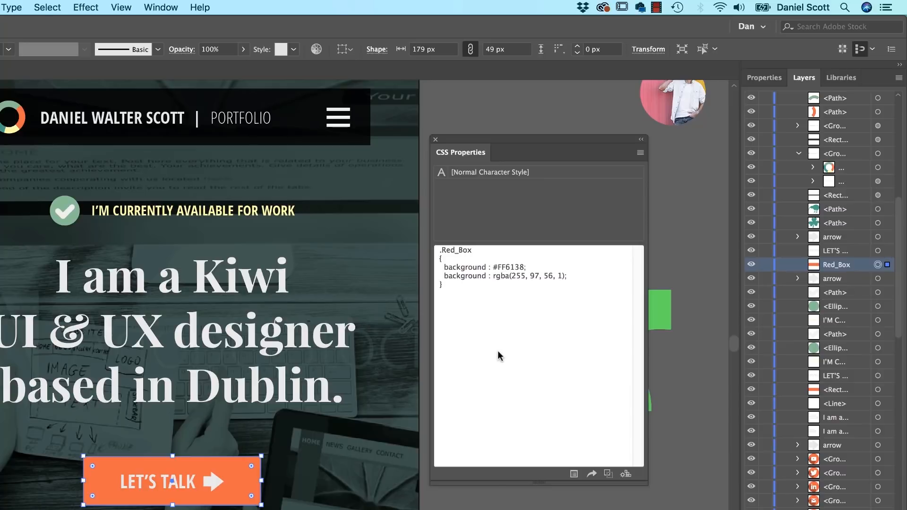
pyautogui.moveTo(492, 358)
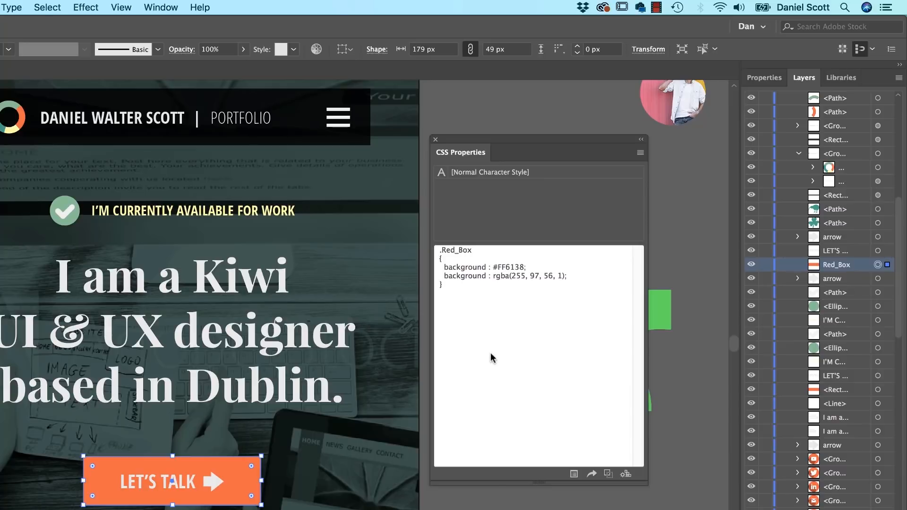
pyautogui.moveTo(547, 314)
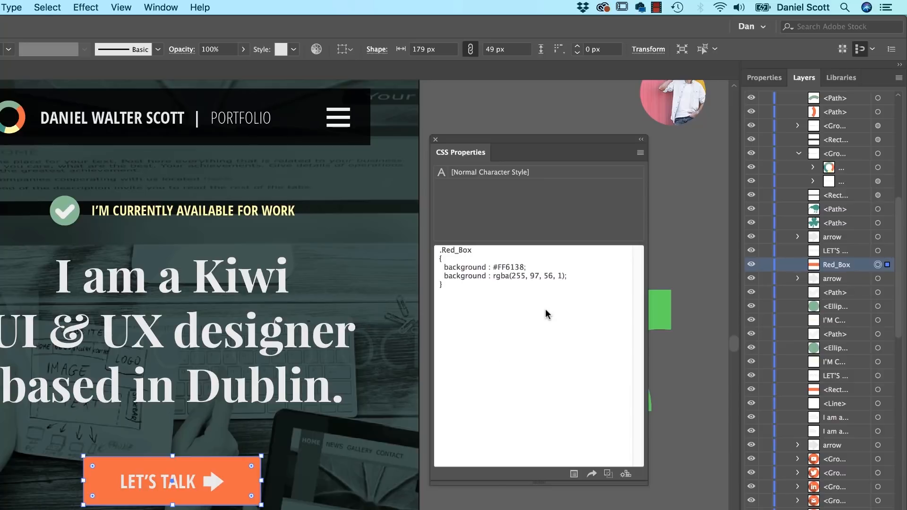
# Step: Enable Include Absolute Position and Include Dimensions in the CSS Export Options
pyautogui.click(640, 152)
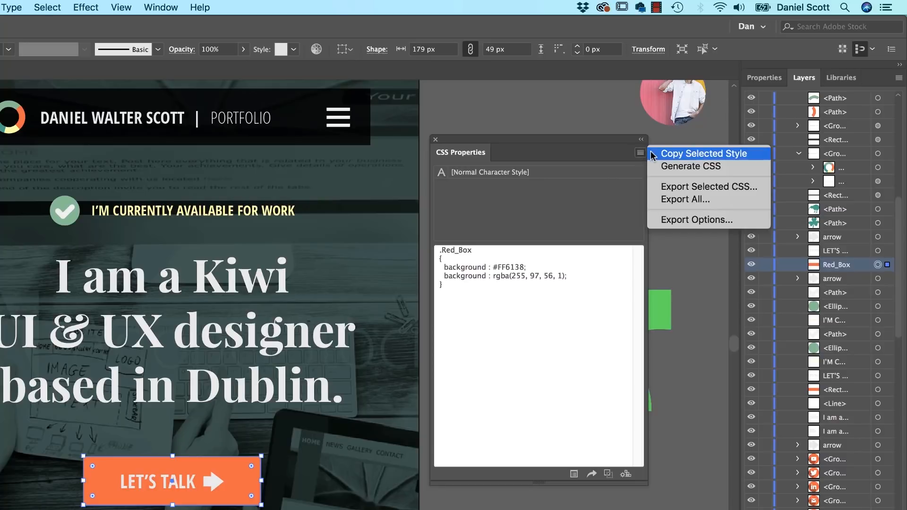
pyautogui.moveTo(679, 229)
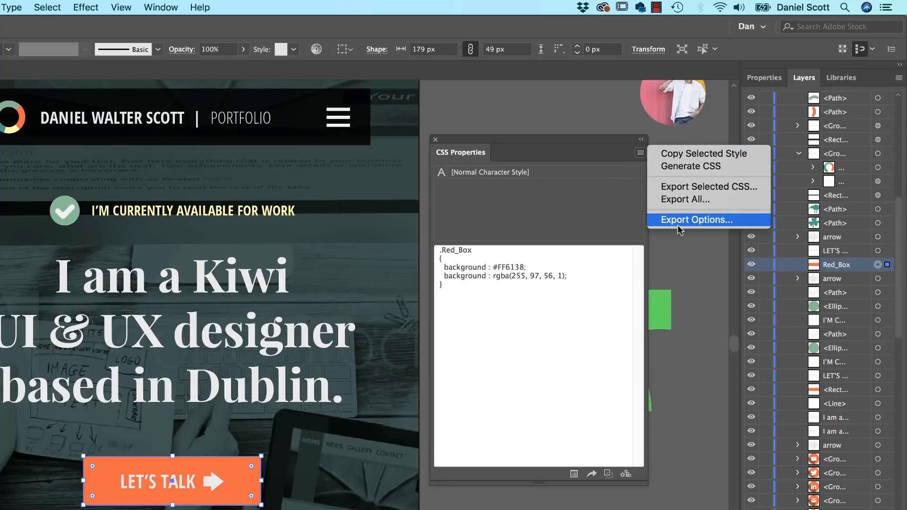
pyautogui.click(695, 220)
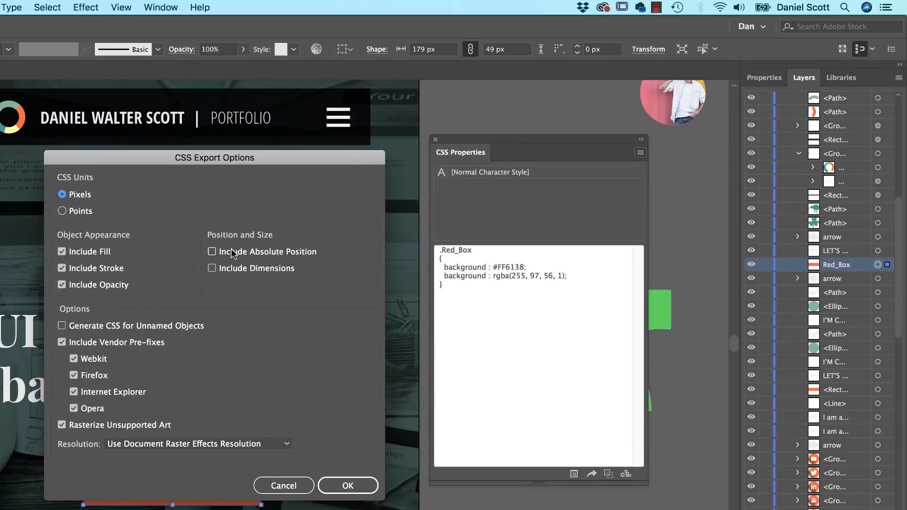
pyautogui.click(212, 251)
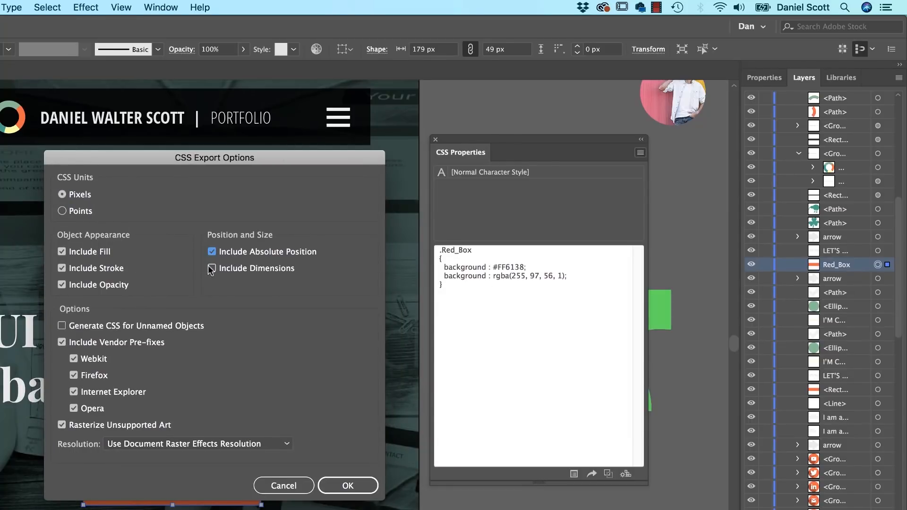
pyautogui.click(211, 268)
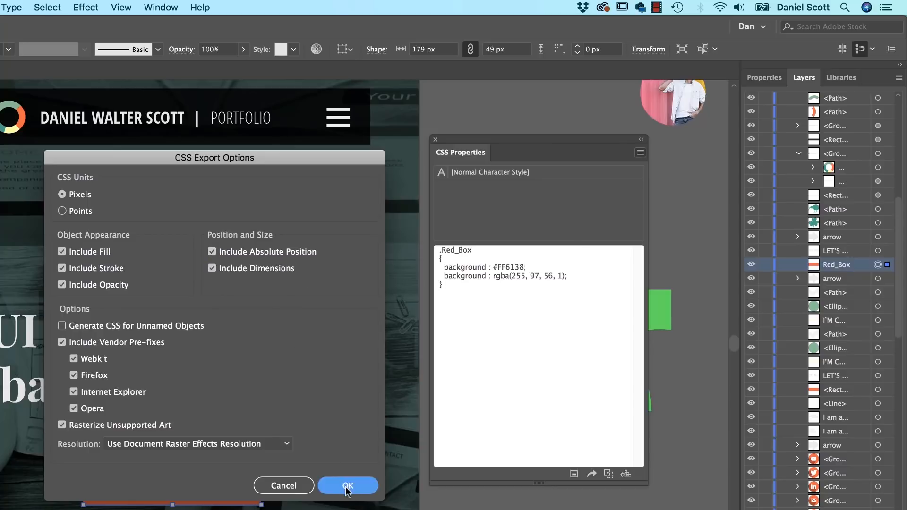
pyautogui.click(346, 485)
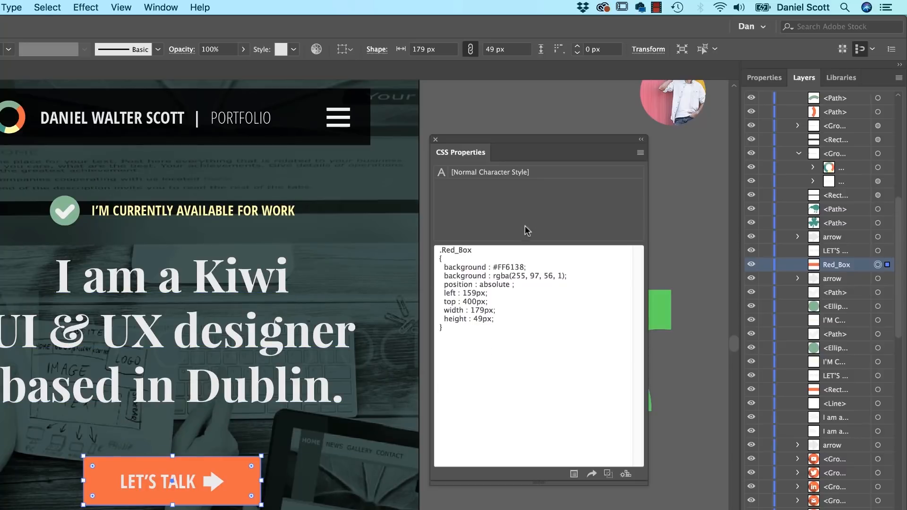
# Step: Reopen CSS Export Options, toggle CSS for unnamed objects on and back off, and close
pyautogui.click(639, 152)
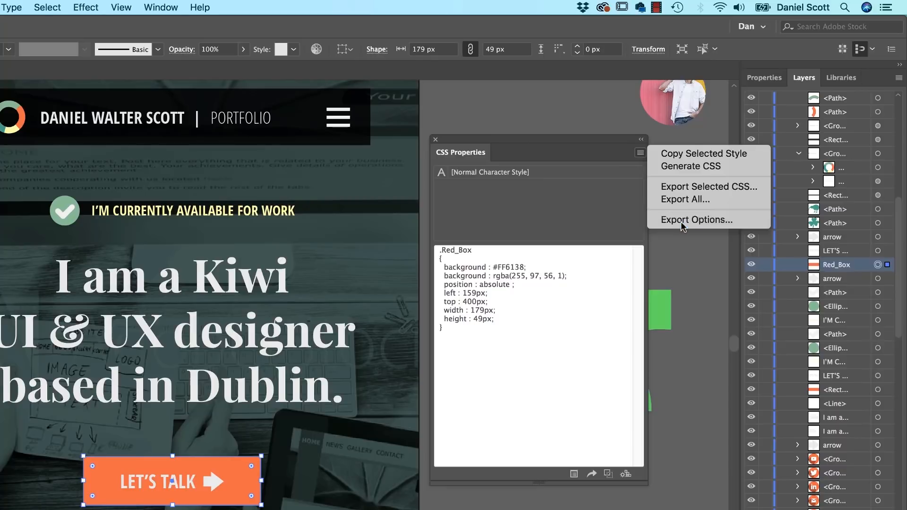
pyautogui.click(696, 220)
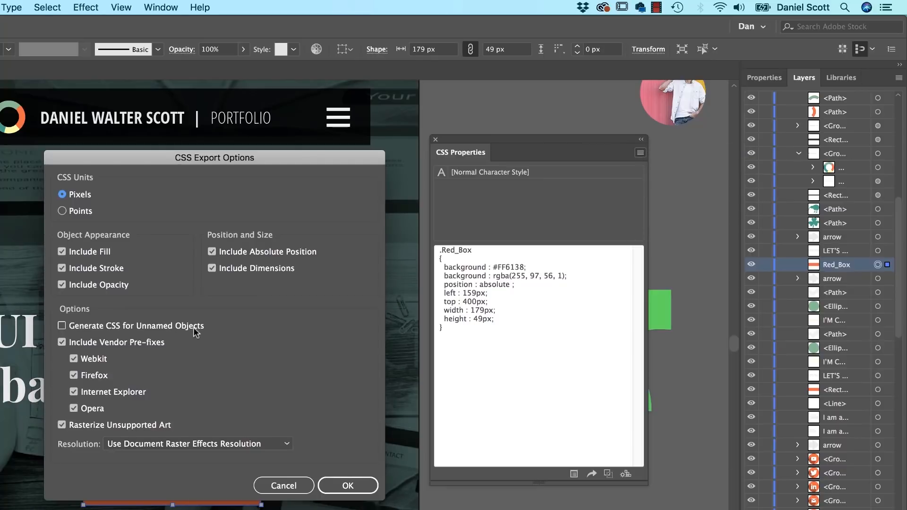
pyautogui.click(62, 325)
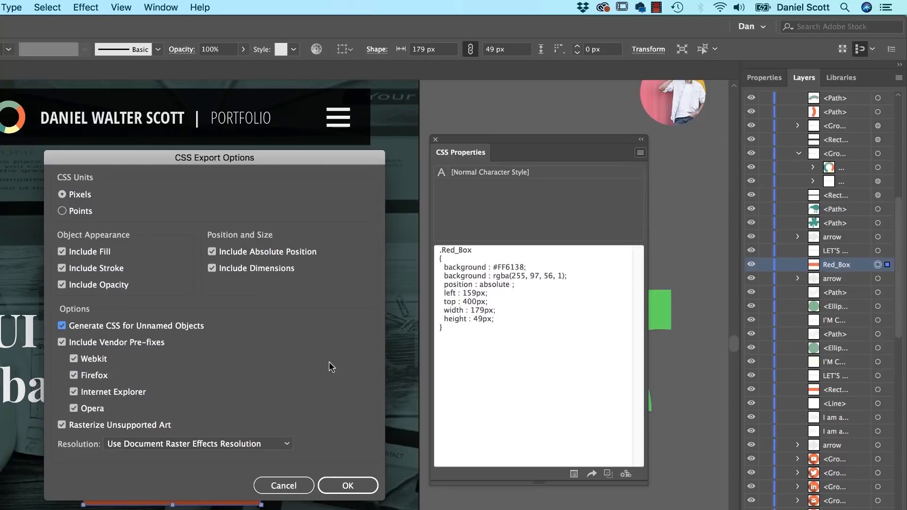
pyautogui.moveTo(329, 426)
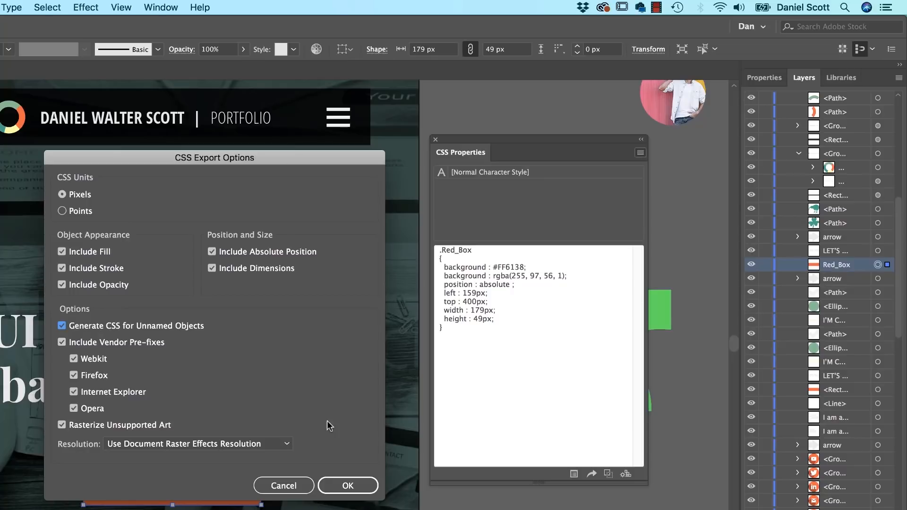
pyautogui.click(62, 325)
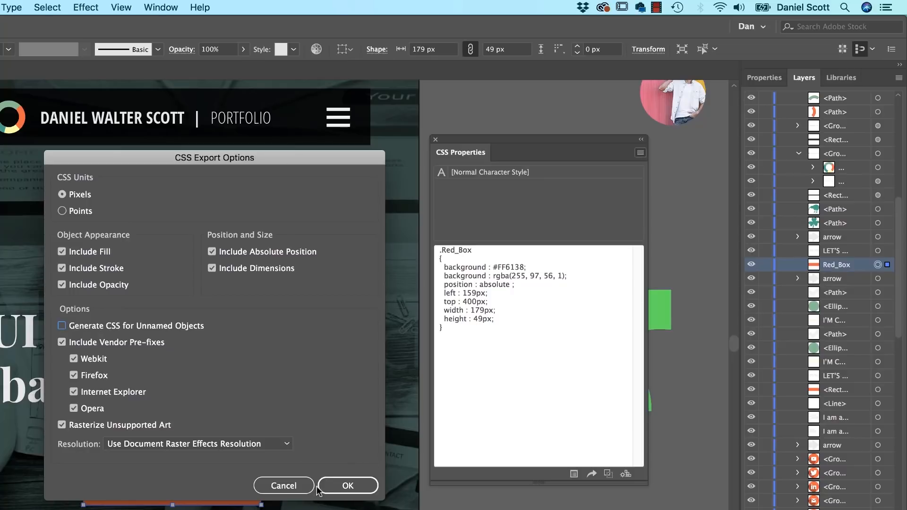
pyautogui.click(347, 485)
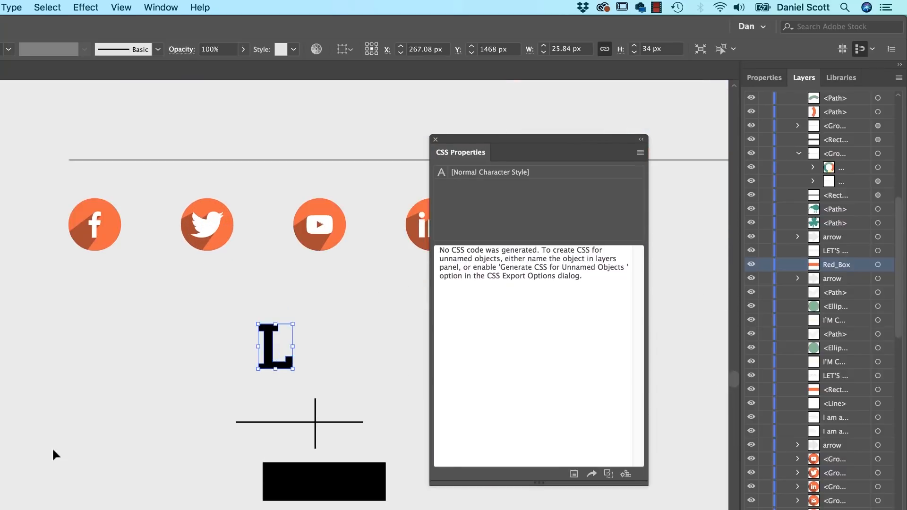
# Step: Close the CSS Properties panel and select the black L letterform up close
pyautogui.click(435, 139)
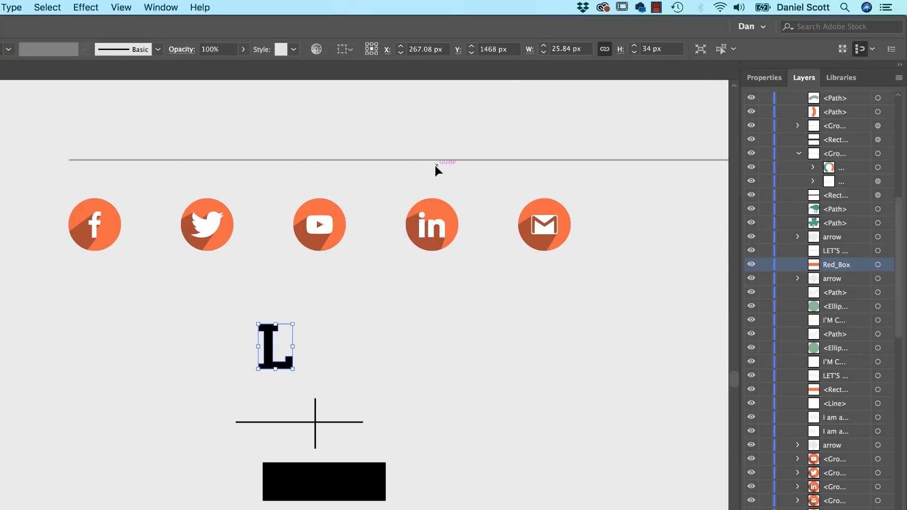
pyautogui.click(355, 299)
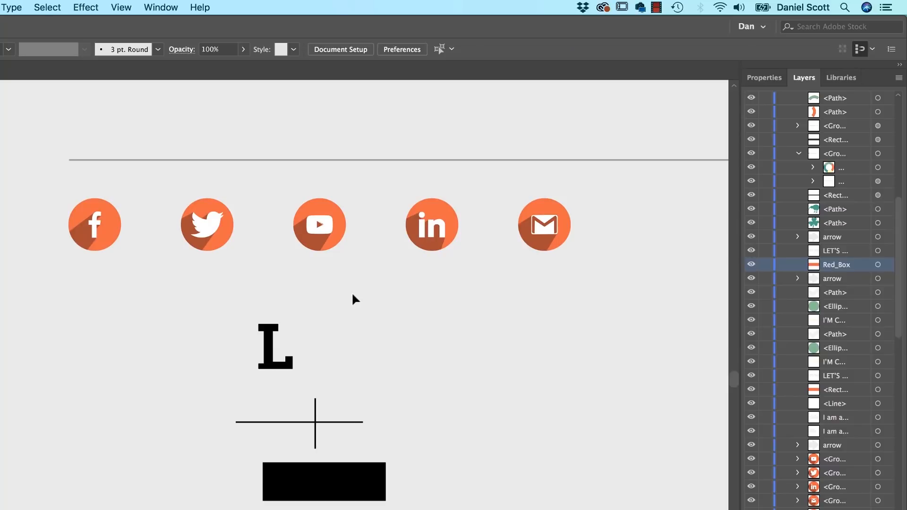
pyautogui.moveTo(412, 311)
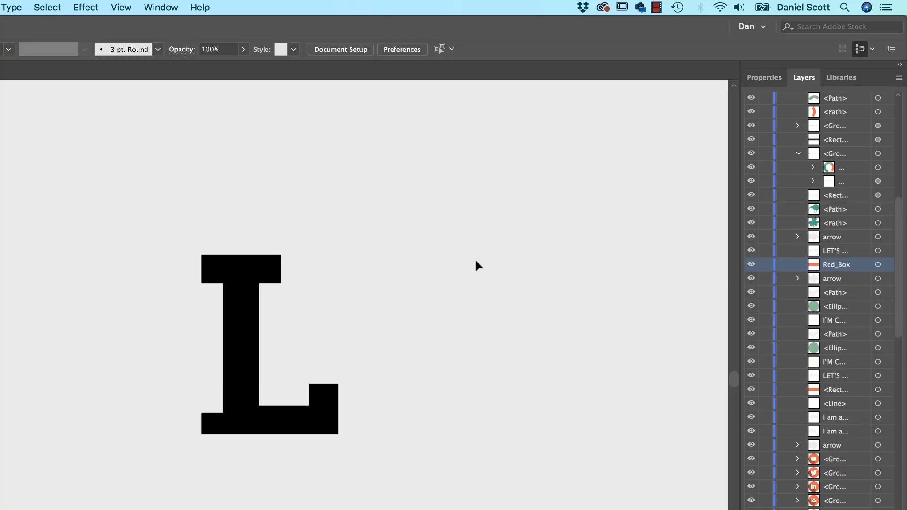
pyautogui.moveTo(477, 265)
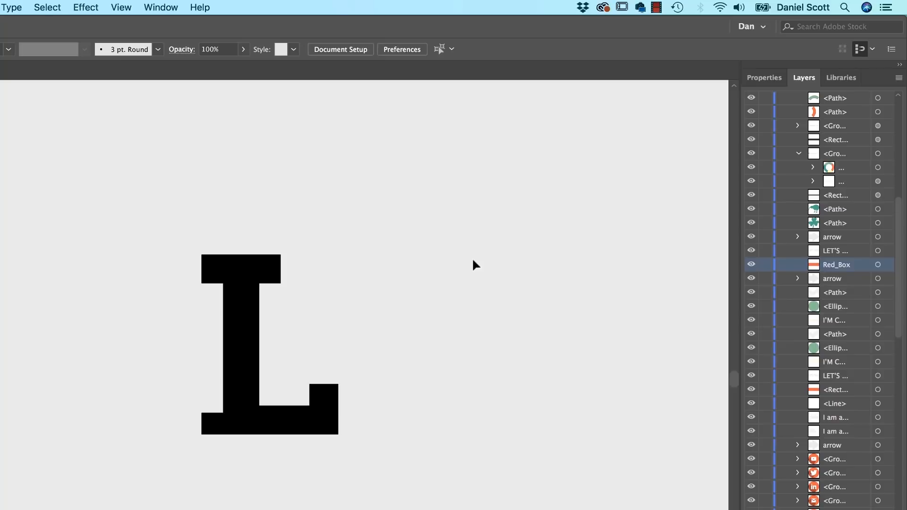
pyautogui.moveTo(464, 260)
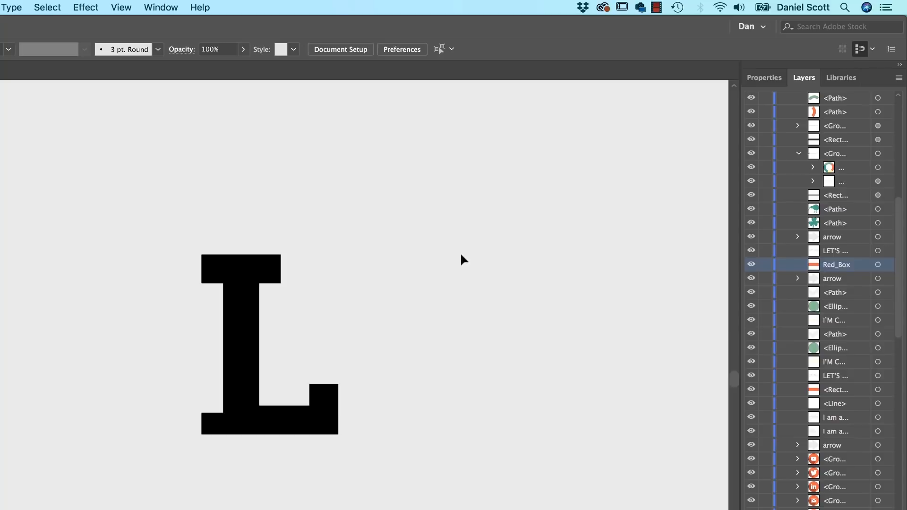
pyautogui.moveTo(402, 359)
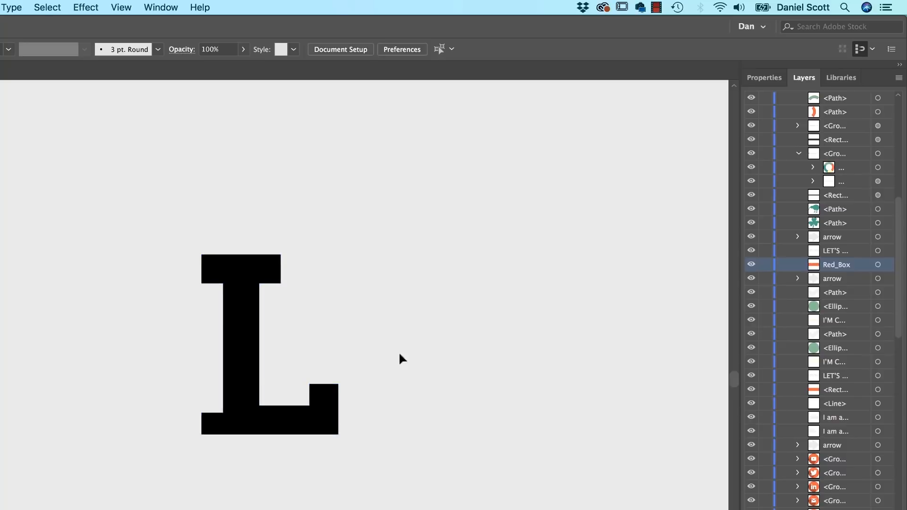
pyautogui.moveTo(119, 40)
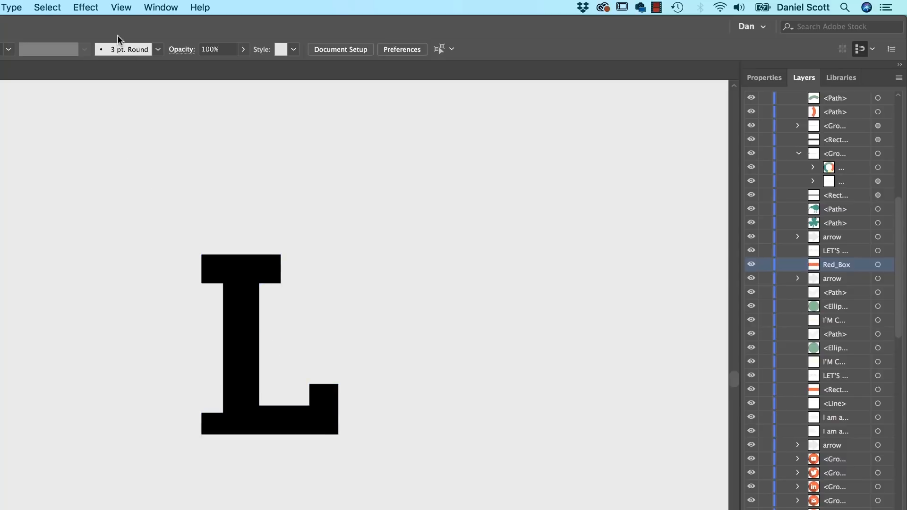
pyautogui.click(261, 359)
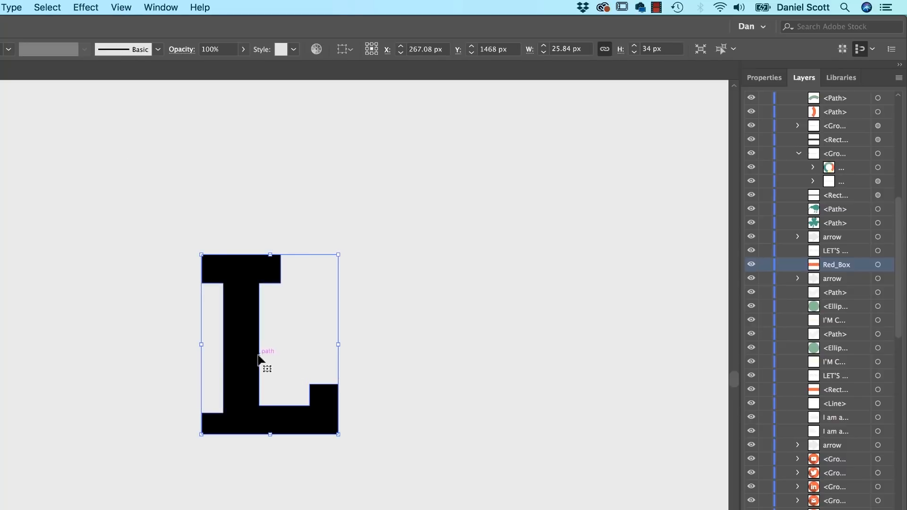
# Step: Turn on View > Pixel Preview to inspect the L and the crosshair lines
pyautogui.click(120, 7)
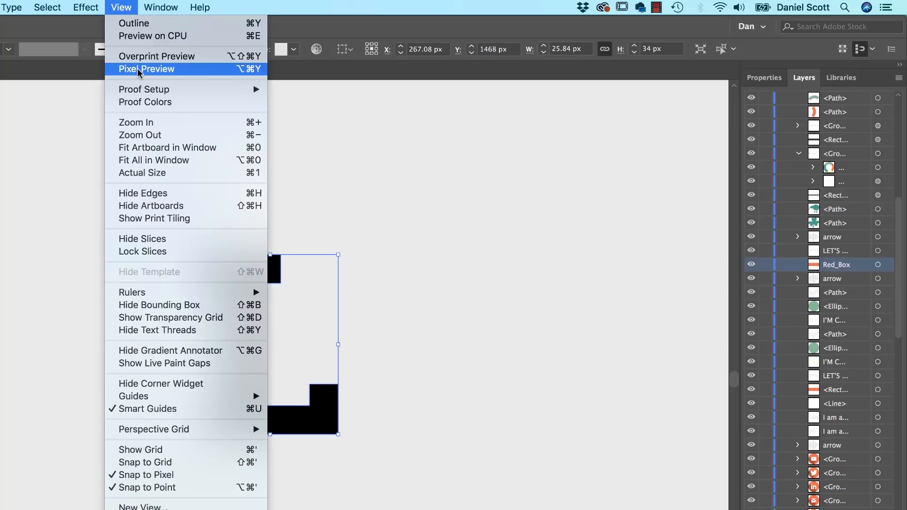
pyautogui.moveTo(174, 69)
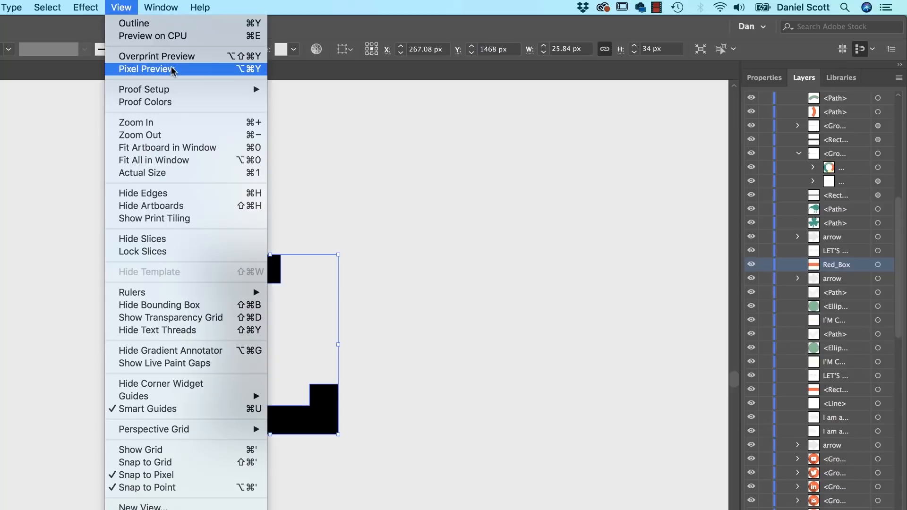
pyautogui.click(150, 69)
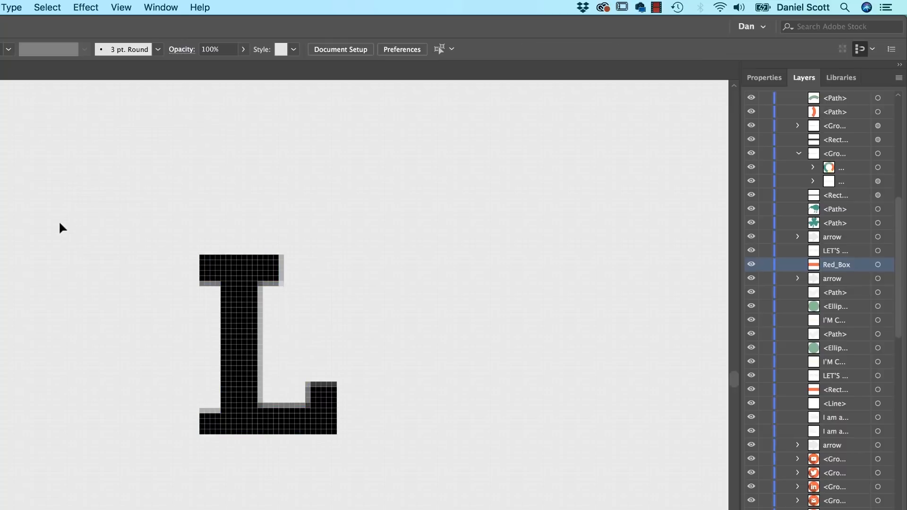
pyautogui.moveTo(105, 246)
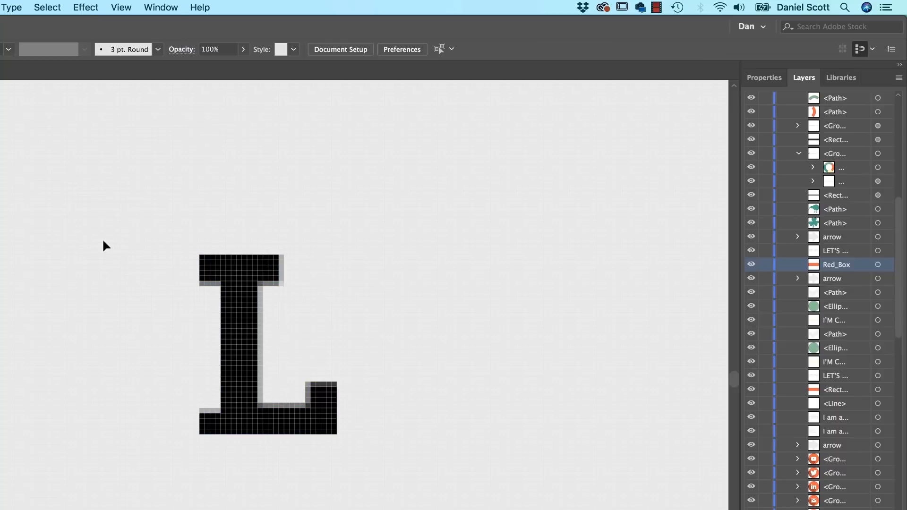
pyautogui.moveTo(250, 288)
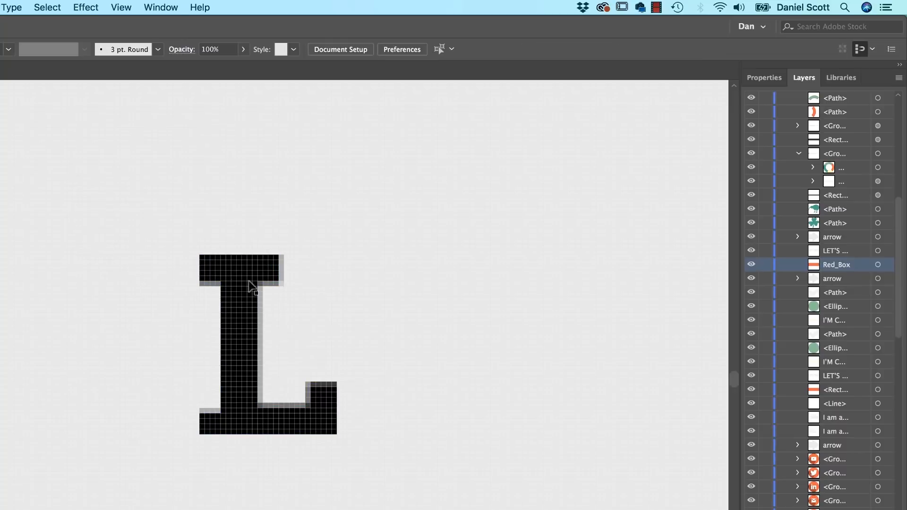
pyautogui.moveTo(415, 340)
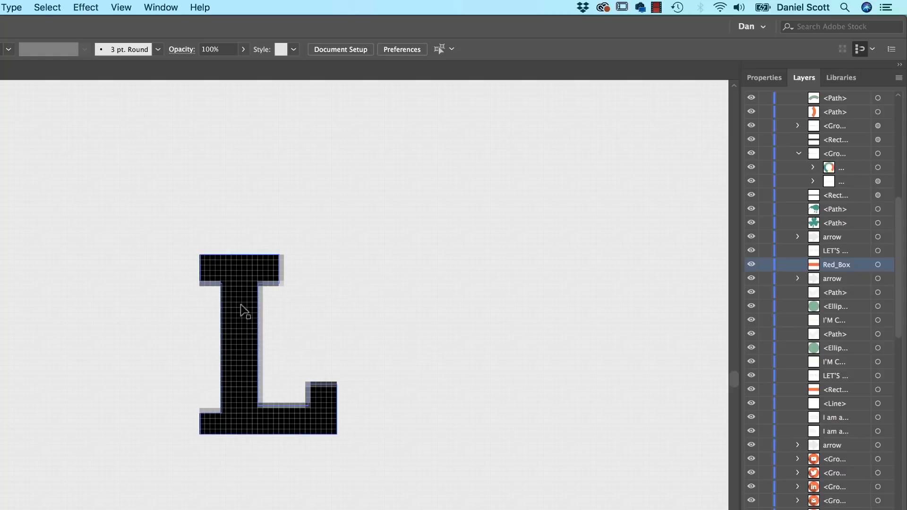
pyautogui.moveTo(371, 335)
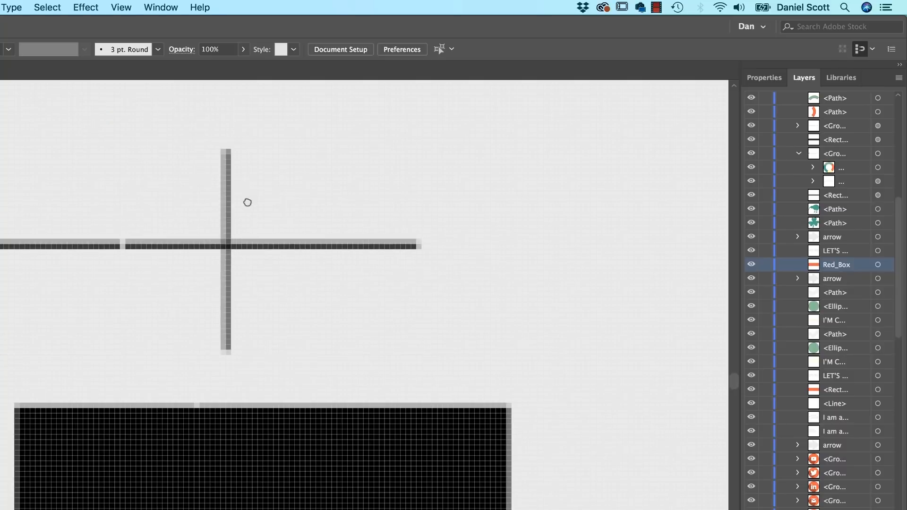
pyautogui.click(121, 7)
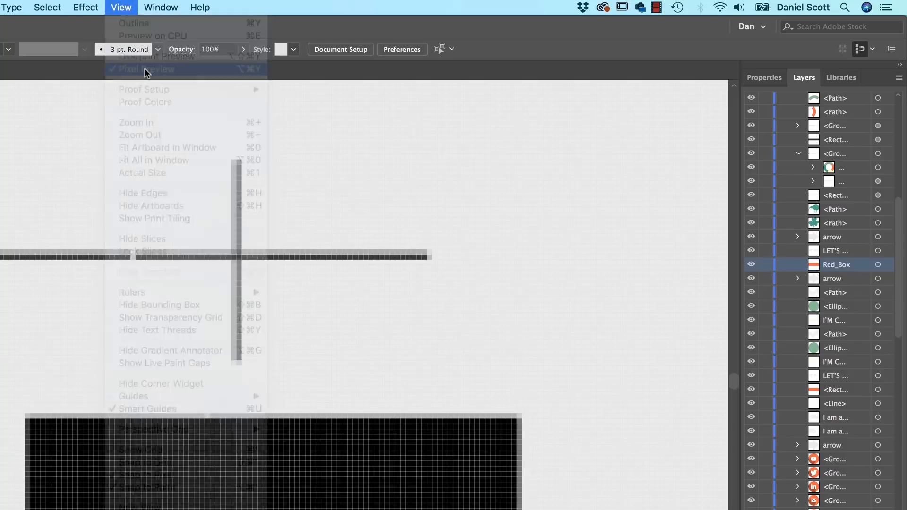
pyautogui.click(152, 69)
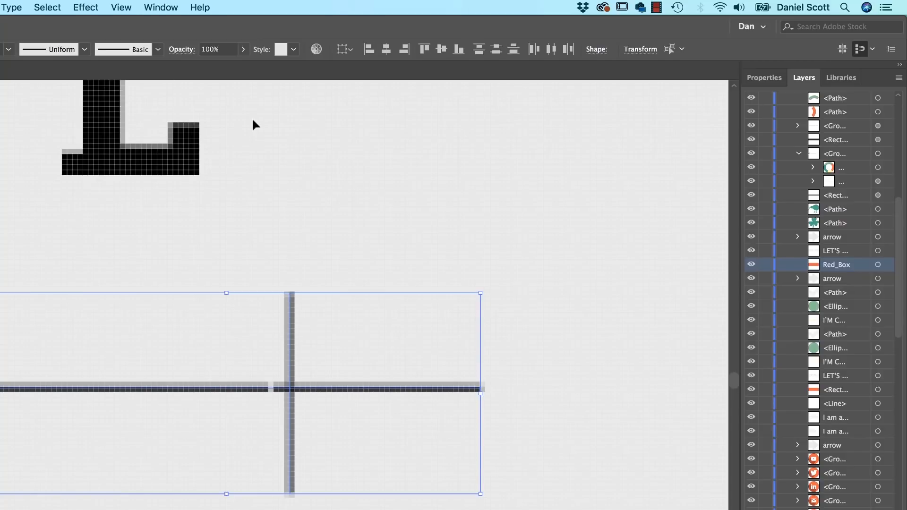
pyautogui.moveTo(286, 350)
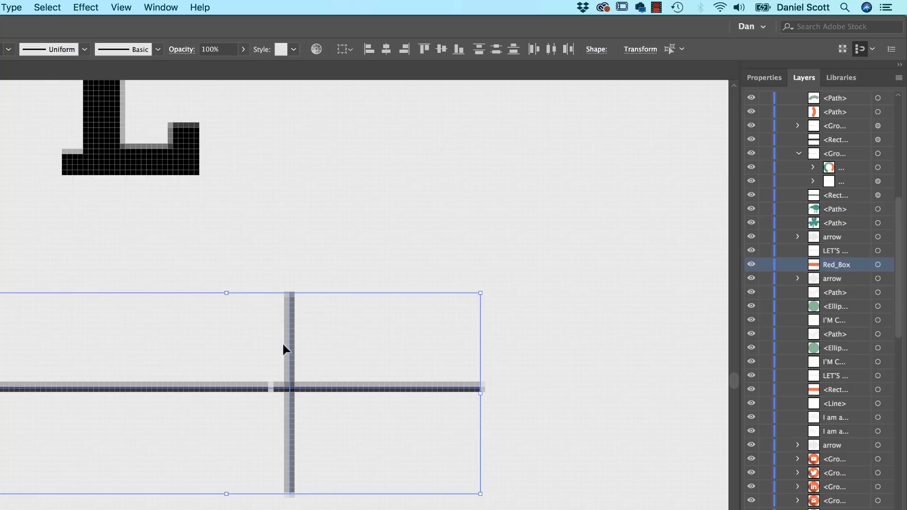
pyautogui.moveTo(291, 328)
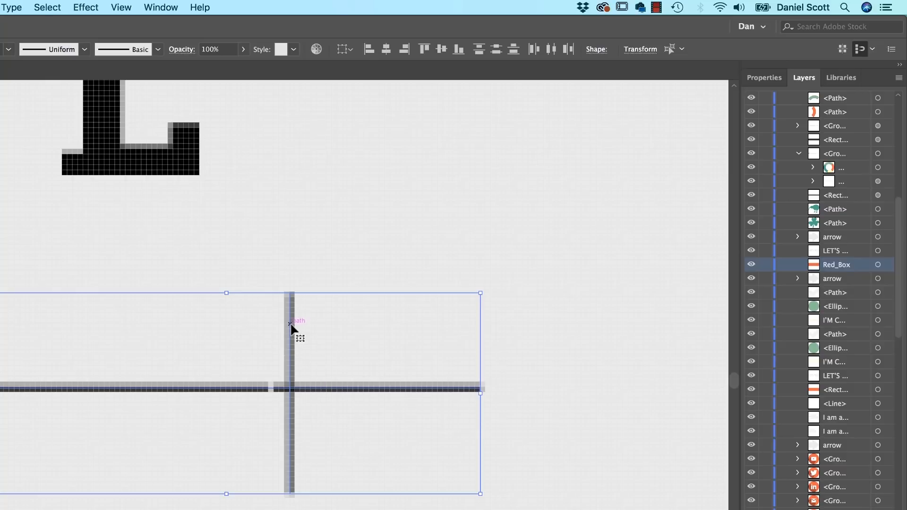
# Step: Apply Make Pixel Perfect to the crossed lines and then the black rectangle
pyautogui.click(764, 77)
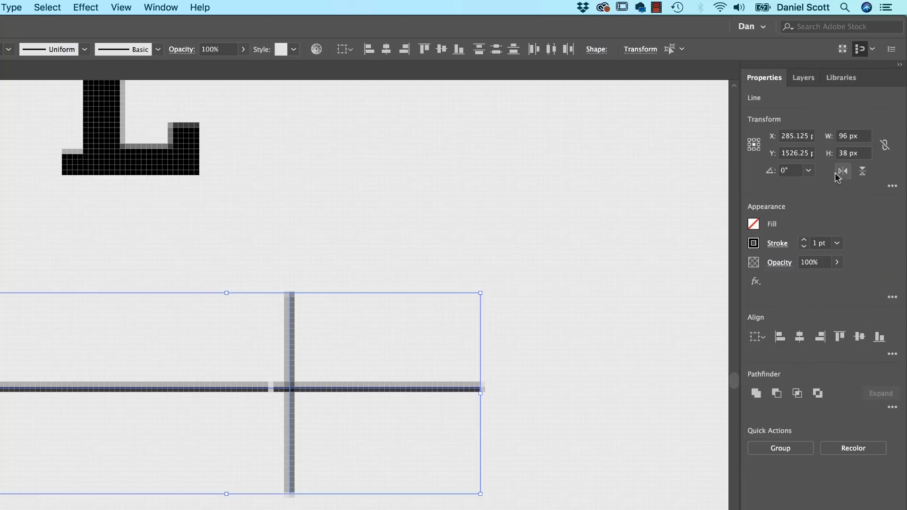
pyautogui.moveTo(559, 268)
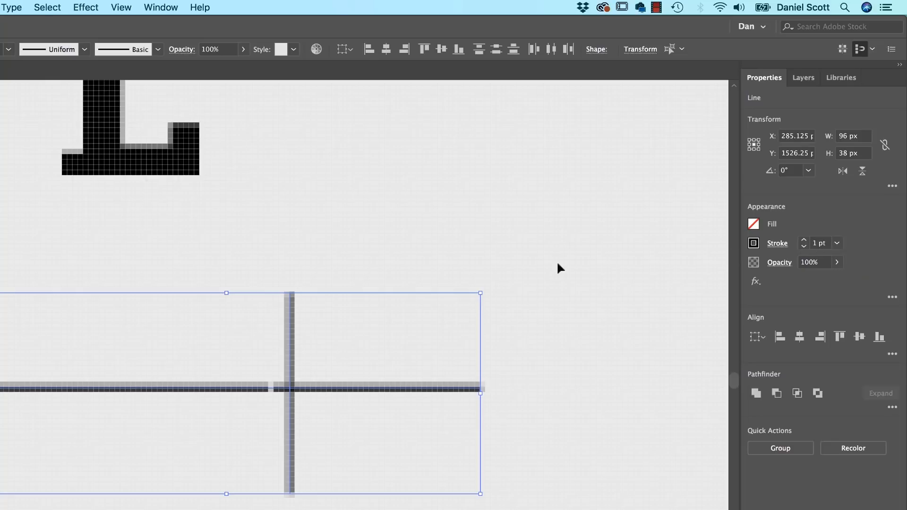
pyautogui.moveTo(295, 349)
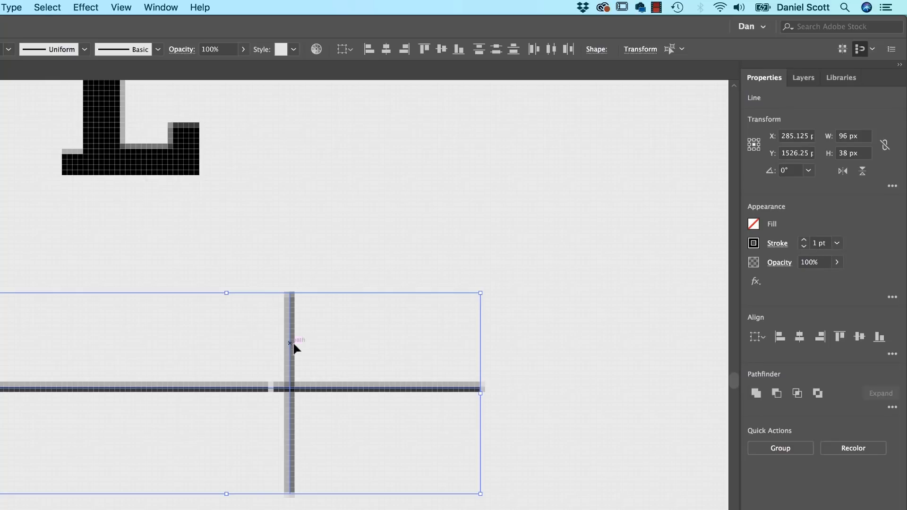
pyautogui.rightClick(312, 391)
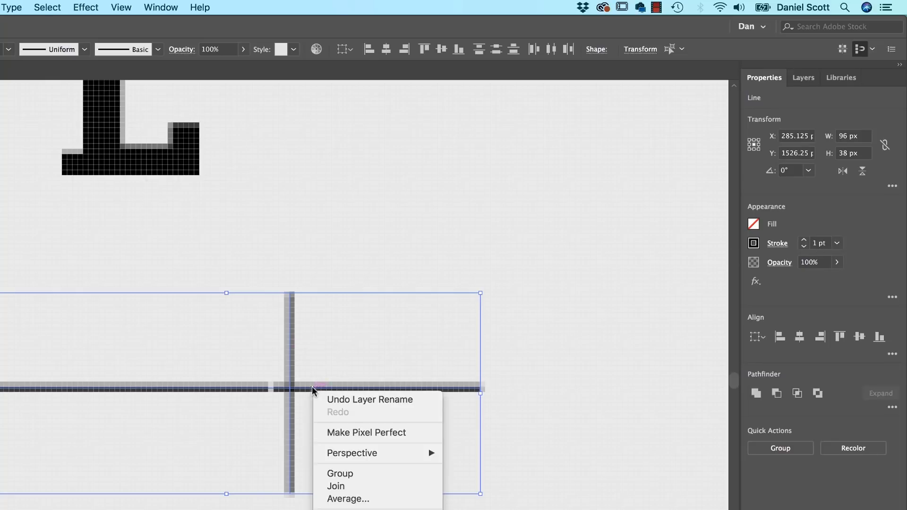
pyautogui.click(355, 436)
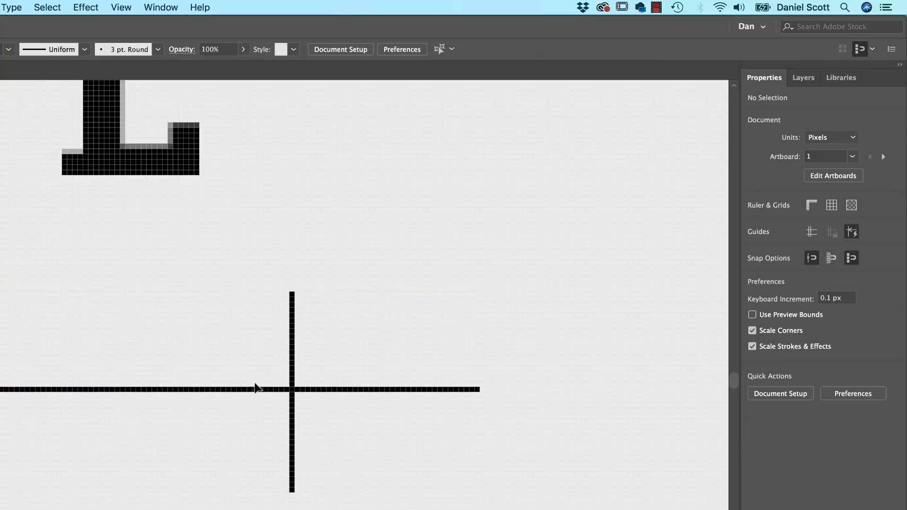
pyautogui.moveTo(275, 404)
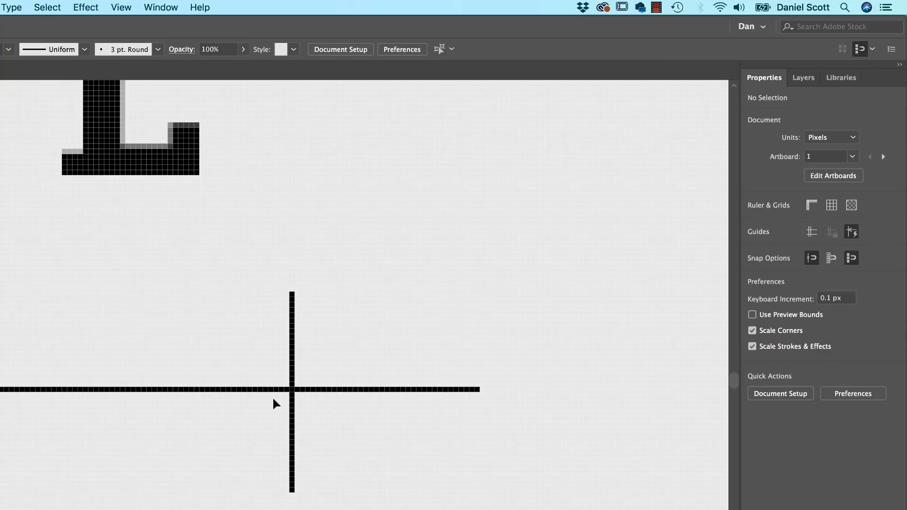
pyautogui.moveTo(251, 341)
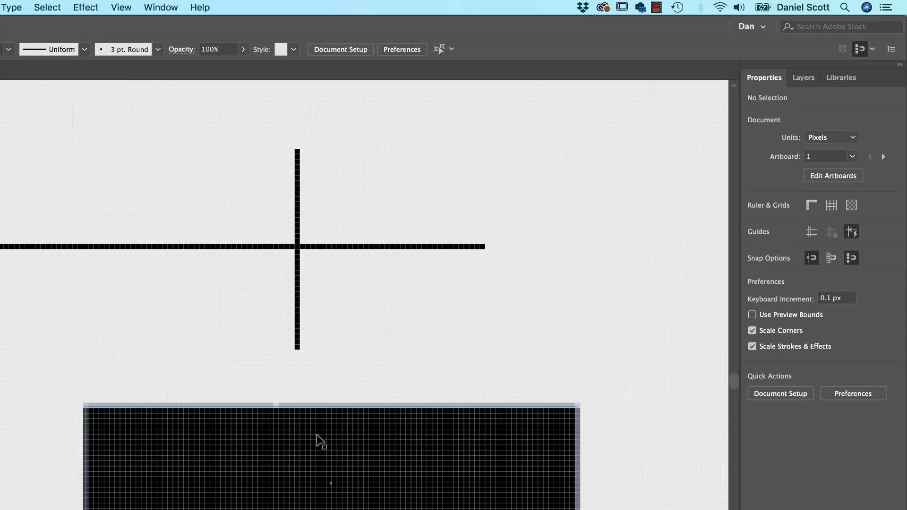
pyautogui.rightClick(321, 440)
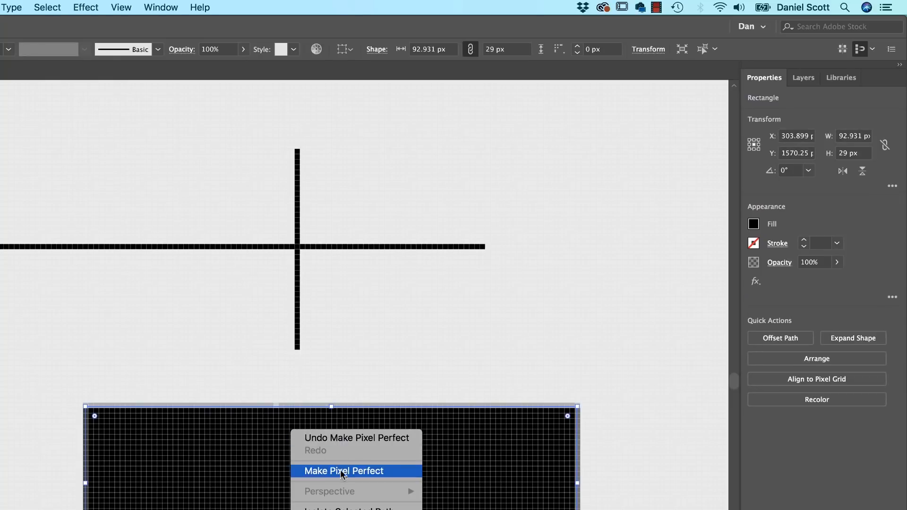
pyautogui.click(343, 472)
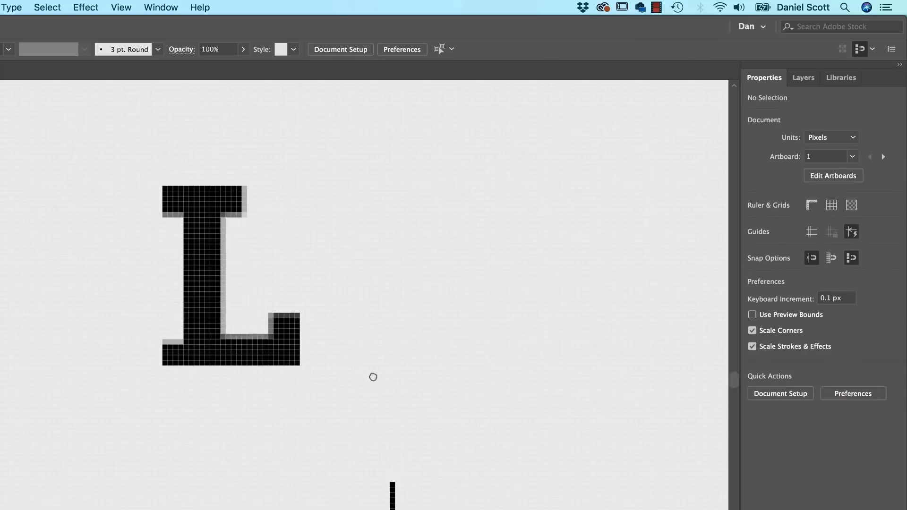
# Step: Apply Make Pixel Perfect to the L letterform group, then deselect it
pyautogui.click(230, 275)
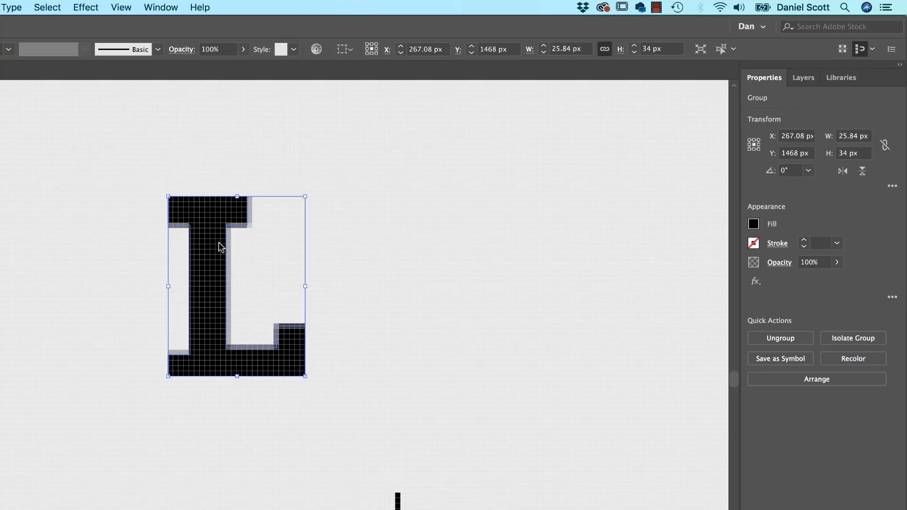
pyautogui.rightClick(220, 246)
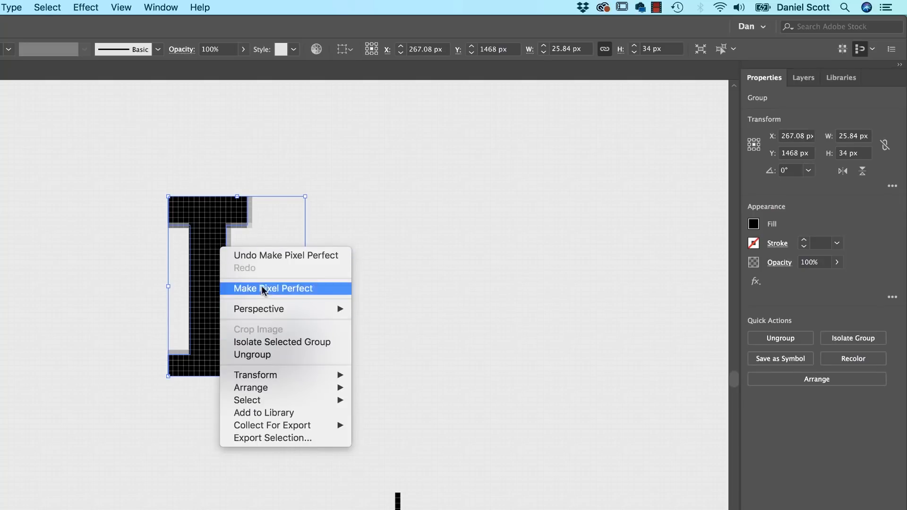
pyautogui.moveTo(277, 294)
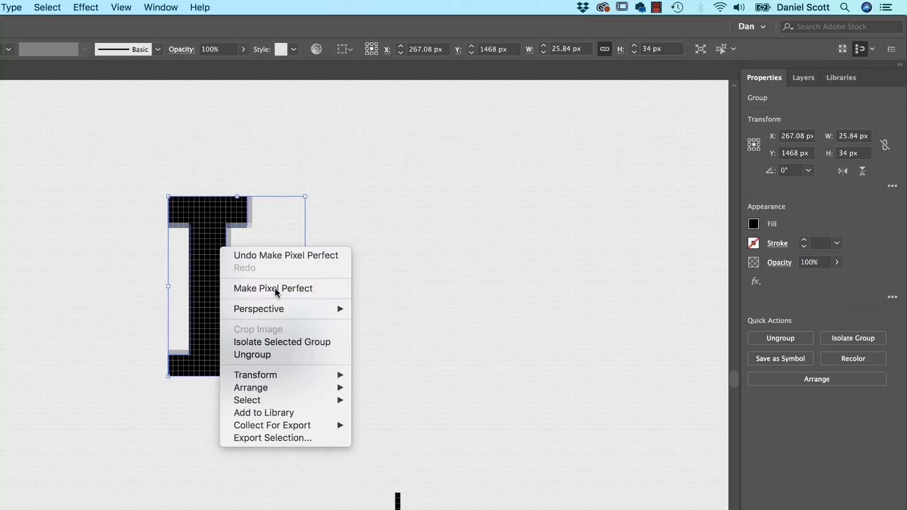
pyautogui.click(273, 288)
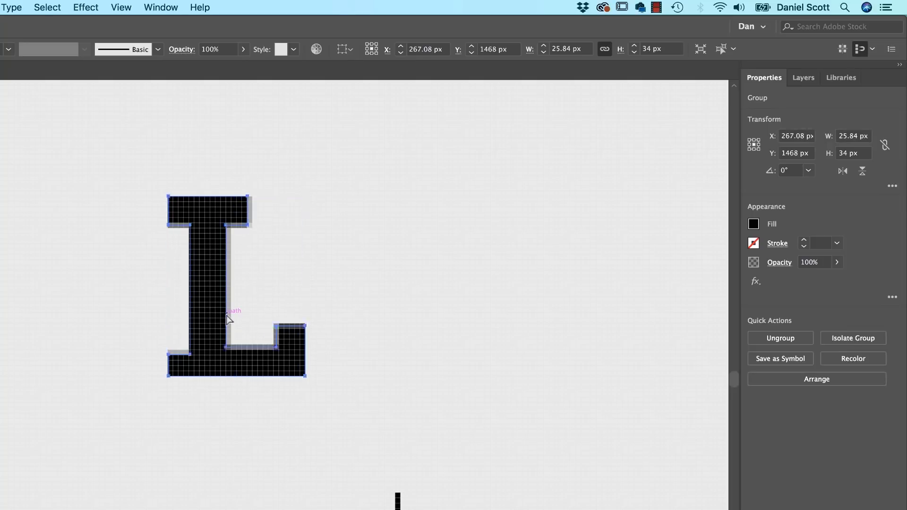
pyautogui.click(255, 351)
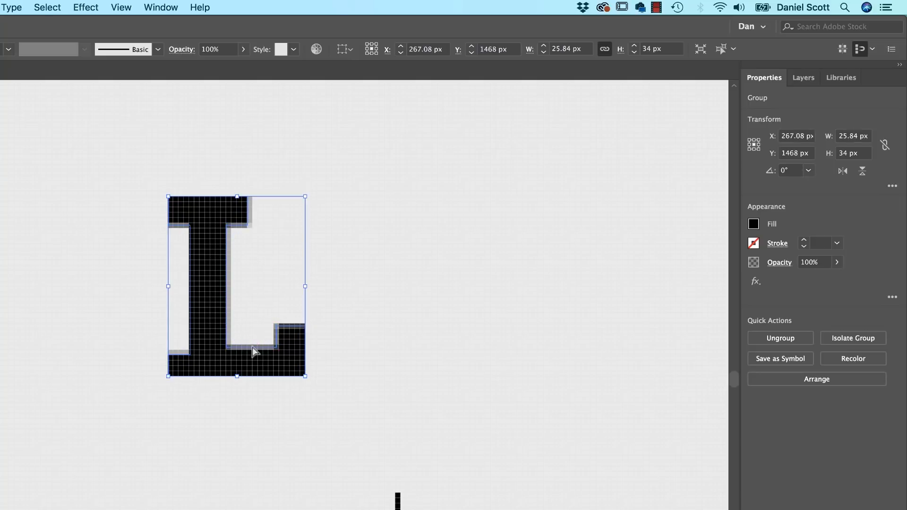
pyautogui.click(364, 278)
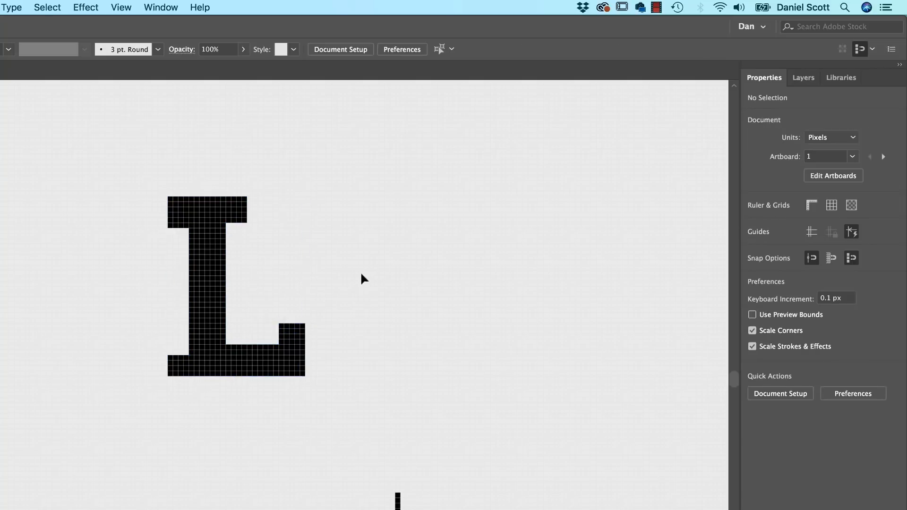
pyautogui.moveTo(173, 232)
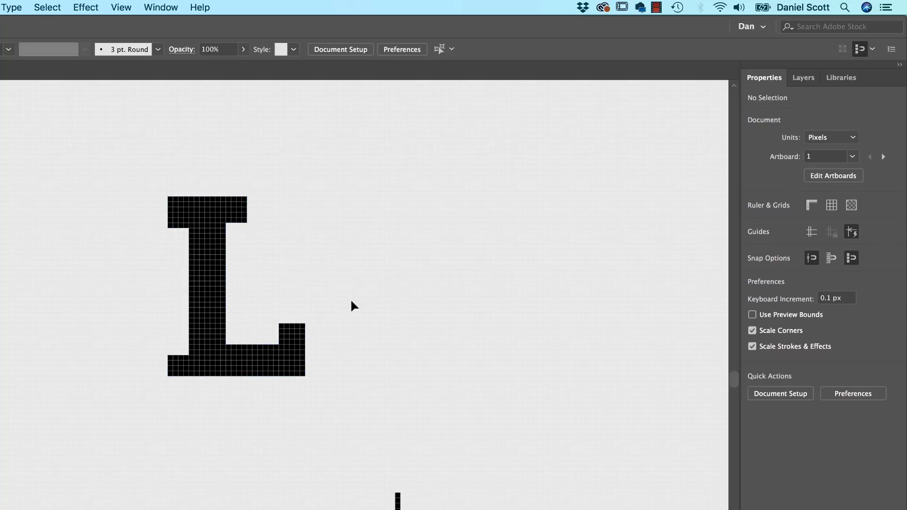
pyautogui.moveTo(342, 283)
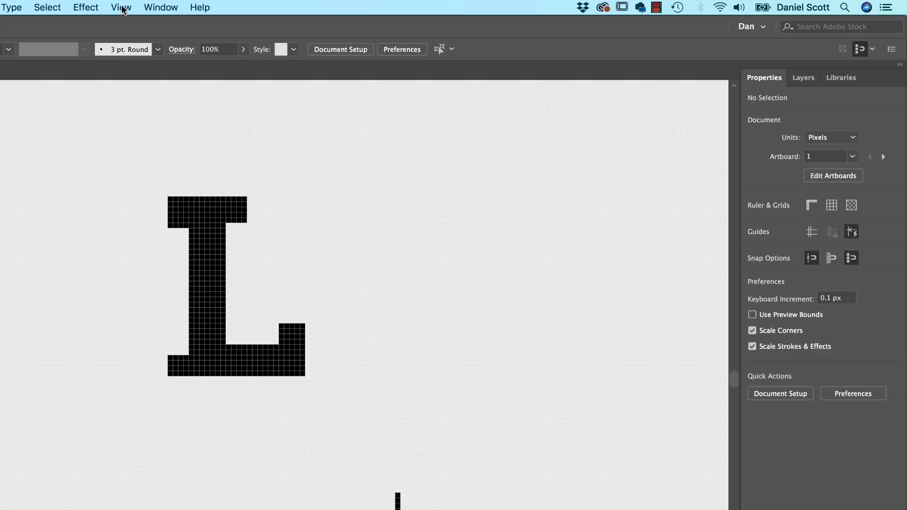
# Step: Turn View > Snap to Pixel off and back on, then click on the canvas
pyautogui.click(121, 7)
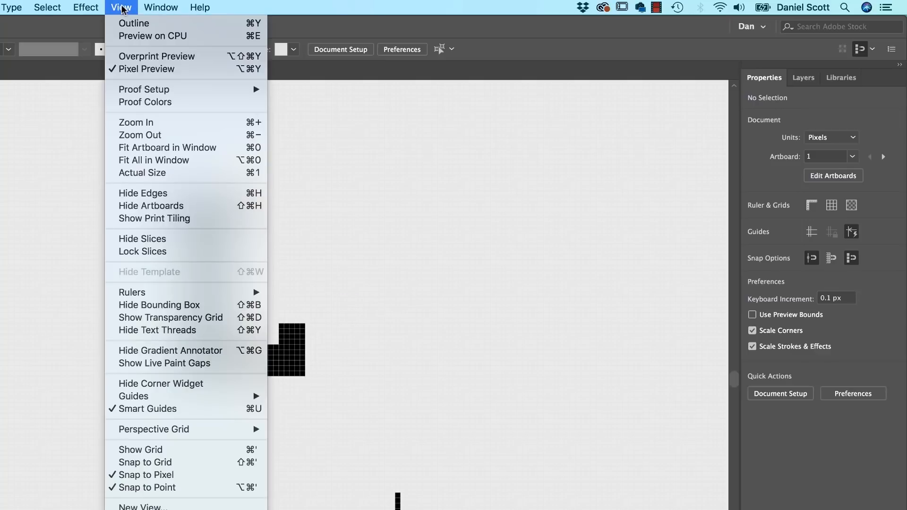
pyautogui.moveTo(154, 475)
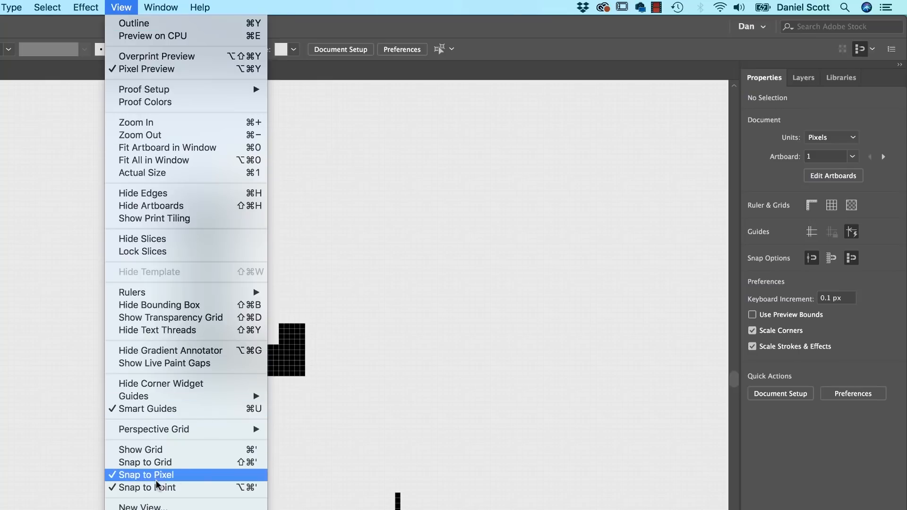
pyautogui.moveTo(146, 478)
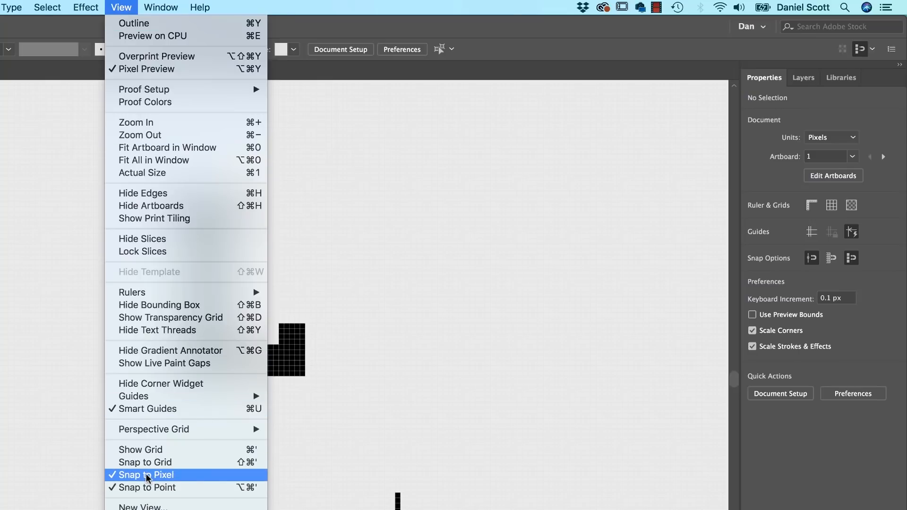
pyautogui.moveTo(118, 478)
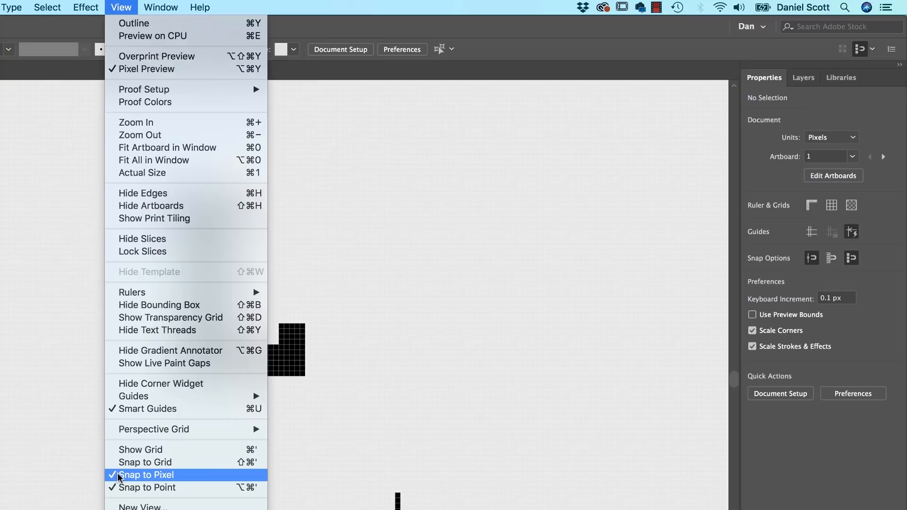
pyautogui.click(147, 474)
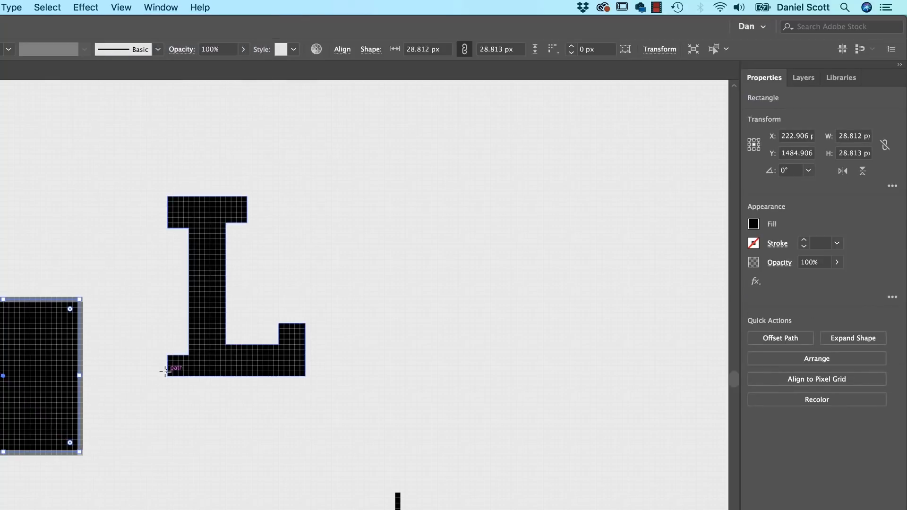
pyautogui.click(121, 7)
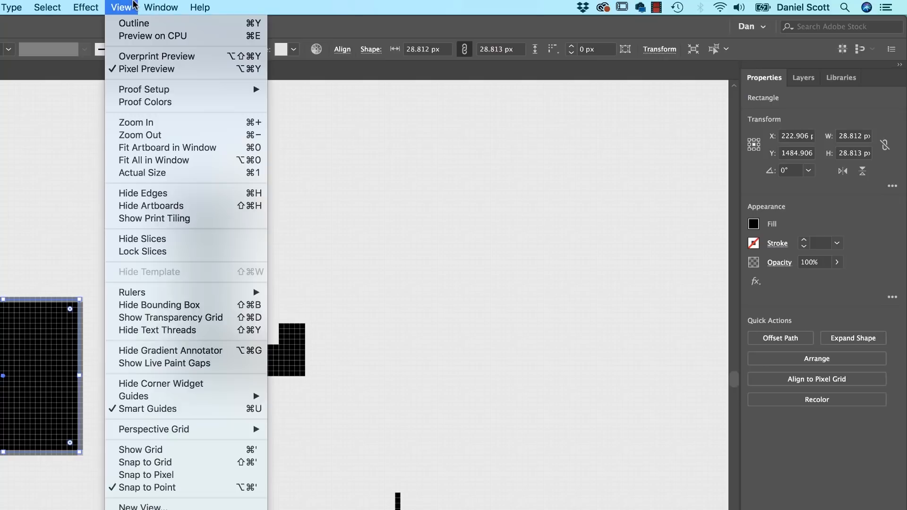
pyautogui.moveTo(146, 475)
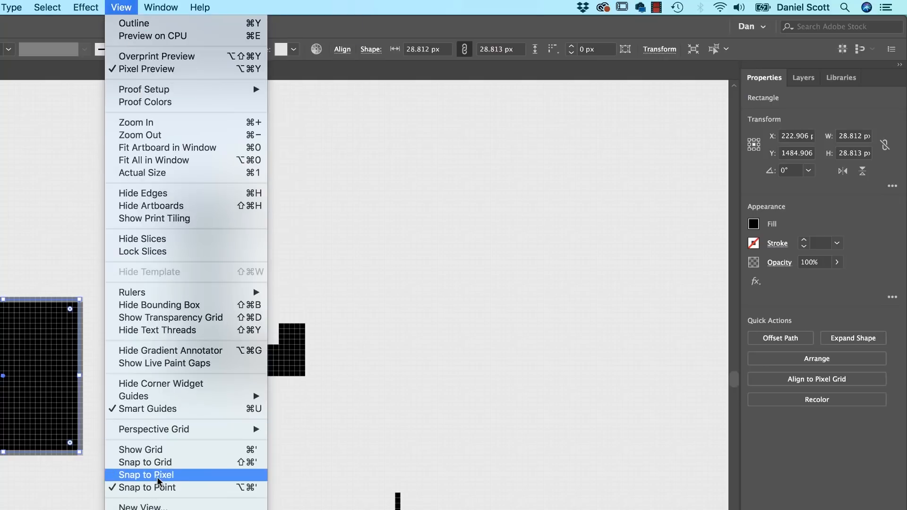
pyautogui.click(146, 475)
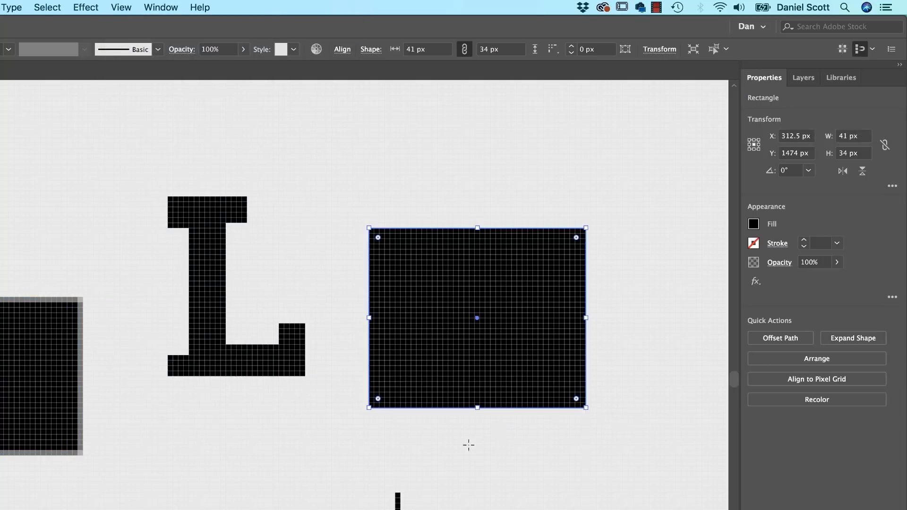
pyautogui.click(469, 445)
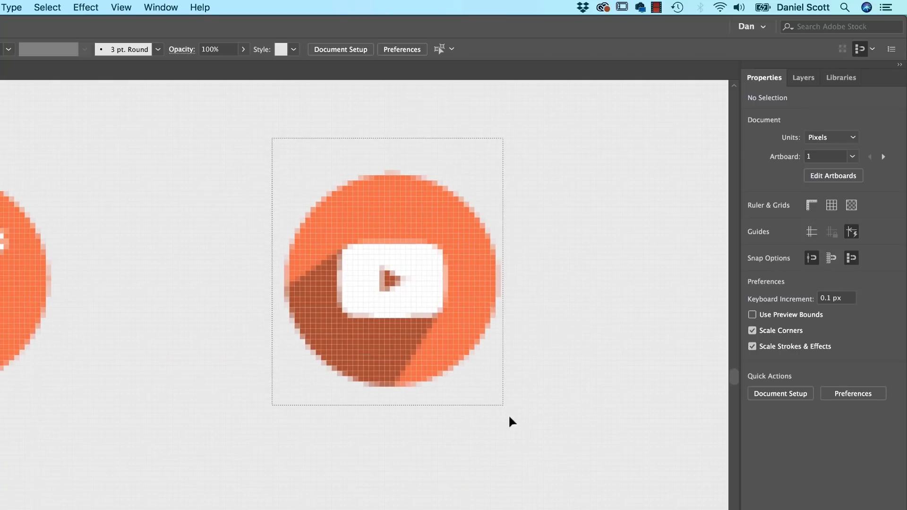
pyautogui.click(405, 281)
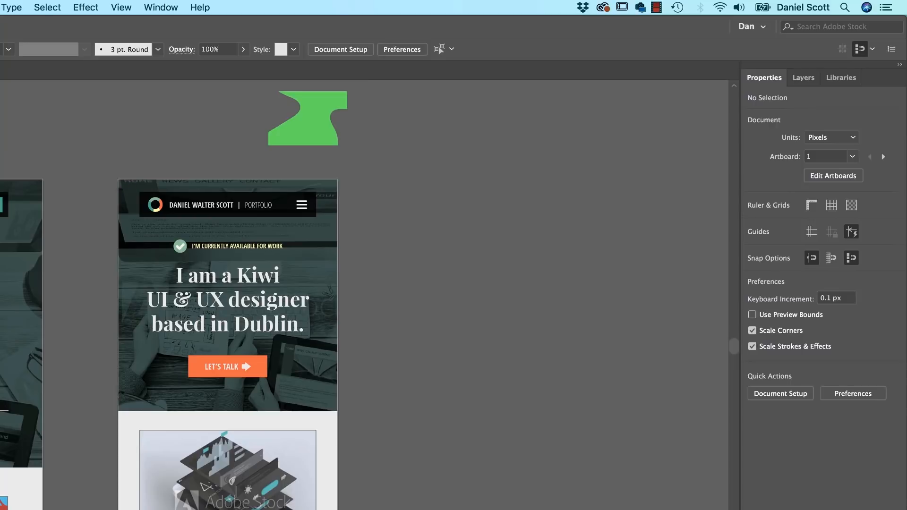
pyautogui.moveTo(404, 219)
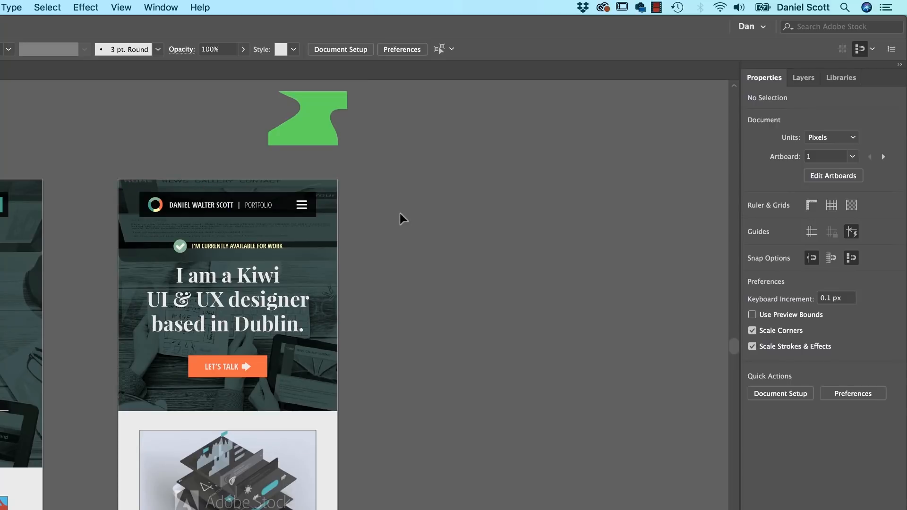
pyautogui.moveTo(393, 226)
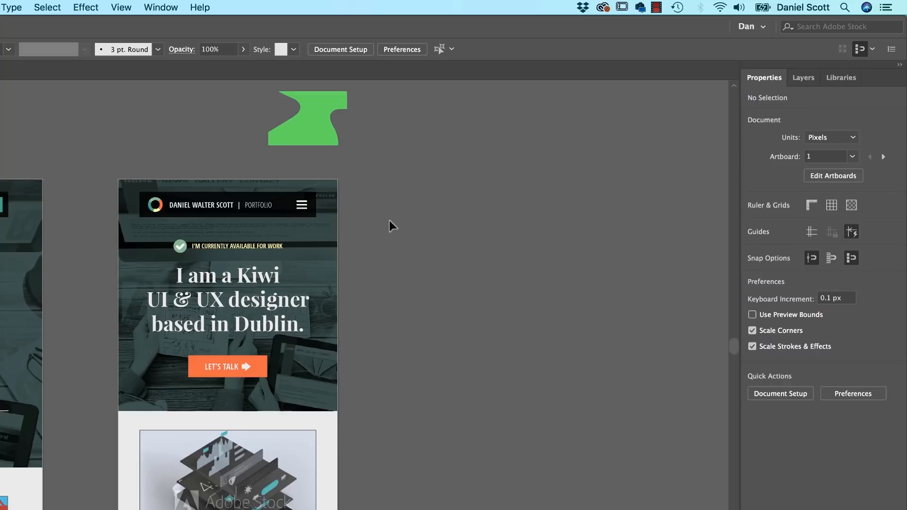
pyautogui.moveTo(341, 237)
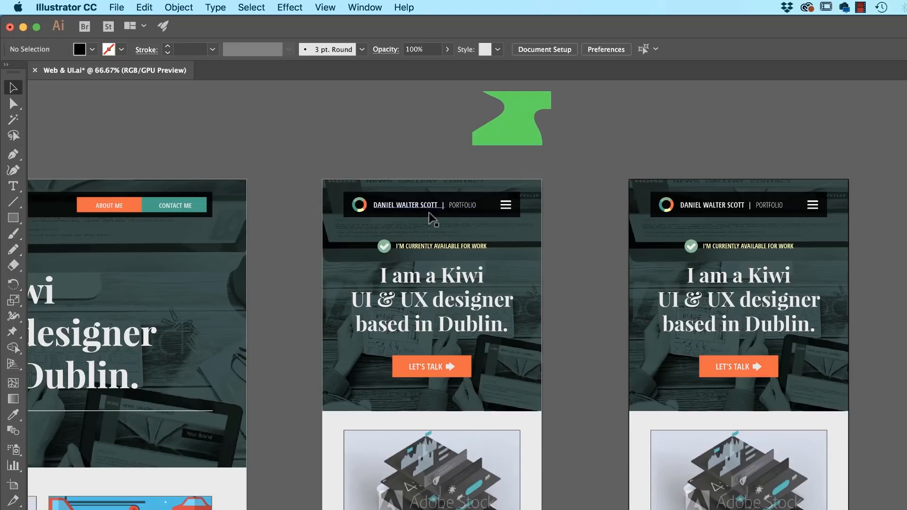
pyautogui.moveTo(748, 306)
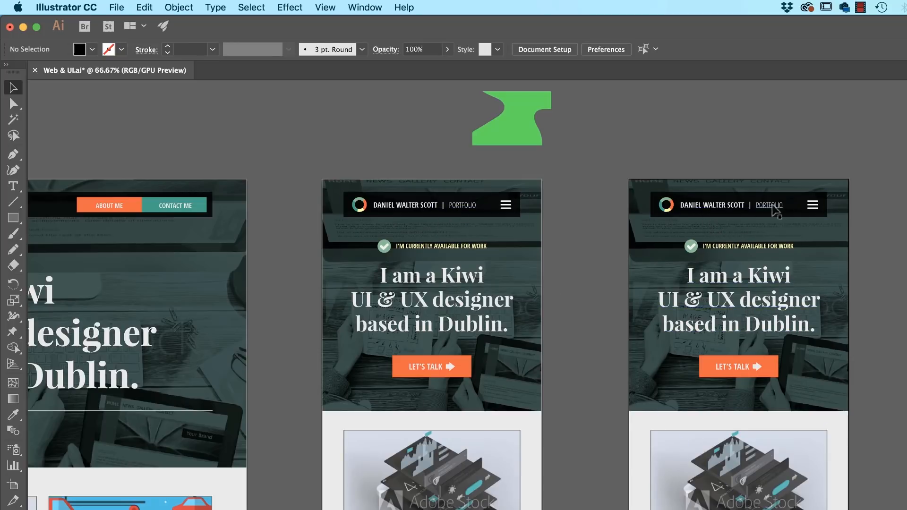
pyautogui.moveTo(636, 131)
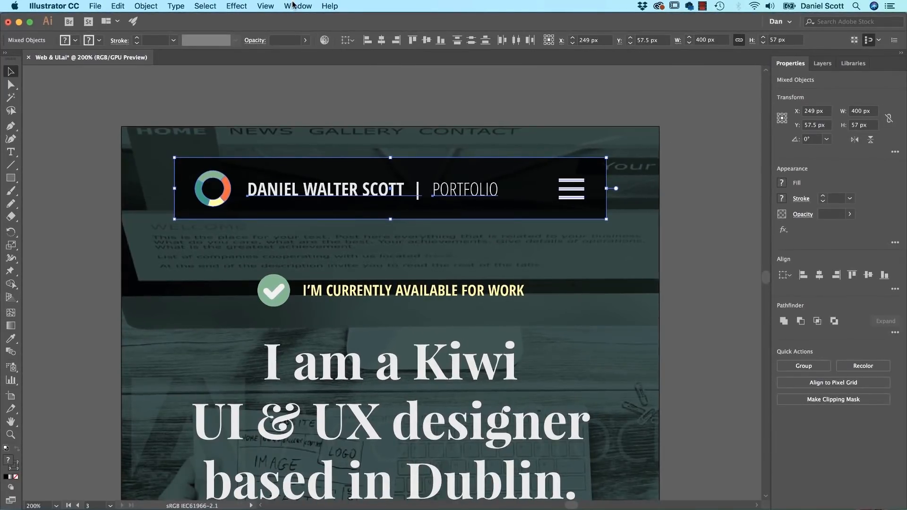
# Step: From the Symbols panel, save the mobile nav bar as new symbol 'Mobile Nav UI'
pyautogui.click(298, 6)
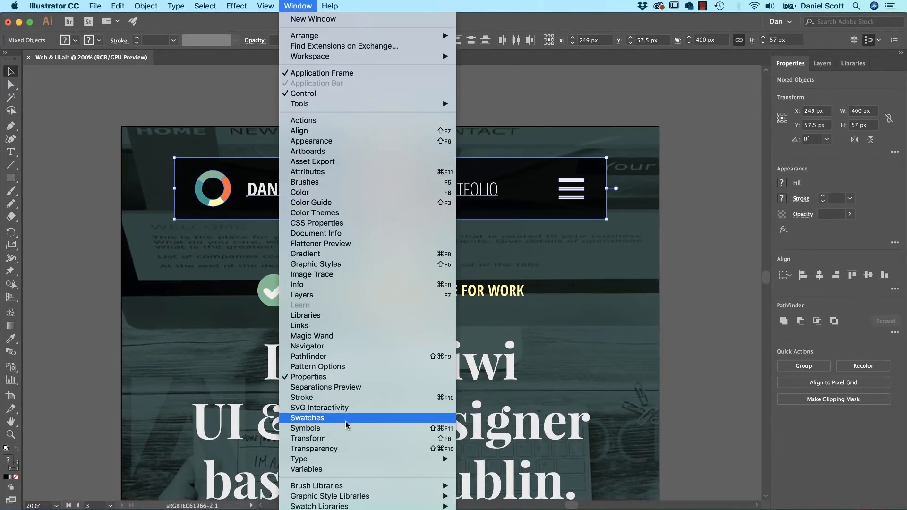
pyautogui.click(307, 418)
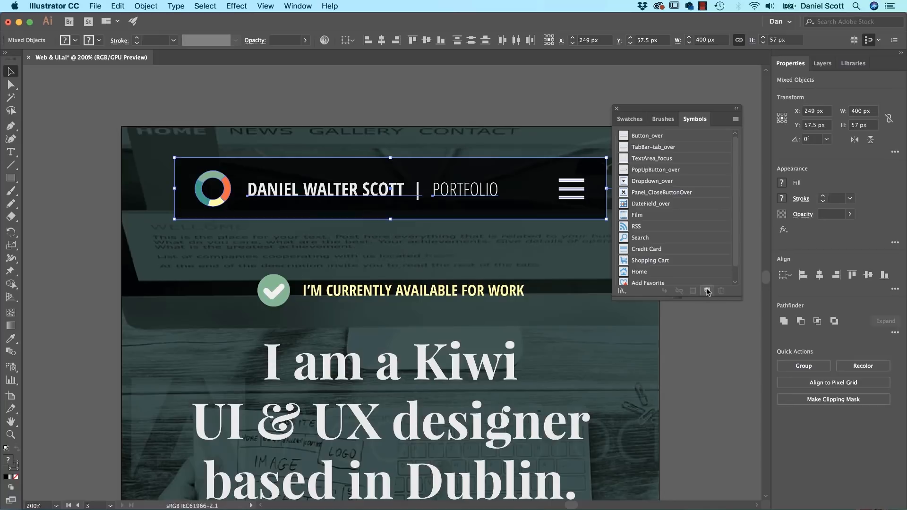
pyautogui.click(706, 290)
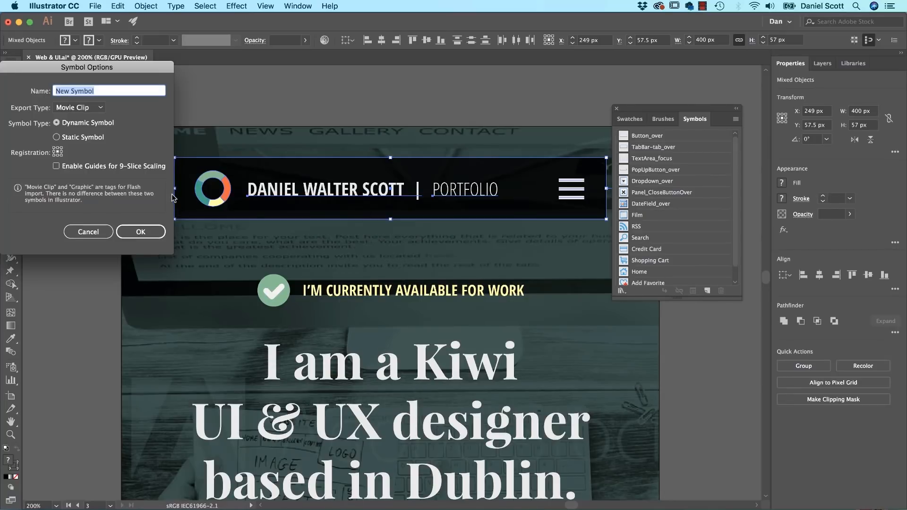
pyautogui.write('Mobile Nav')
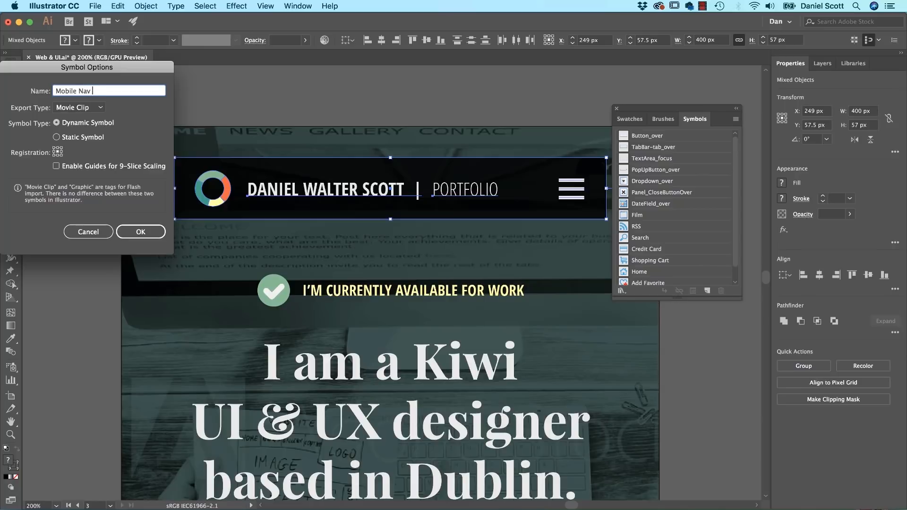
pyautogui.click(140, 231)
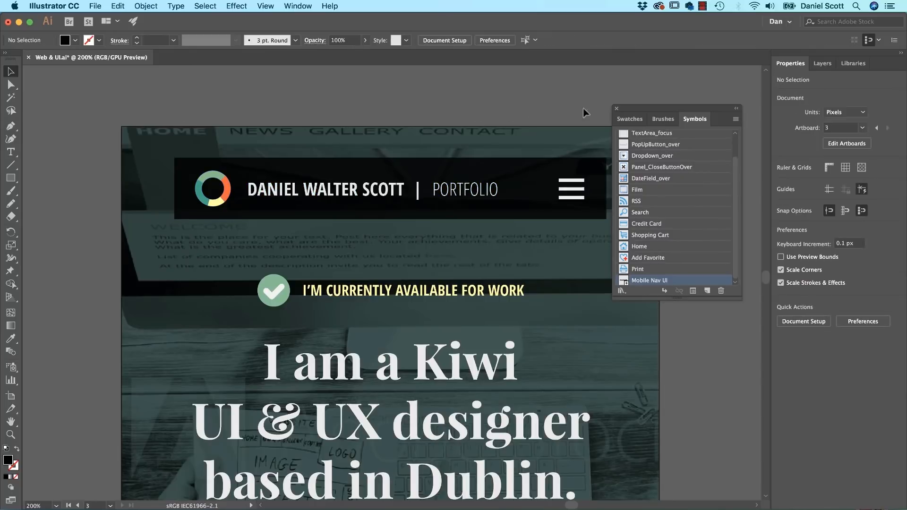
# Step: Double-click the Mobile Nav UI instance on artboard 4 to edit the symbol
pyautogui.click(617, 109)
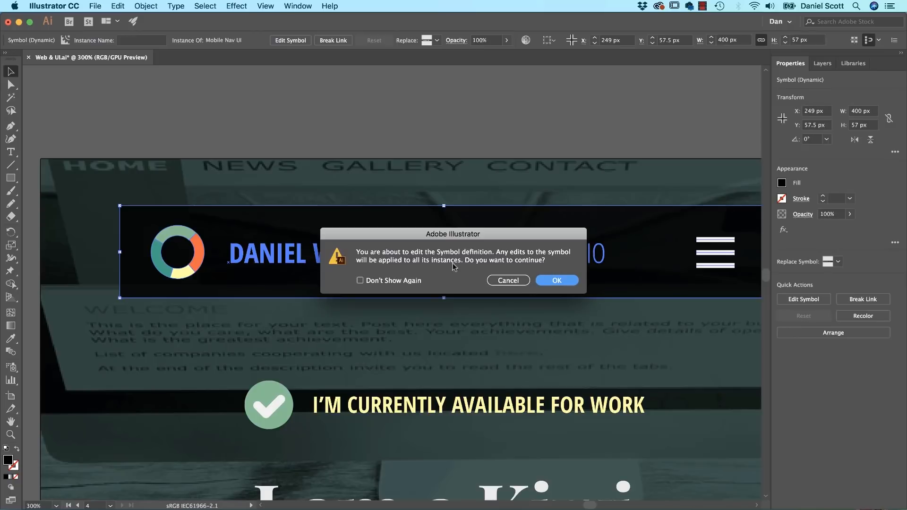
pyautogui.moveTo(330, 194)
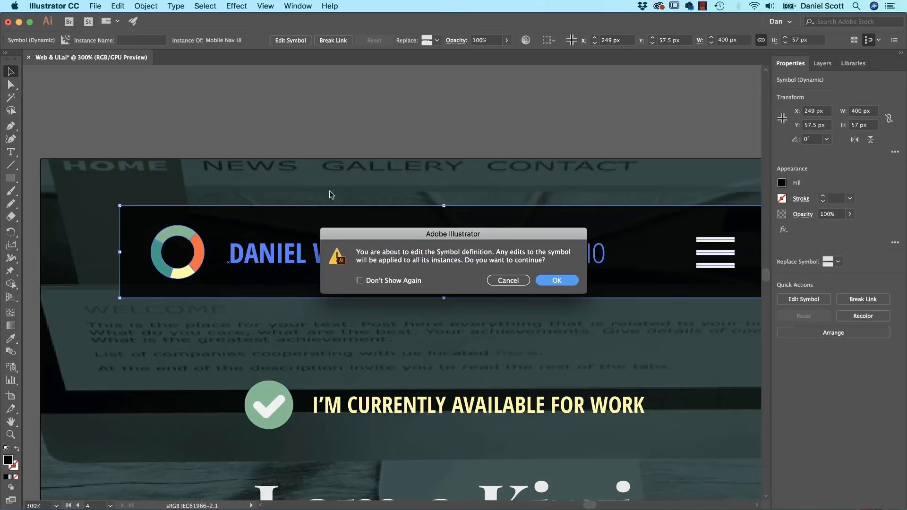
# Step: Confirm the symbol-edit alert and set the PORTFOLIO text's font style to Bold
pyautogui.click(556, 281)
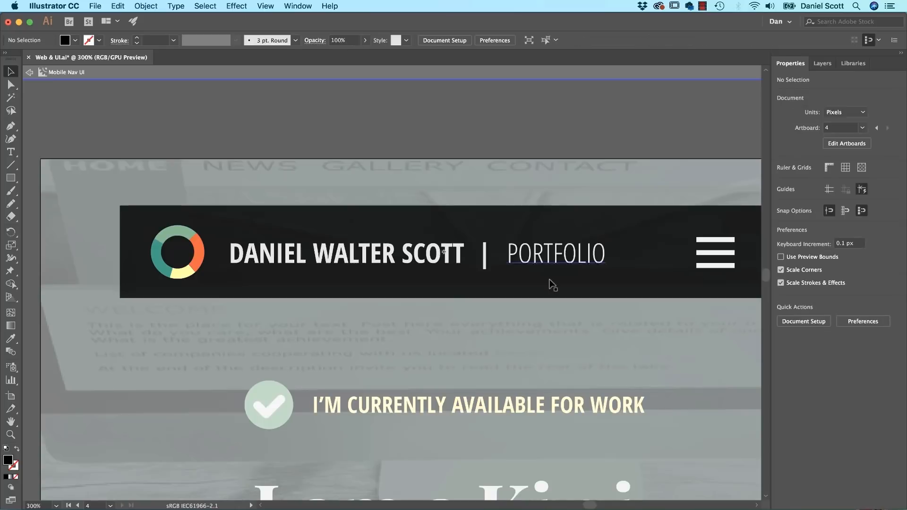
pyautogui.click(526, 255)
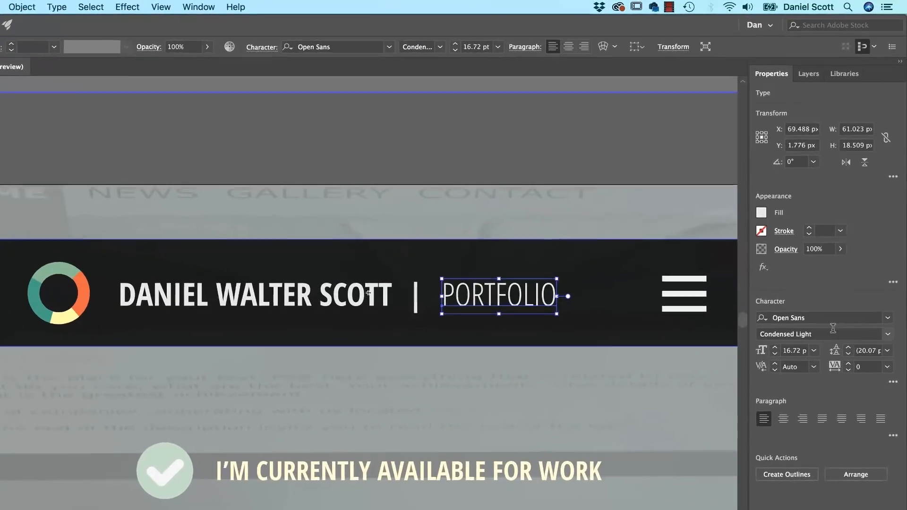
pyautogui.click(820, 334)
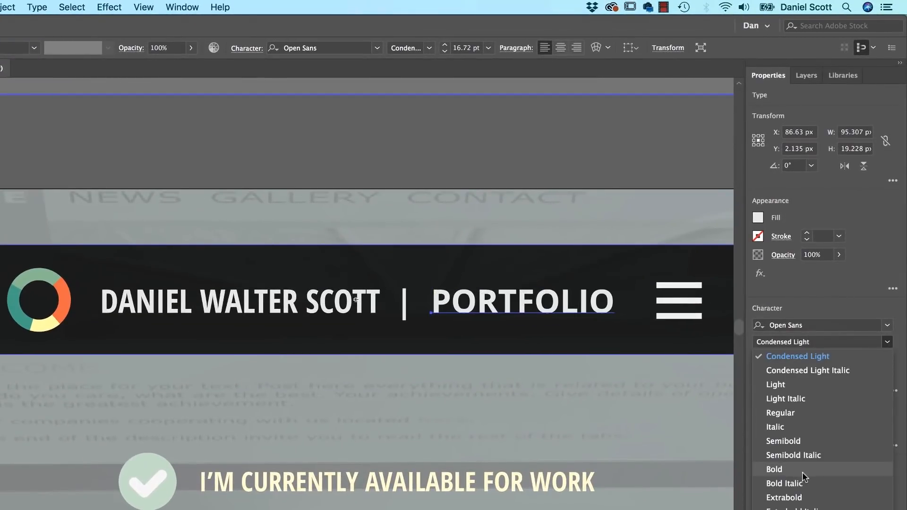
pyautogui.click(784, 497)
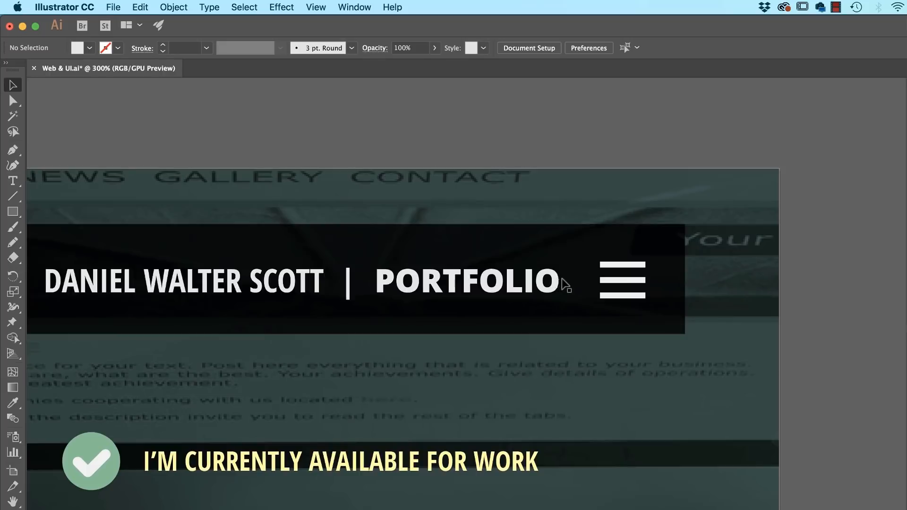
pyautogui.moveTo(828, 290)
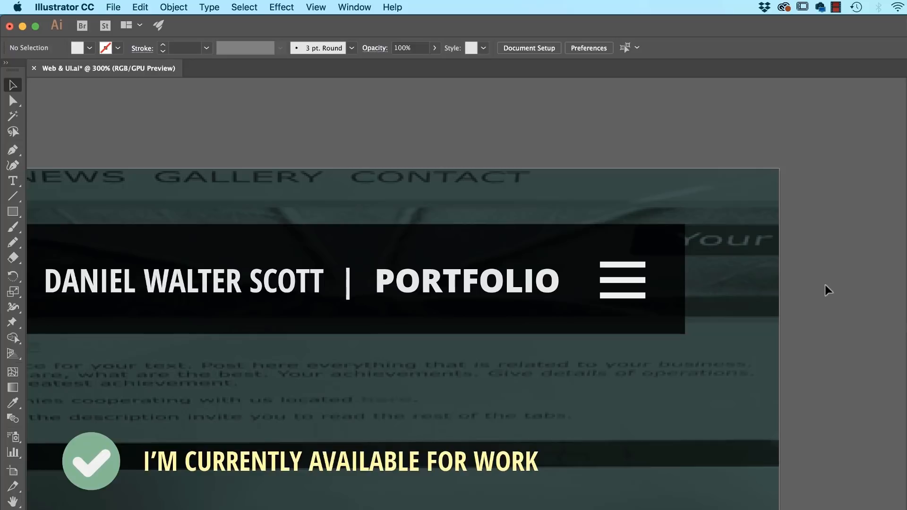
pyautogui.moveTo(727, 252)
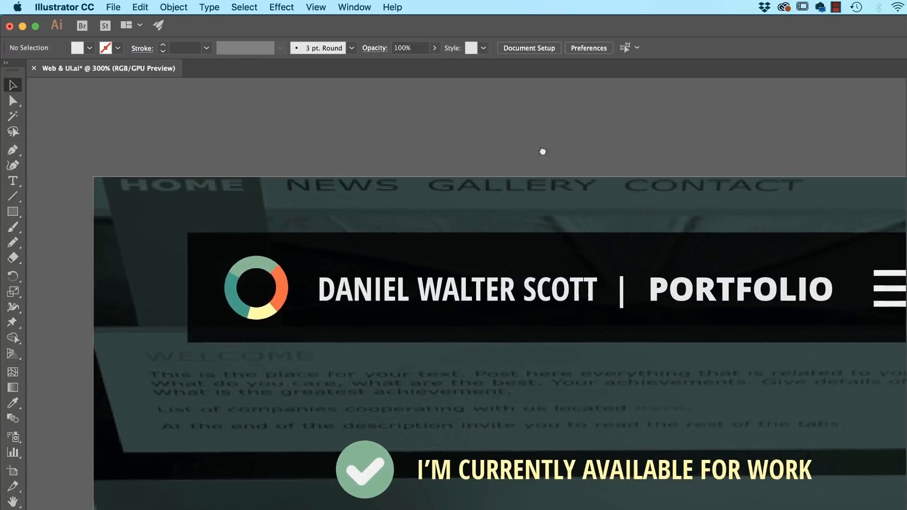
pyautogui.scroll(-3)
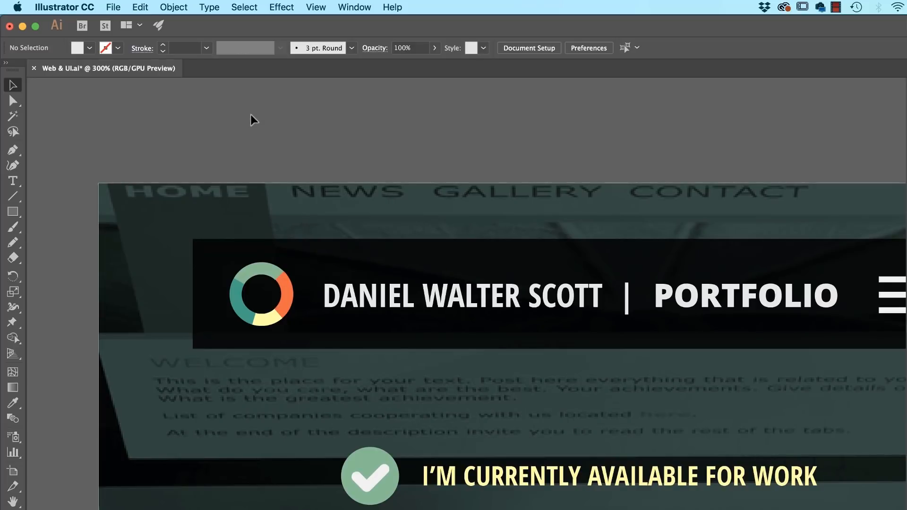
pyautogui.moveTo(239, 113)
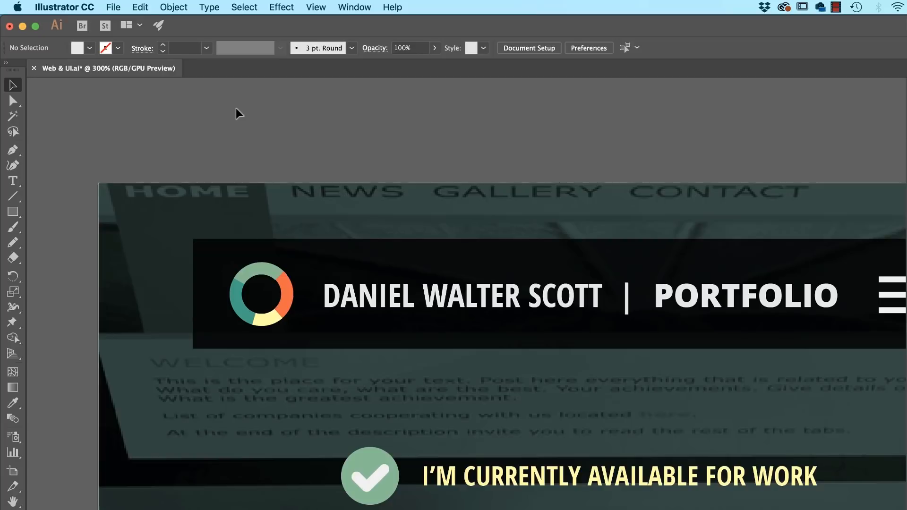
pyautogui.moveTo(299, 136)
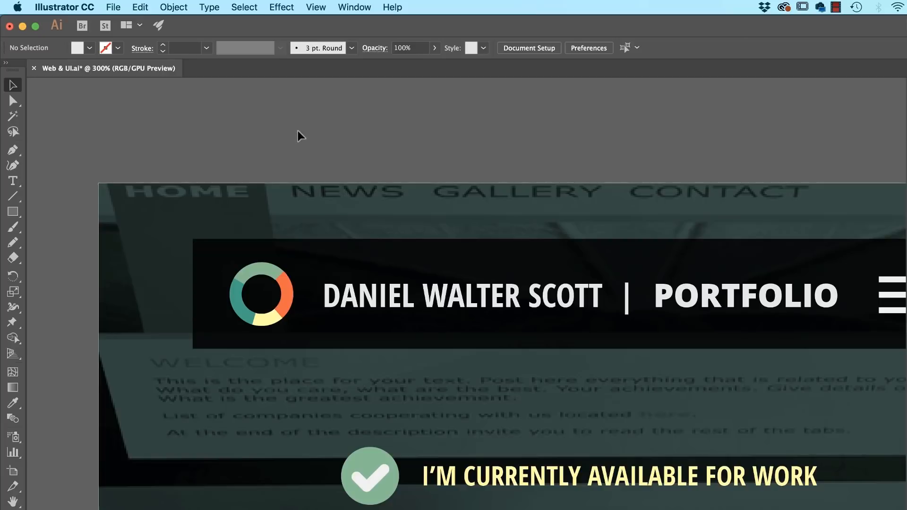
pyautogui.click(659, 283)
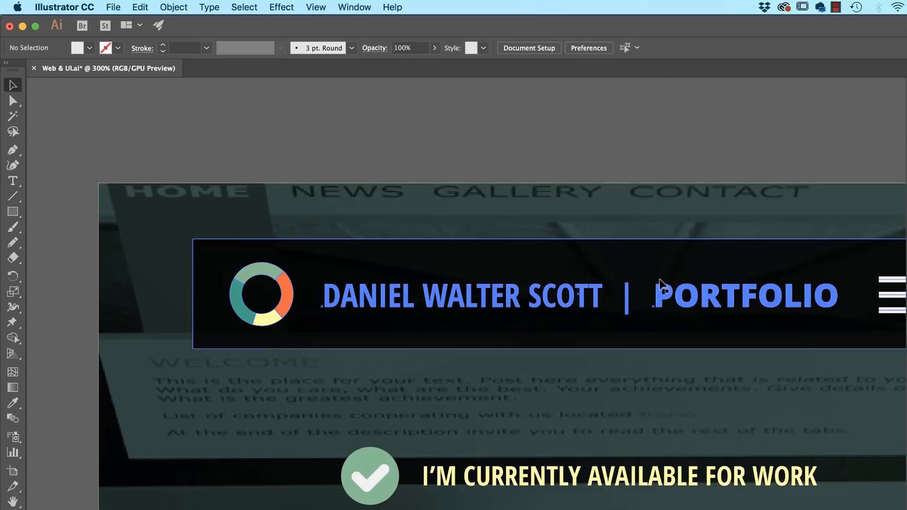
pyautogui.click(606, 134)
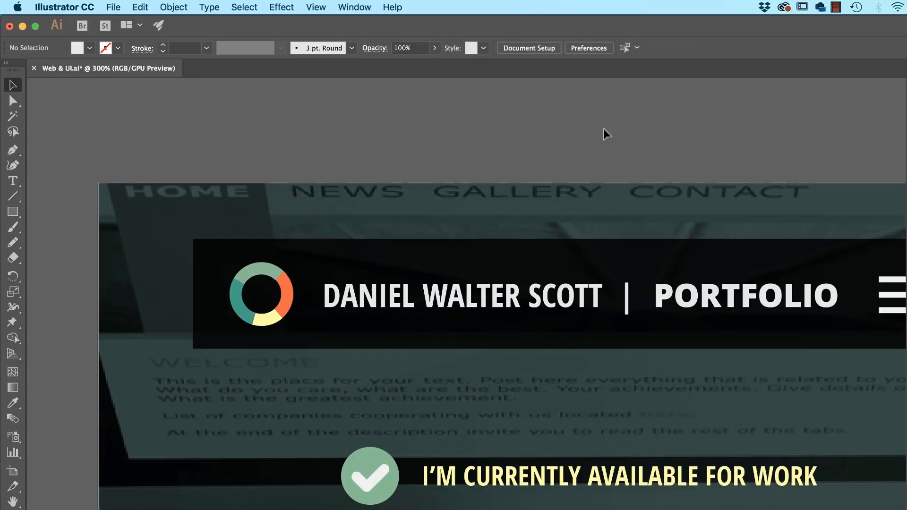
pyautogui.moveTo(469, 143)
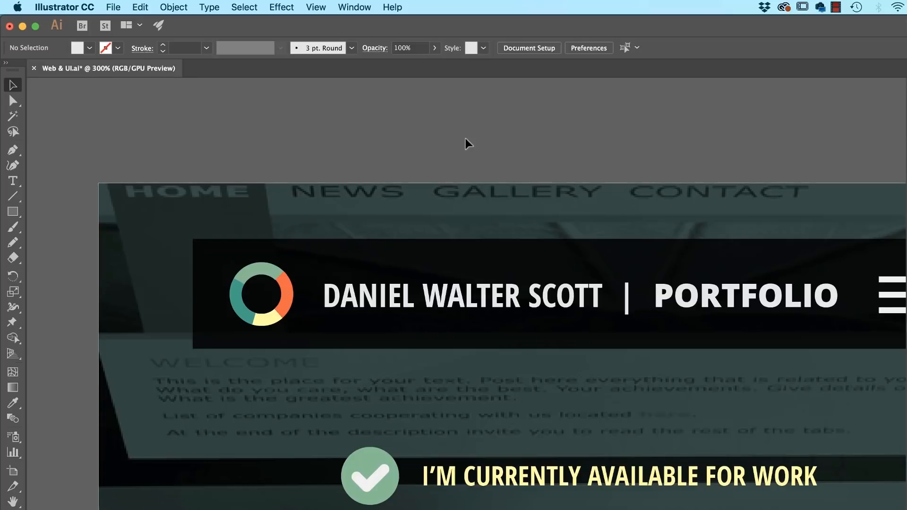
pyautogui.moveTo(57, 13)
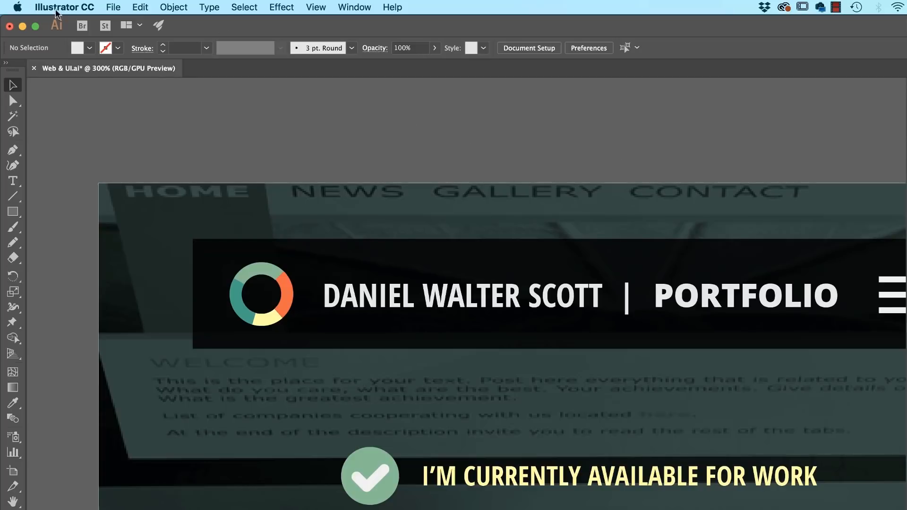
# Step: In Export for Screens, tick artboard 4 alongside the others and choose PDF format
pyautogui.click(113, 7)
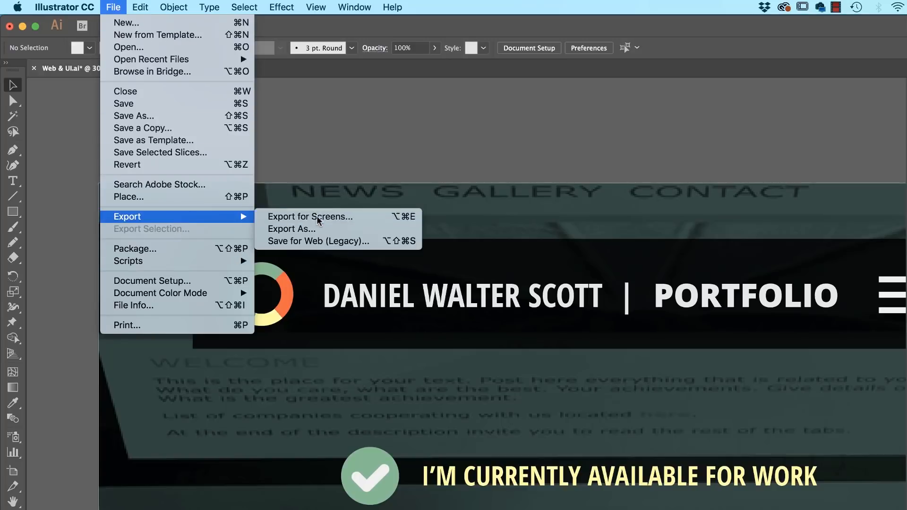
pyautogui.click(310, 216)
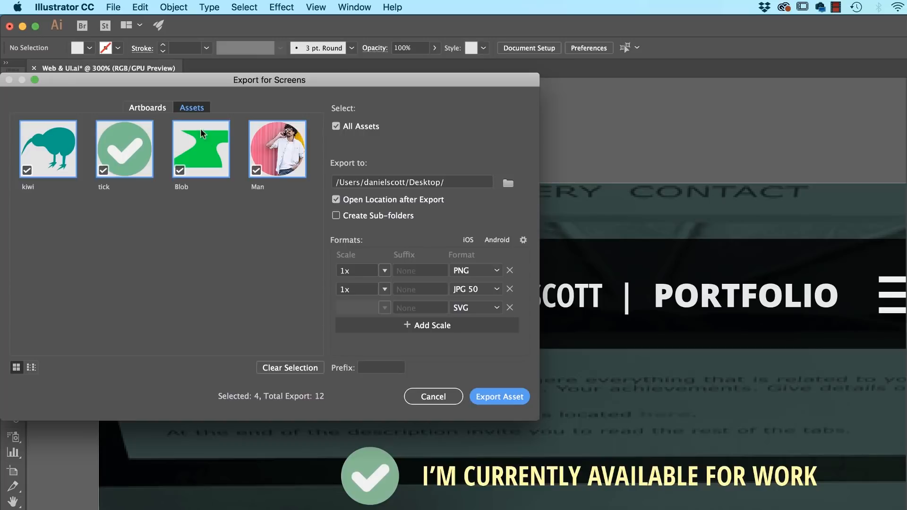
pyautogui.moveTo(192, 110)
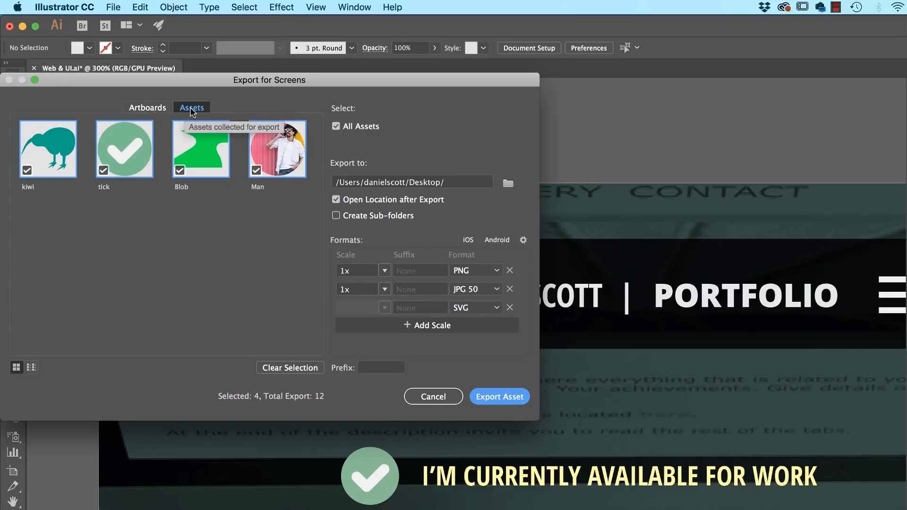
pyautogui.click(147, 108)
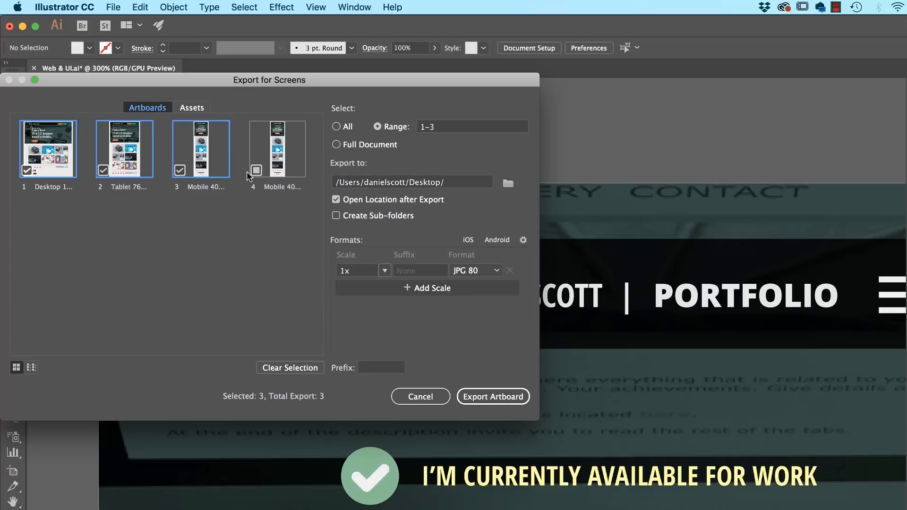
pyautogui.click(255, 170)
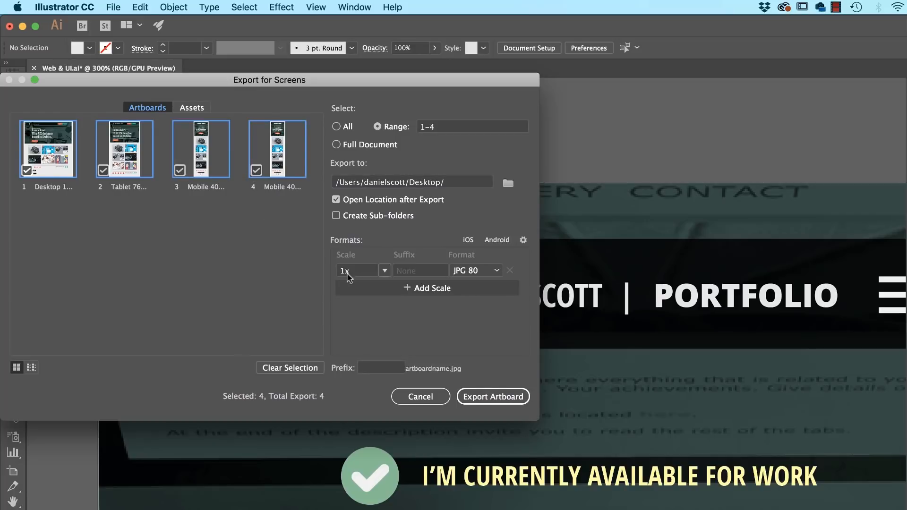
pyautogui.moveTo(469, 274)
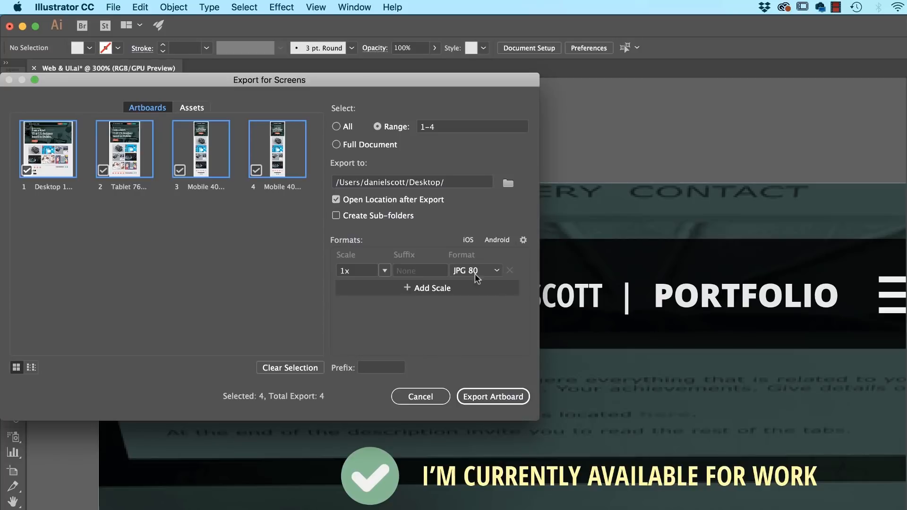
pyautogui.moveTo(268, 335)
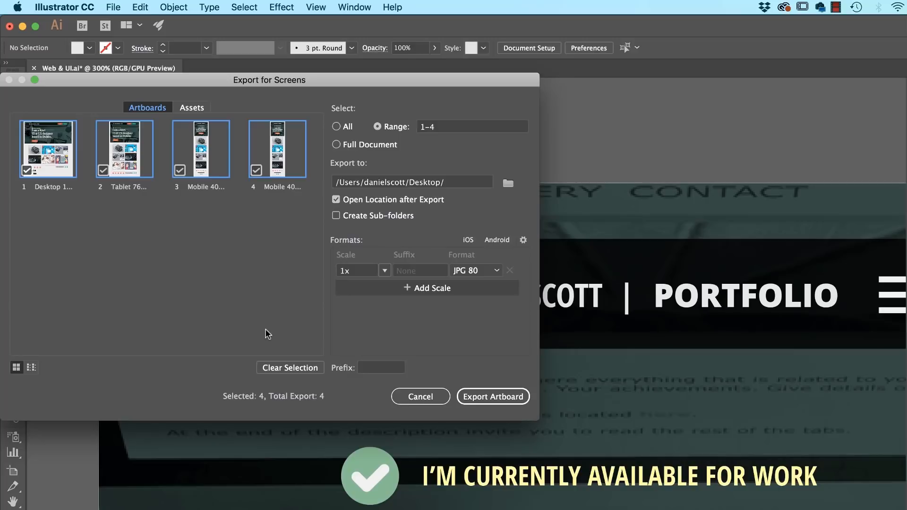
pyautogui.click(476, 270)
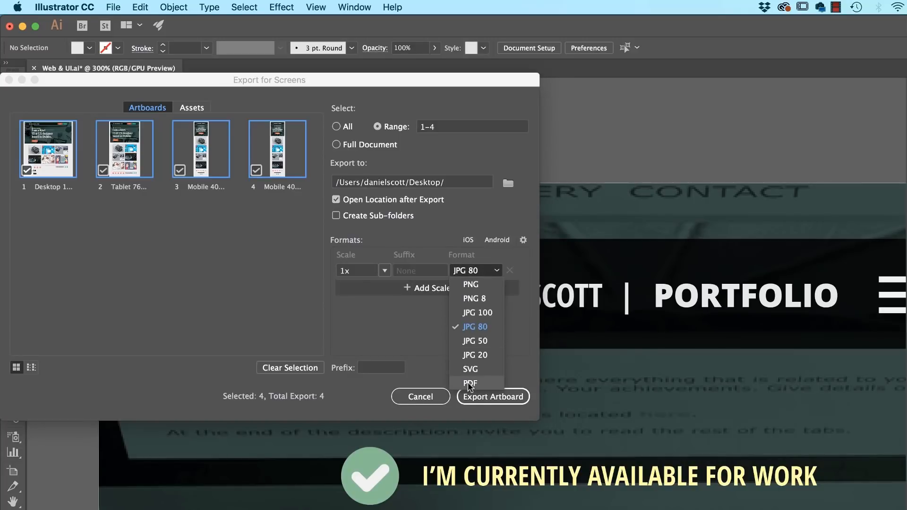
pyautogui.click(470, 383)
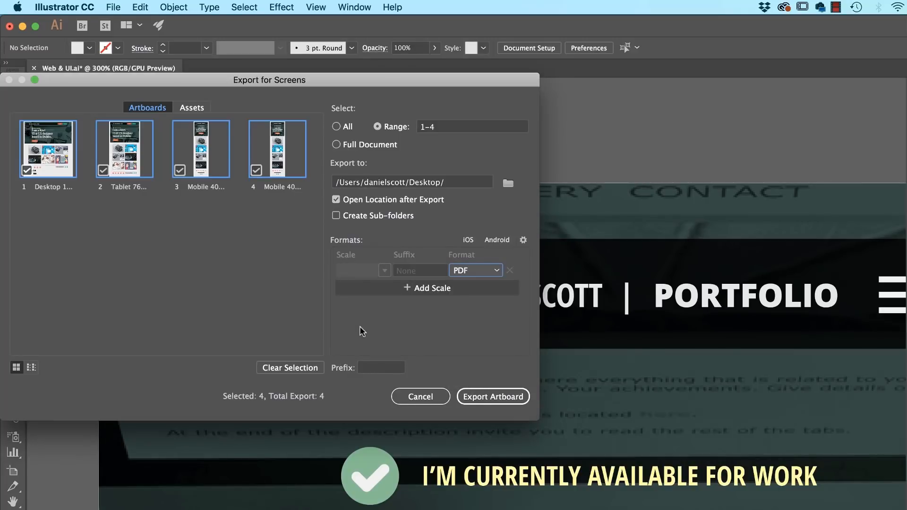